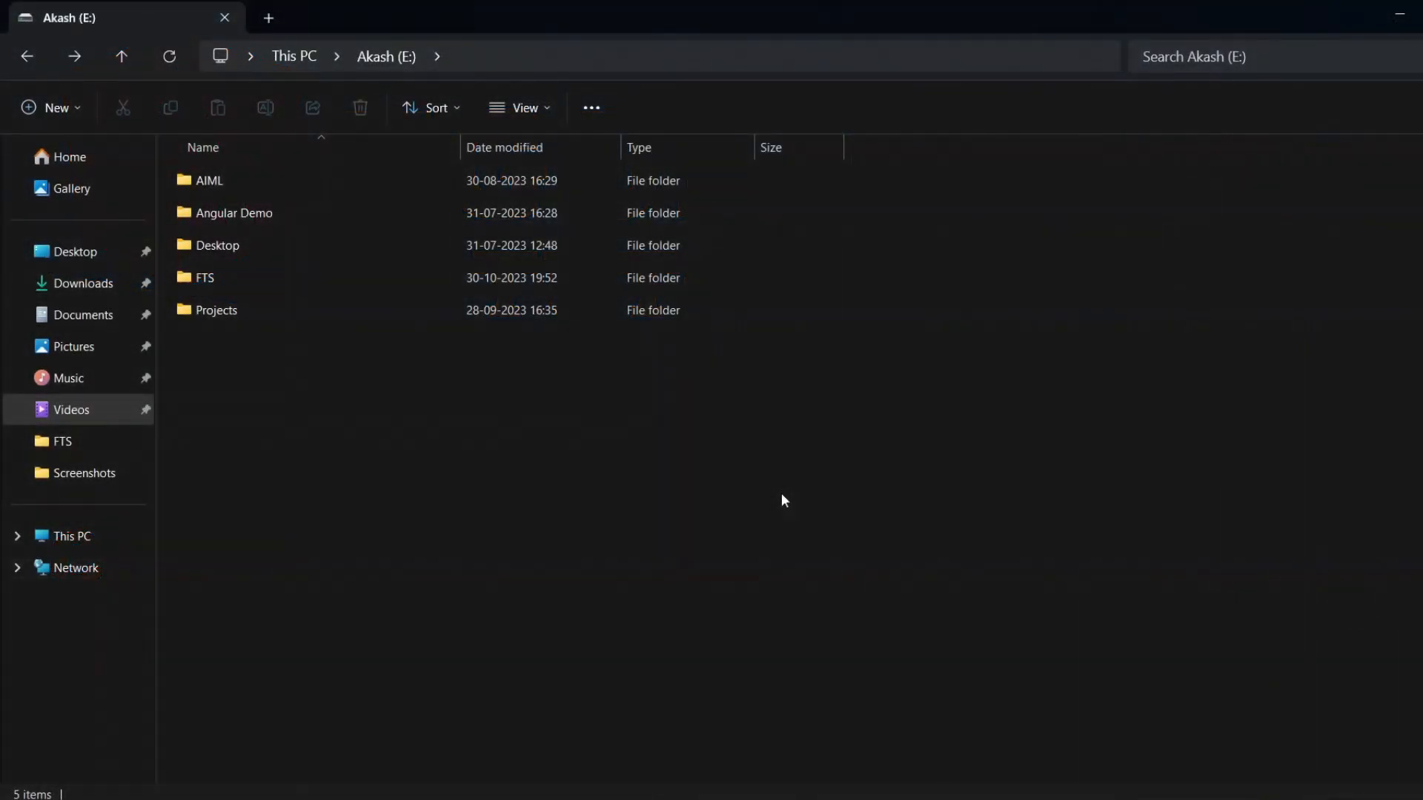
# - Open the my-first-app folder in E:\Angular Demo with VS Code
pyautogui.click(234, 213)
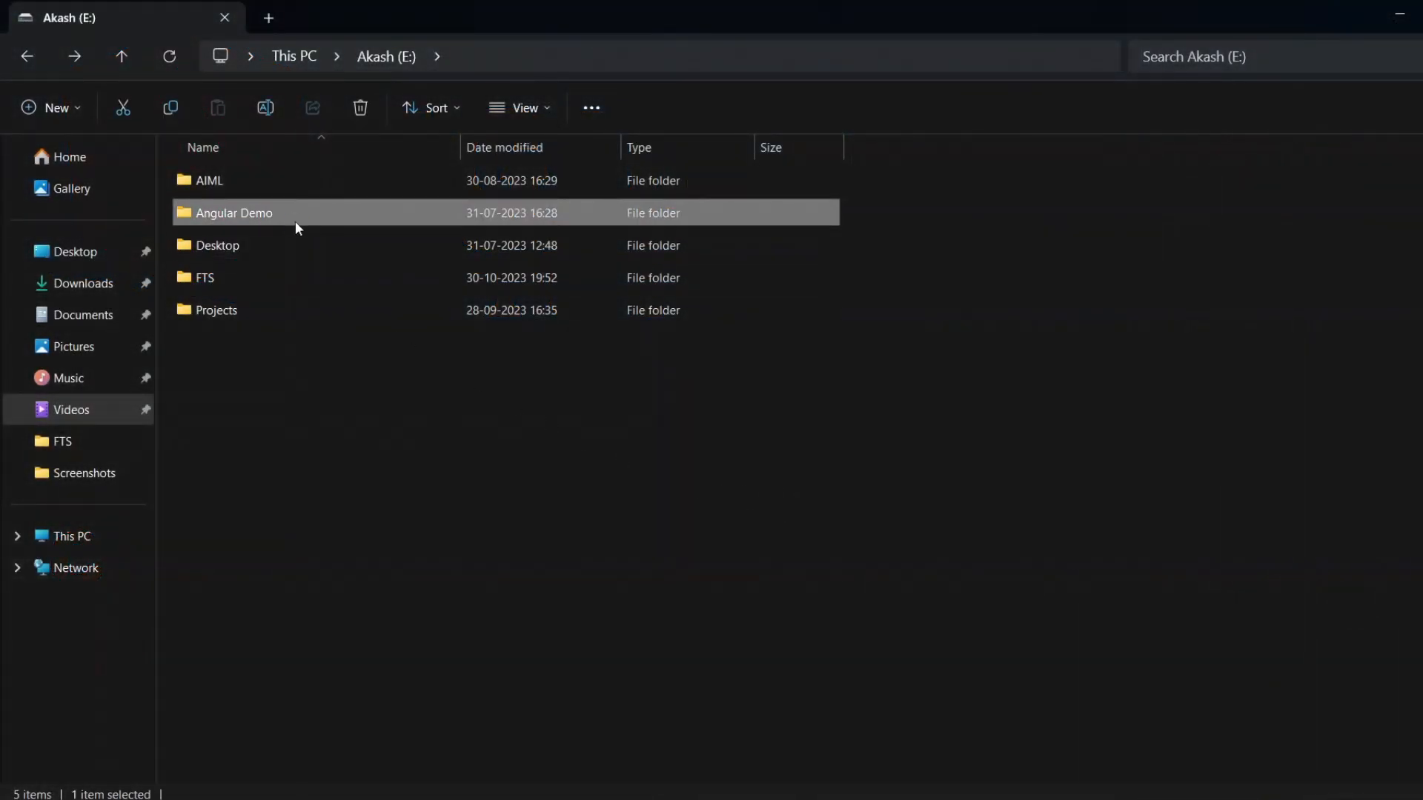
pyautogui.doubleClick(234, 213)
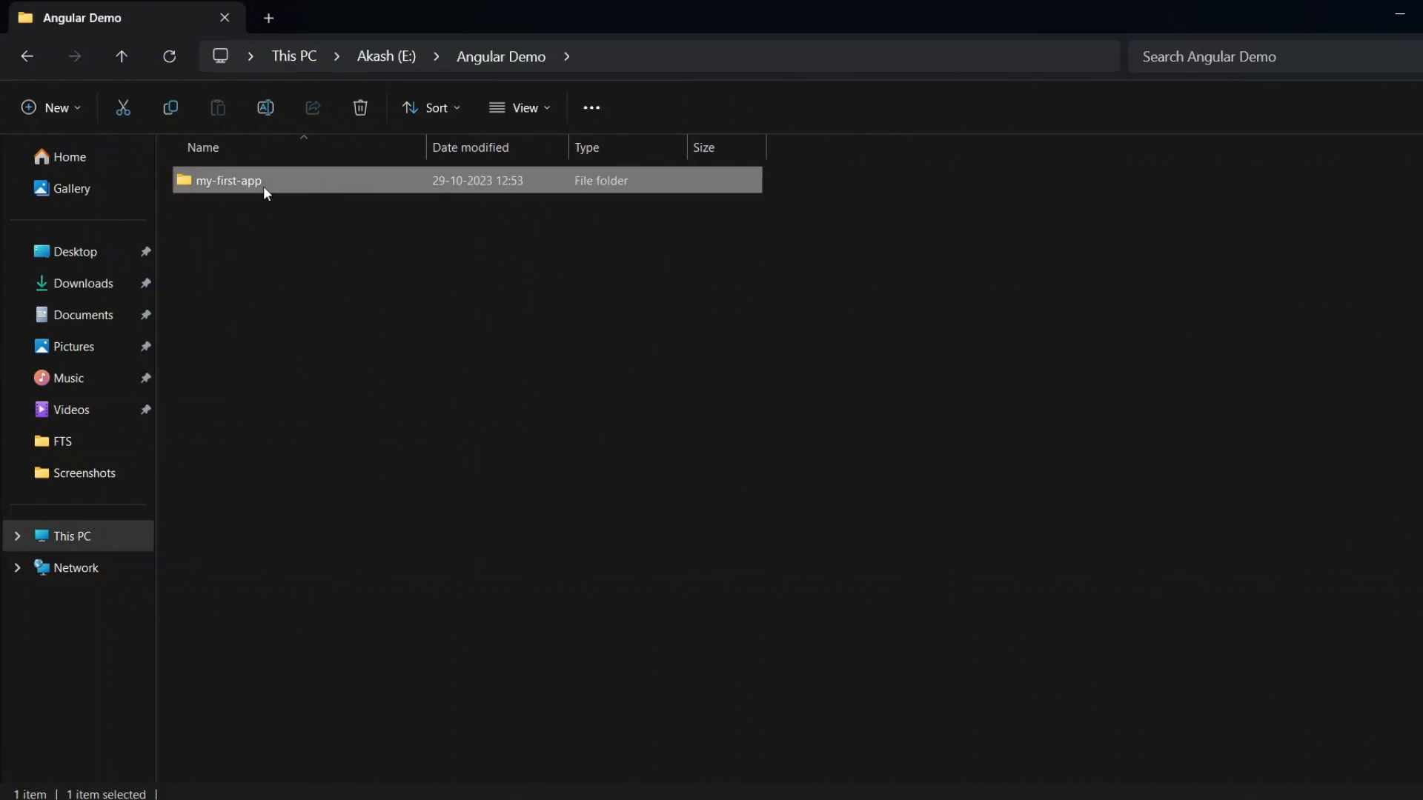
pyautogui.rightClick(979, 578)
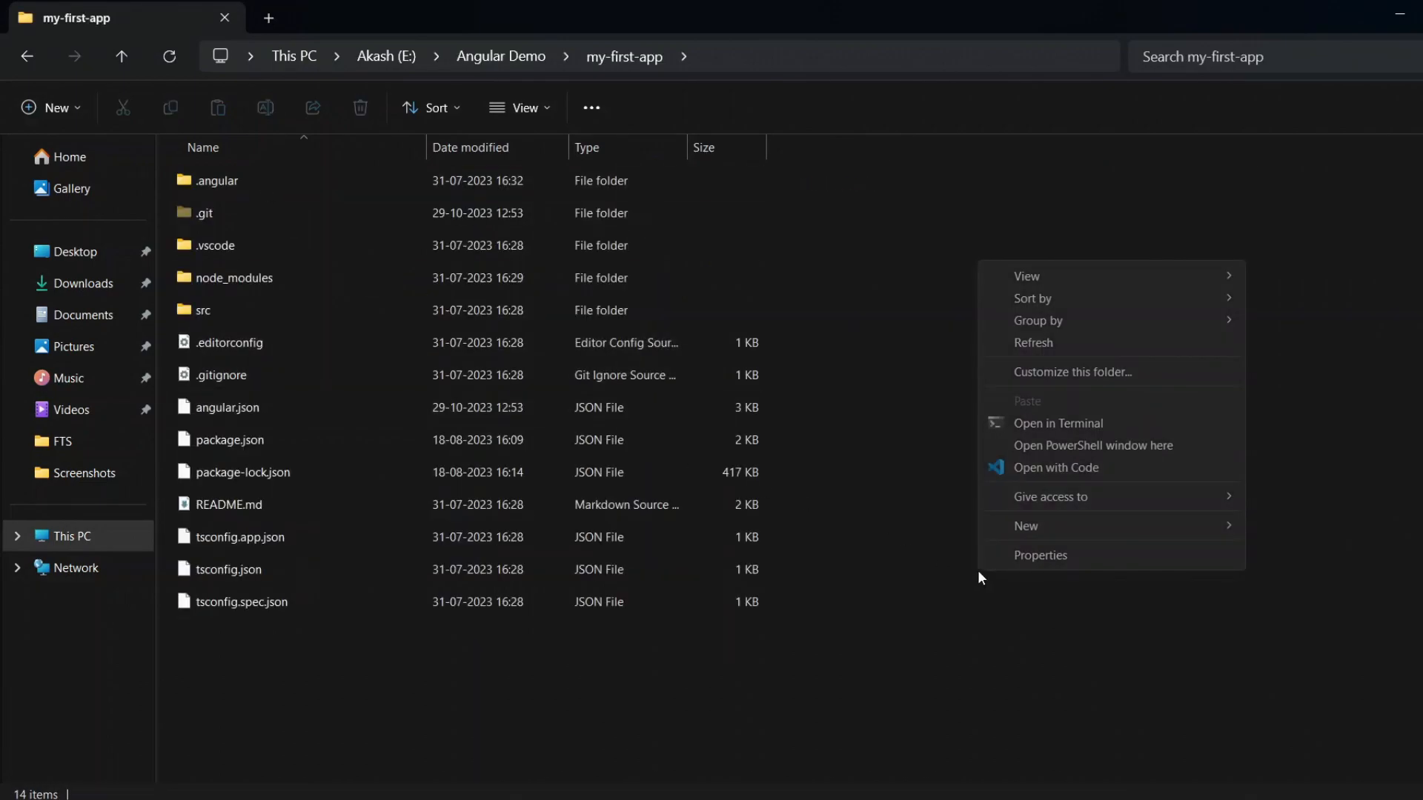
pyautogui.click(1054, 467)
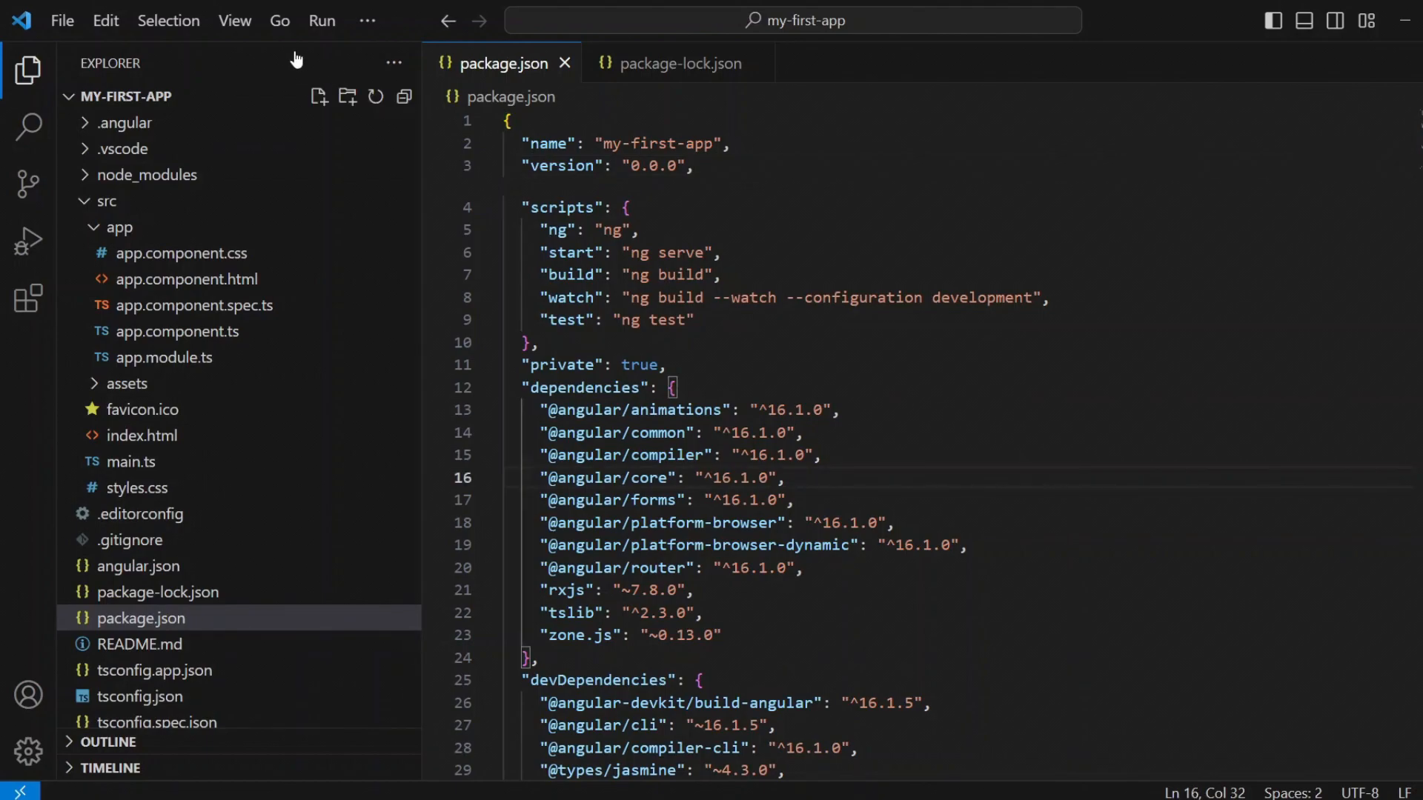
# - Open an integrated Command Prompt terminal at the my-first-app project folder
pyautogui.click(234, 20)
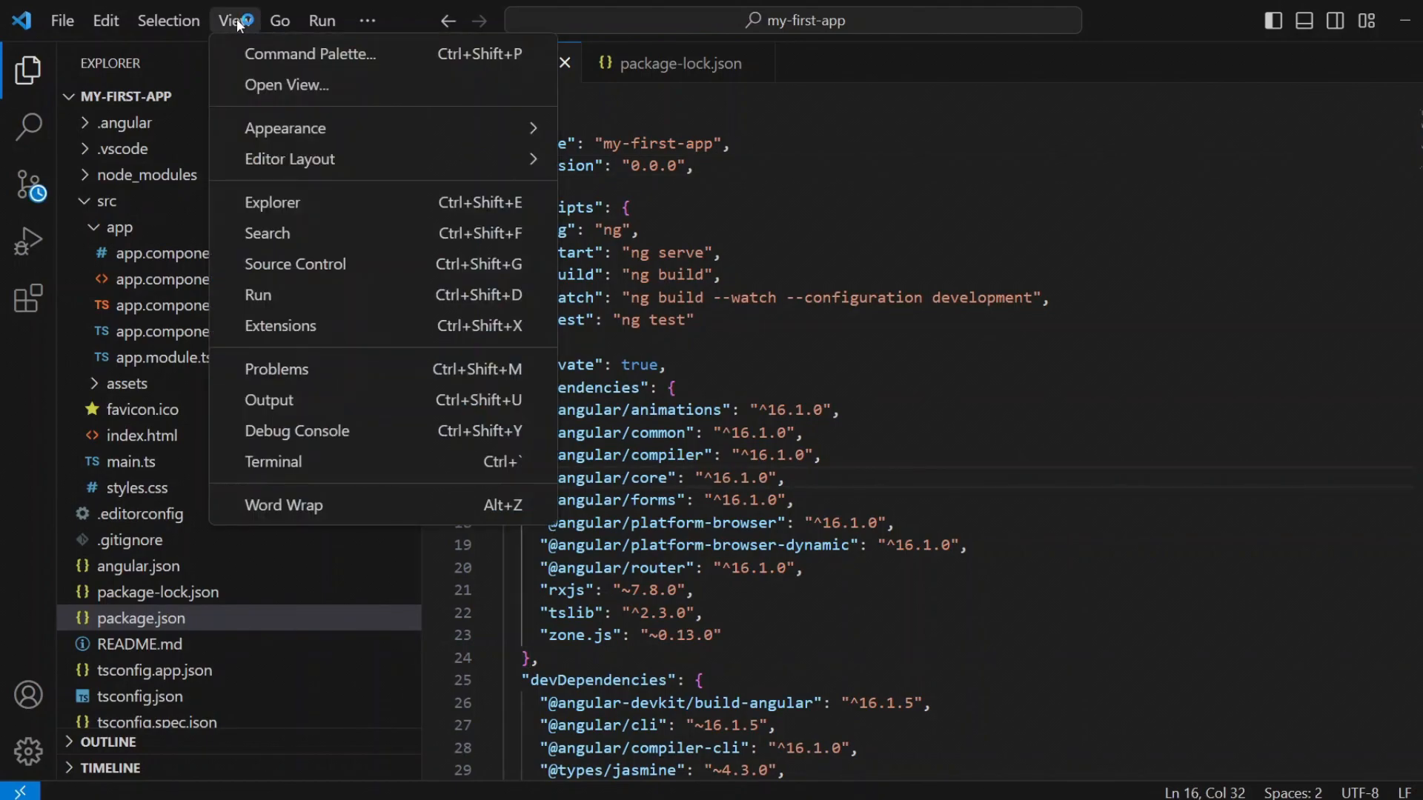
pyautogui.click(273, 461)
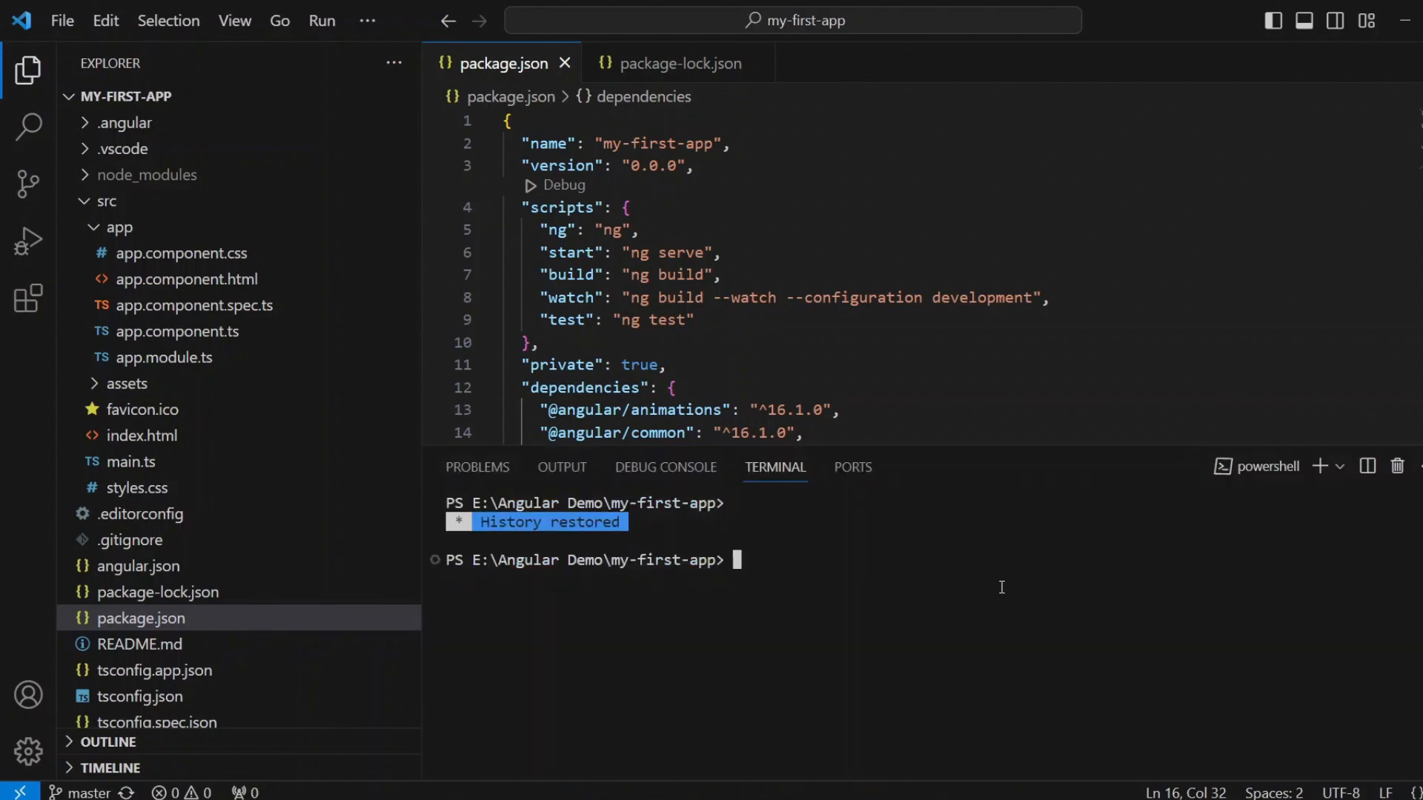
pyautogui.write('ng')
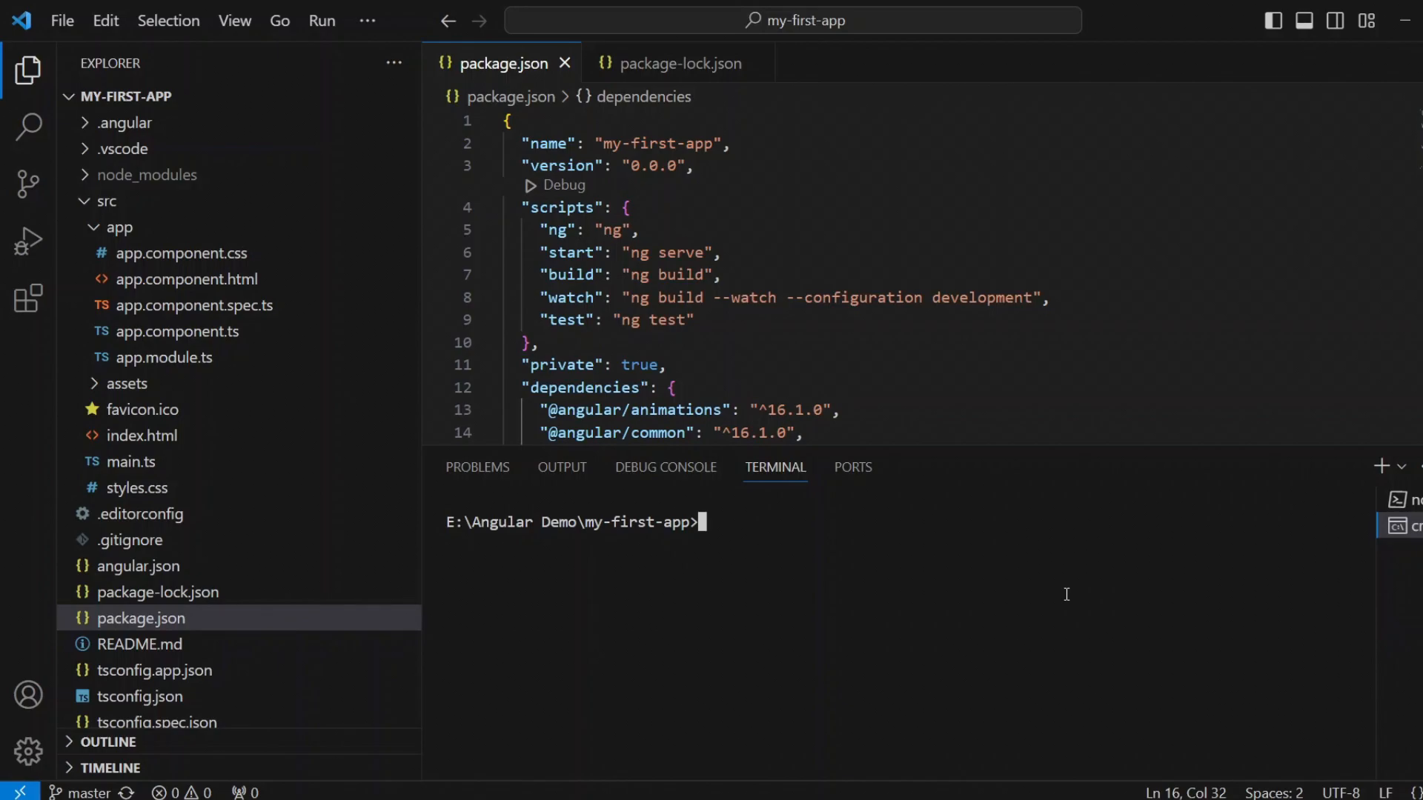
# - Generate the home component with 'ng generate component home'
pyautogui.write('ng generate com')
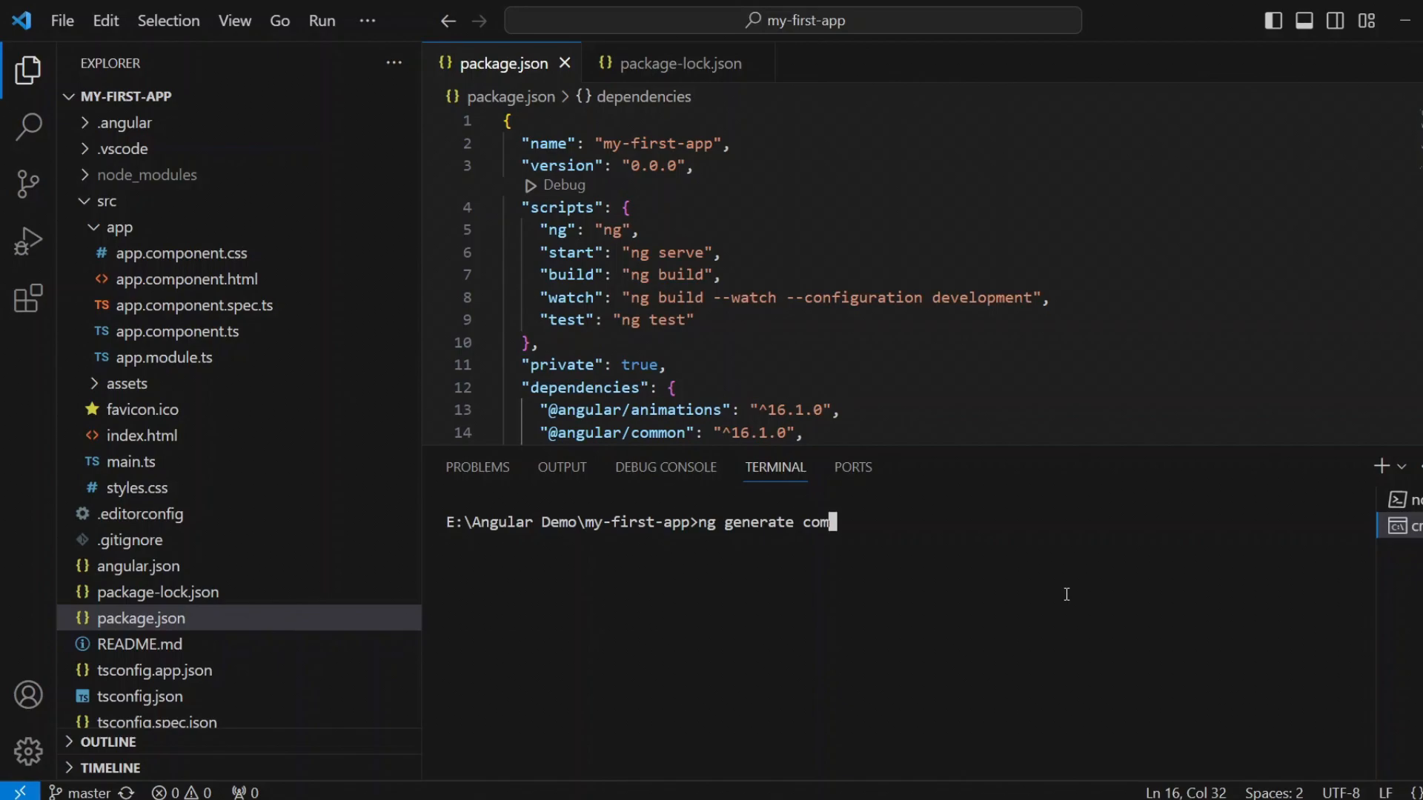
pyautogui.write('ponent')
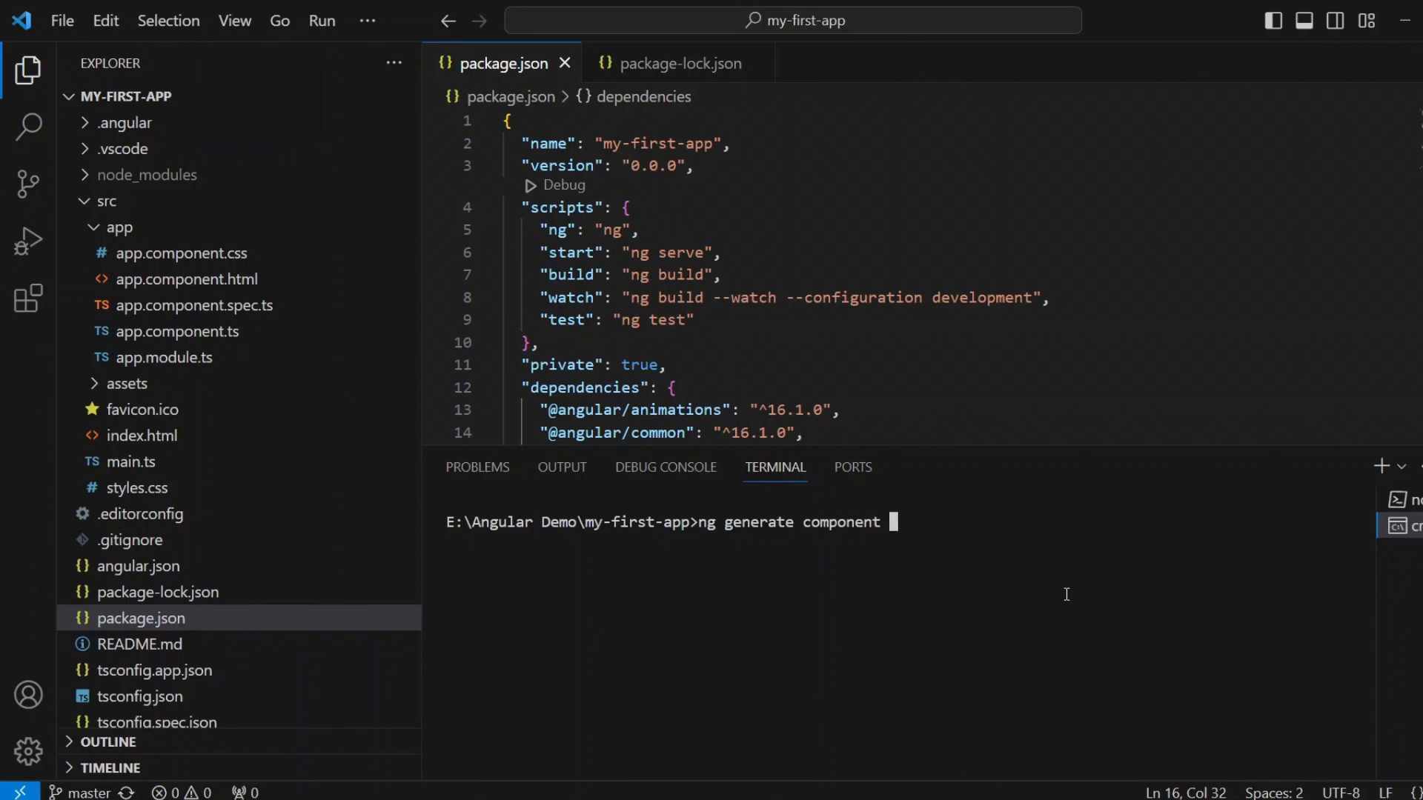
pyautogui.write('home')
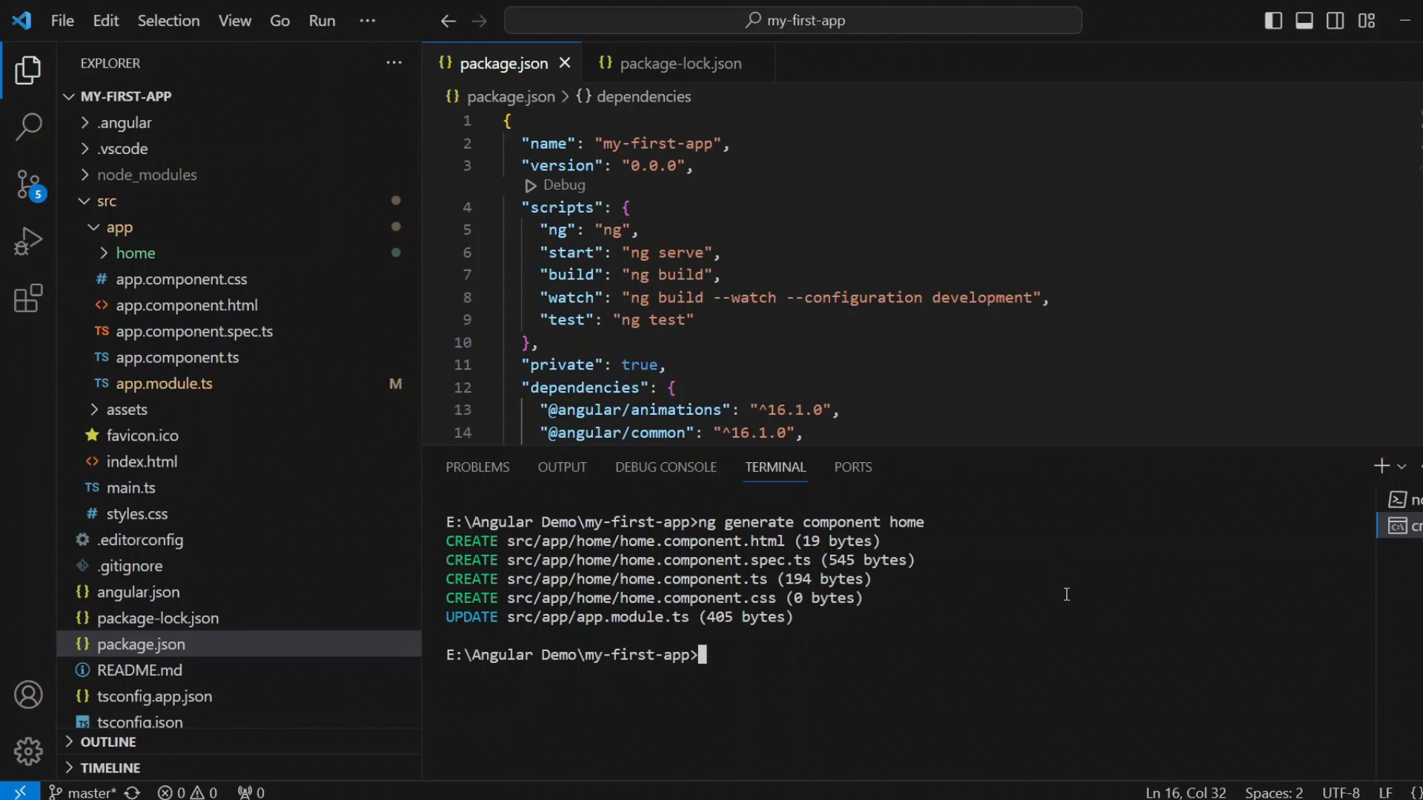
pyautogui.moveTo(812, 573)
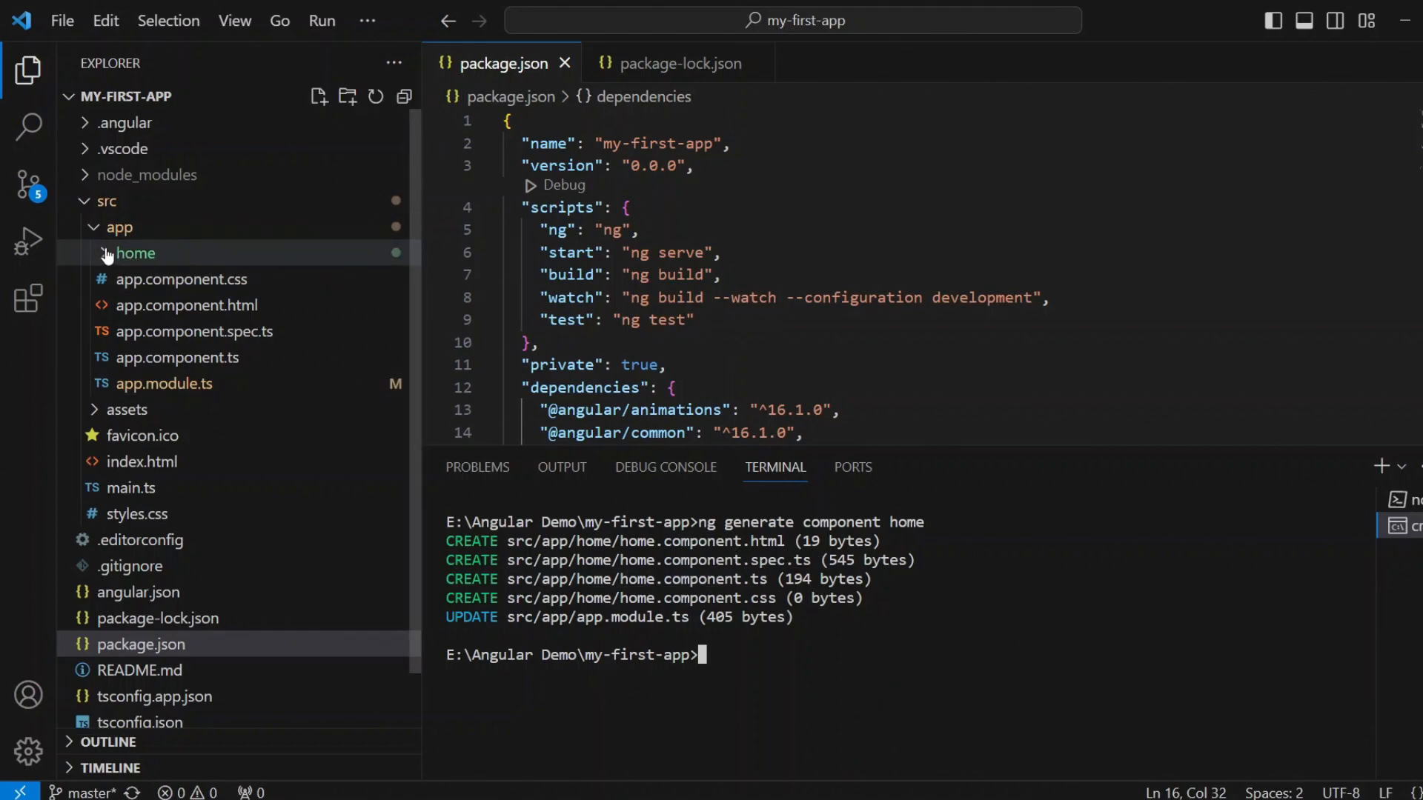
# - Open the home component's files and delete app.component.spec.ts via its context menu
pyautogui.click(135, 253)
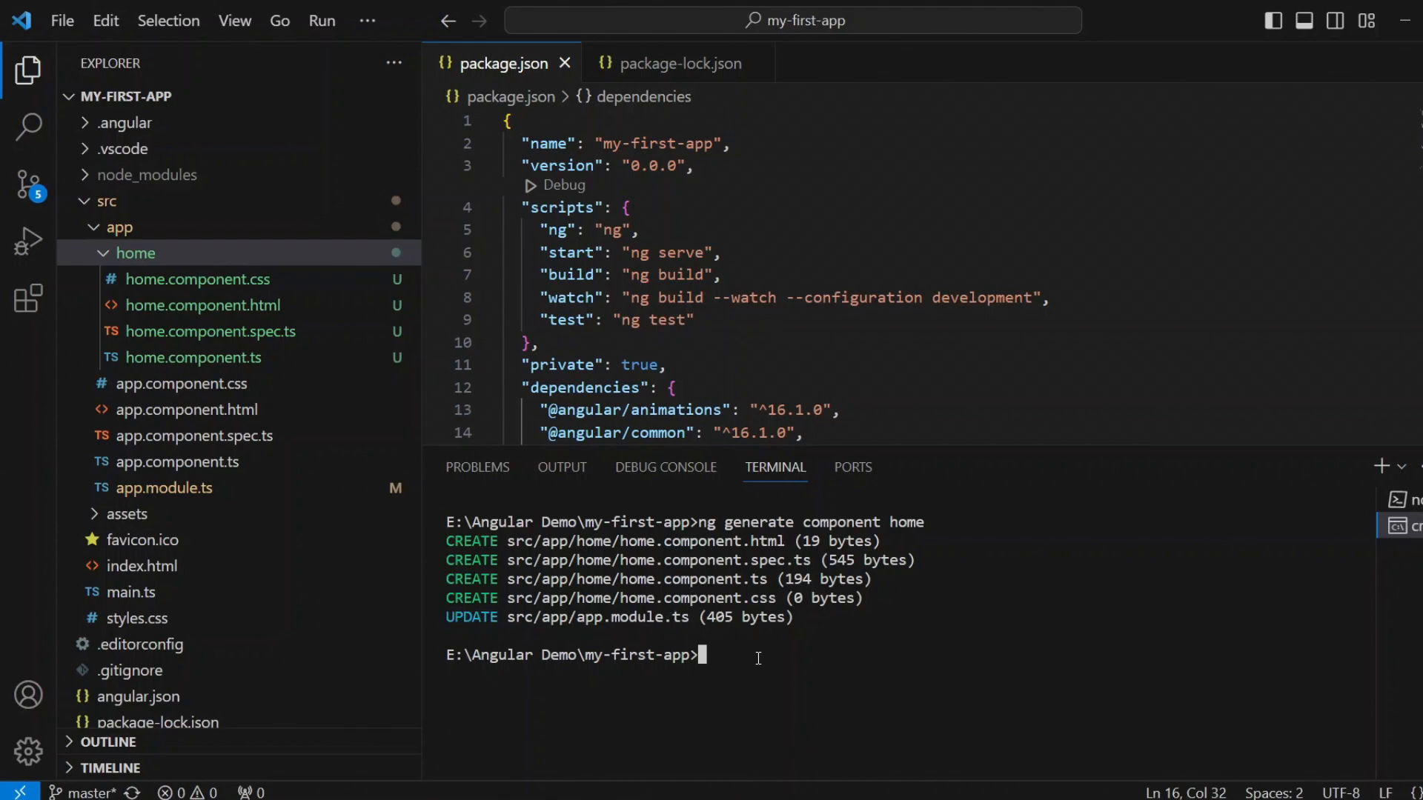
pyautogui.moveTo(204, 356)
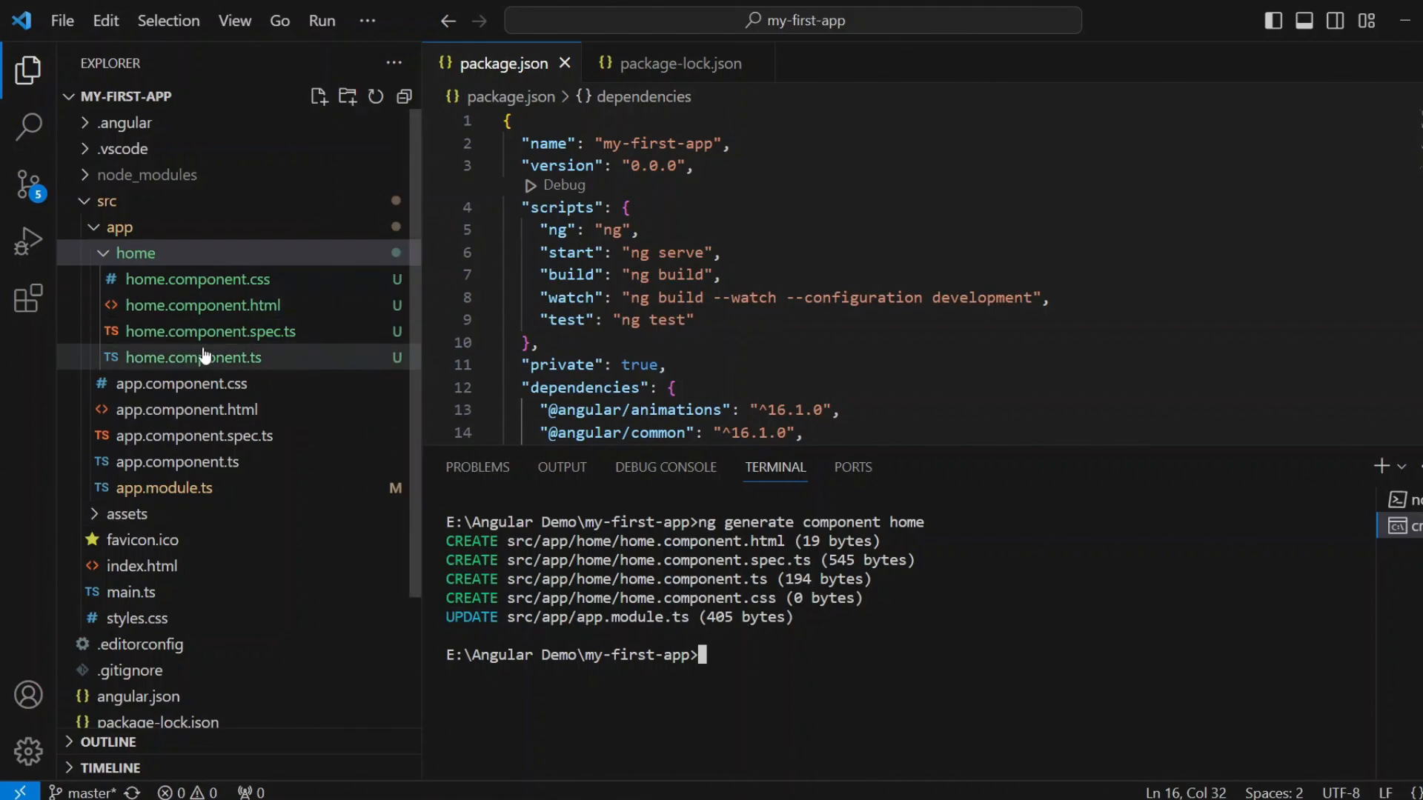
pyautogui.click(193, 356)
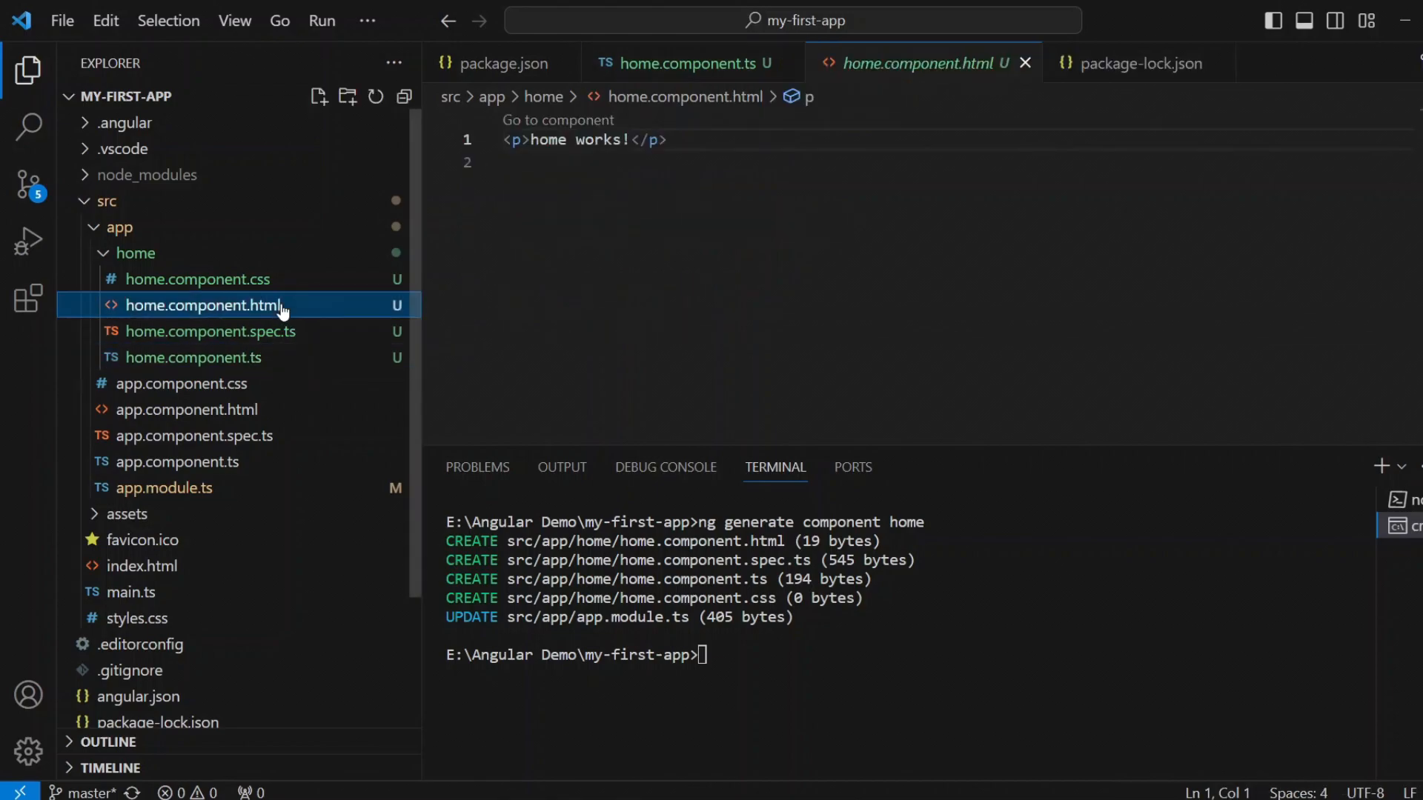
pyautogui.moveTo(545, 320)
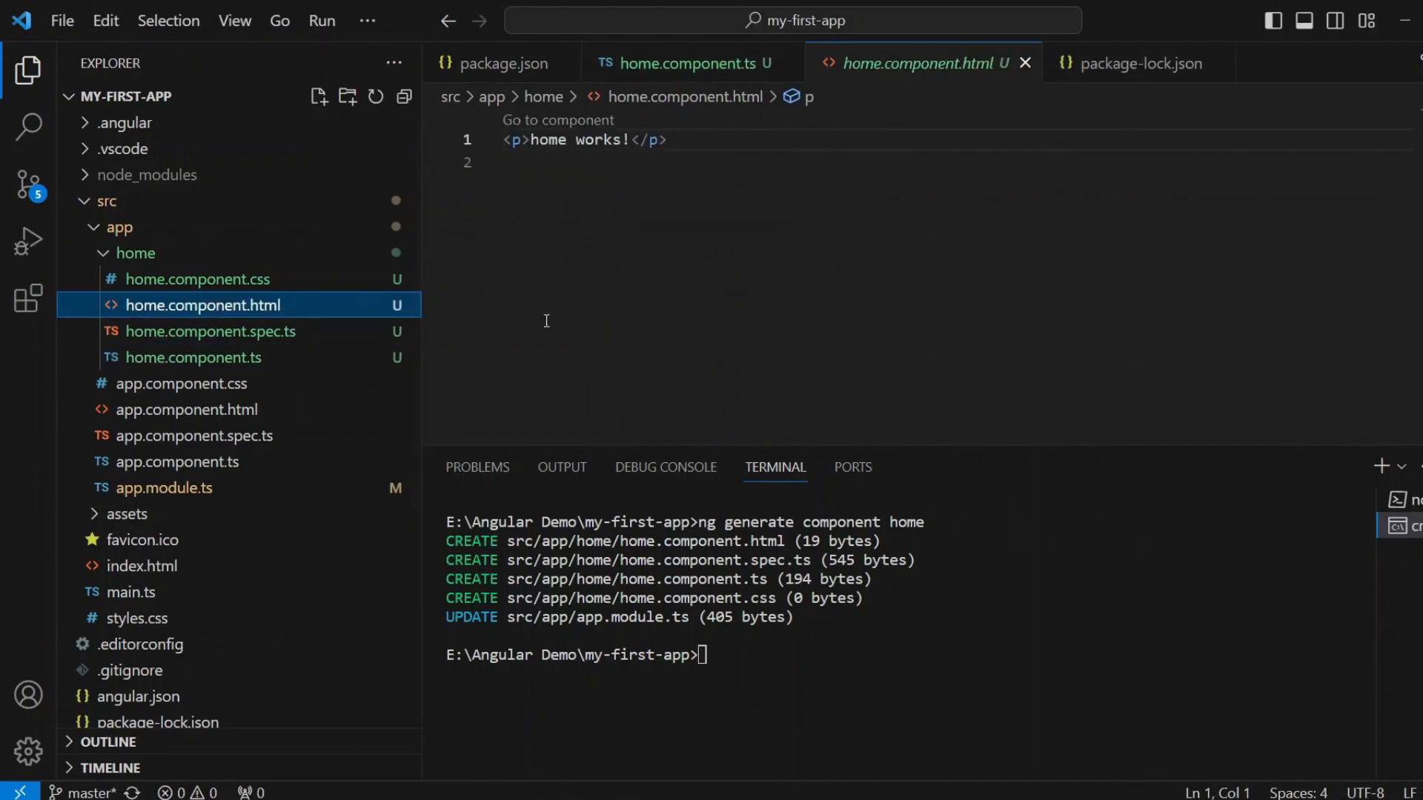
pyautogui.click(197, 279)
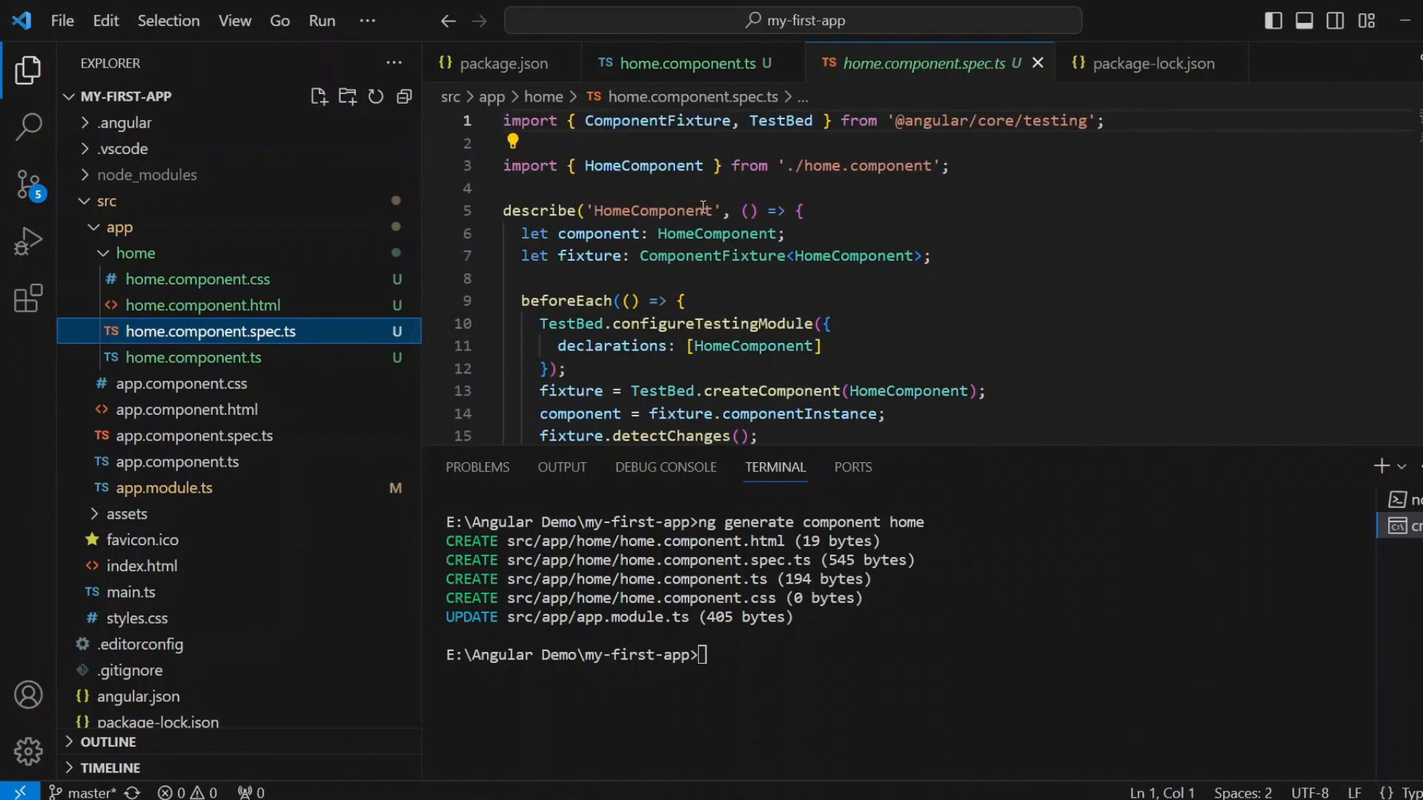
pyautogui.moveTo(377, 368)
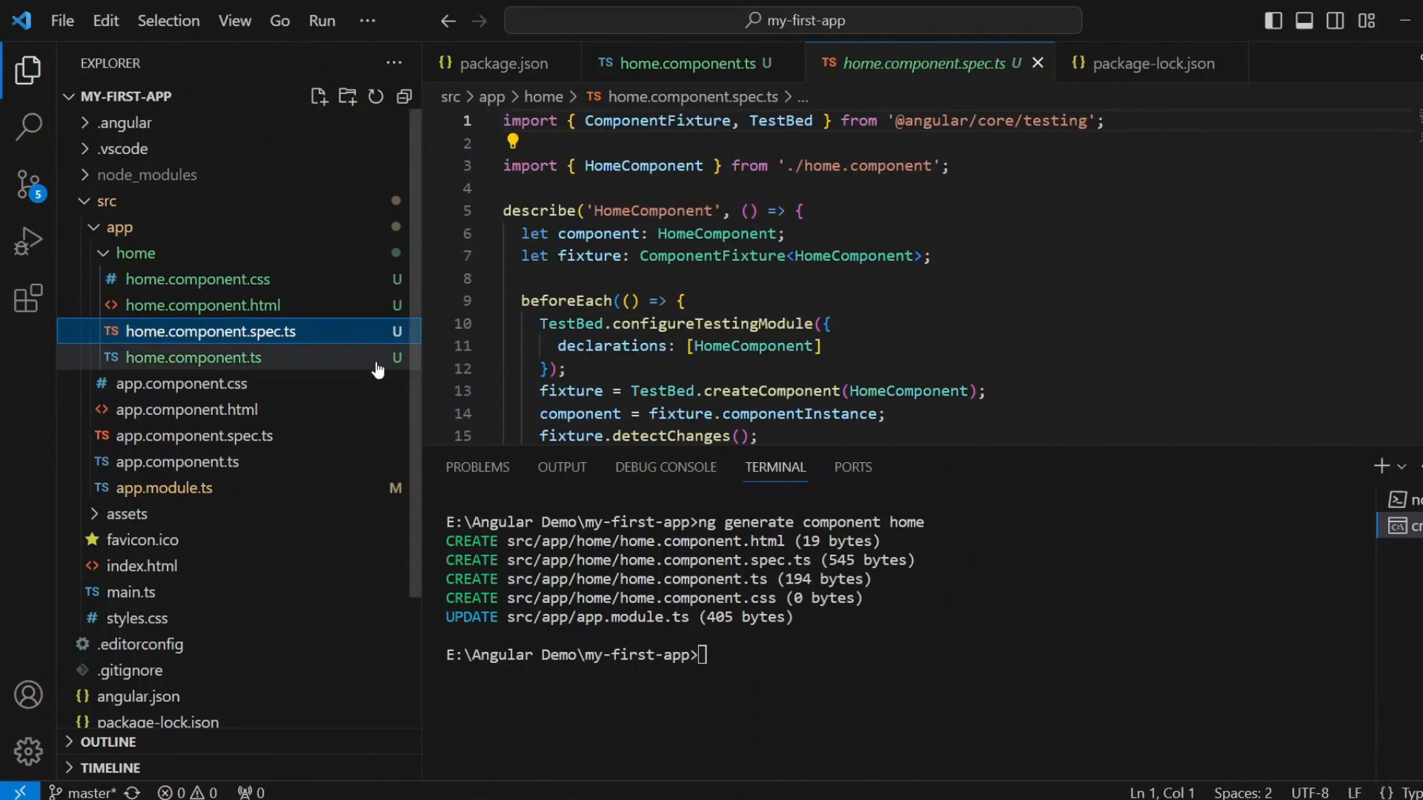
pyautogui.moveTo(662, 324)
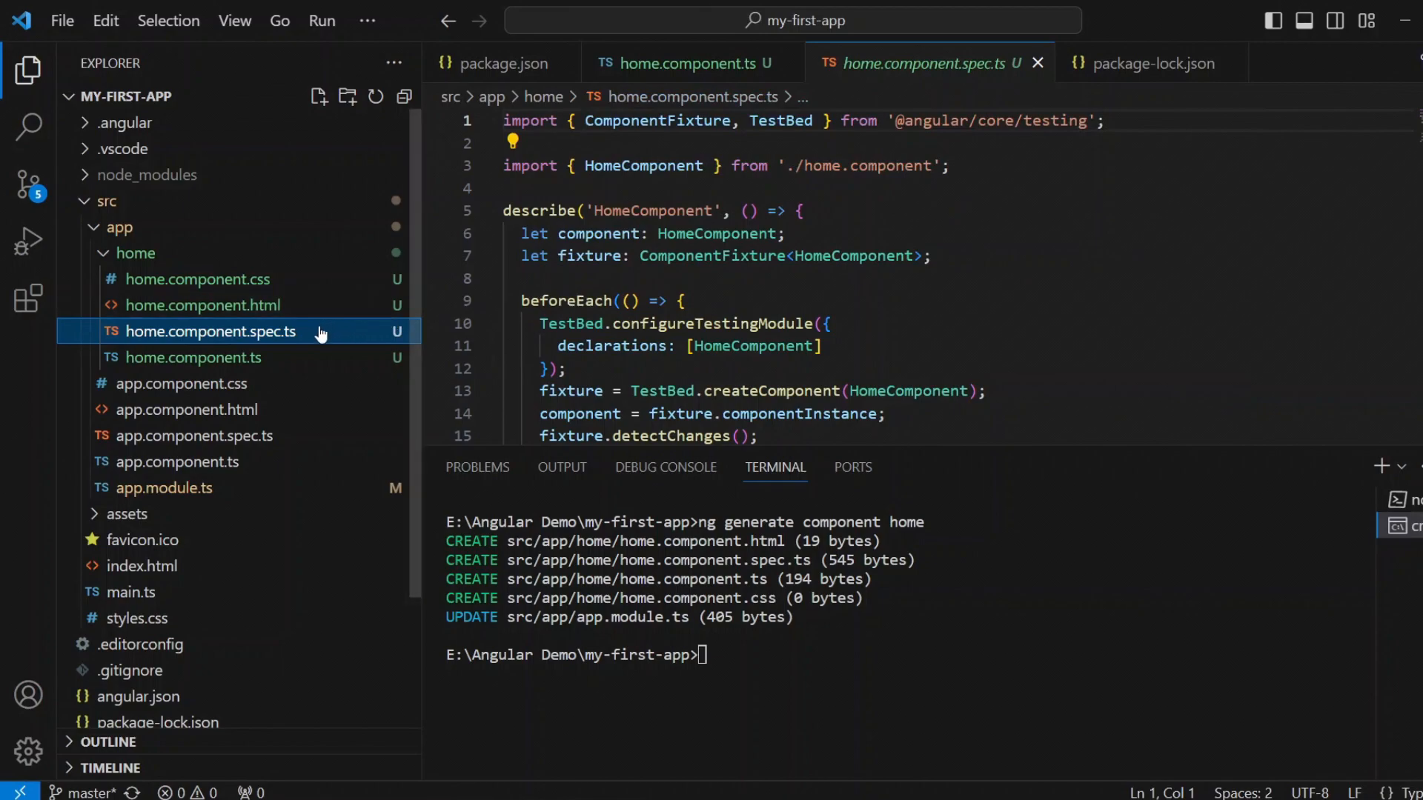
pyautogui.rightClick(208, 331)
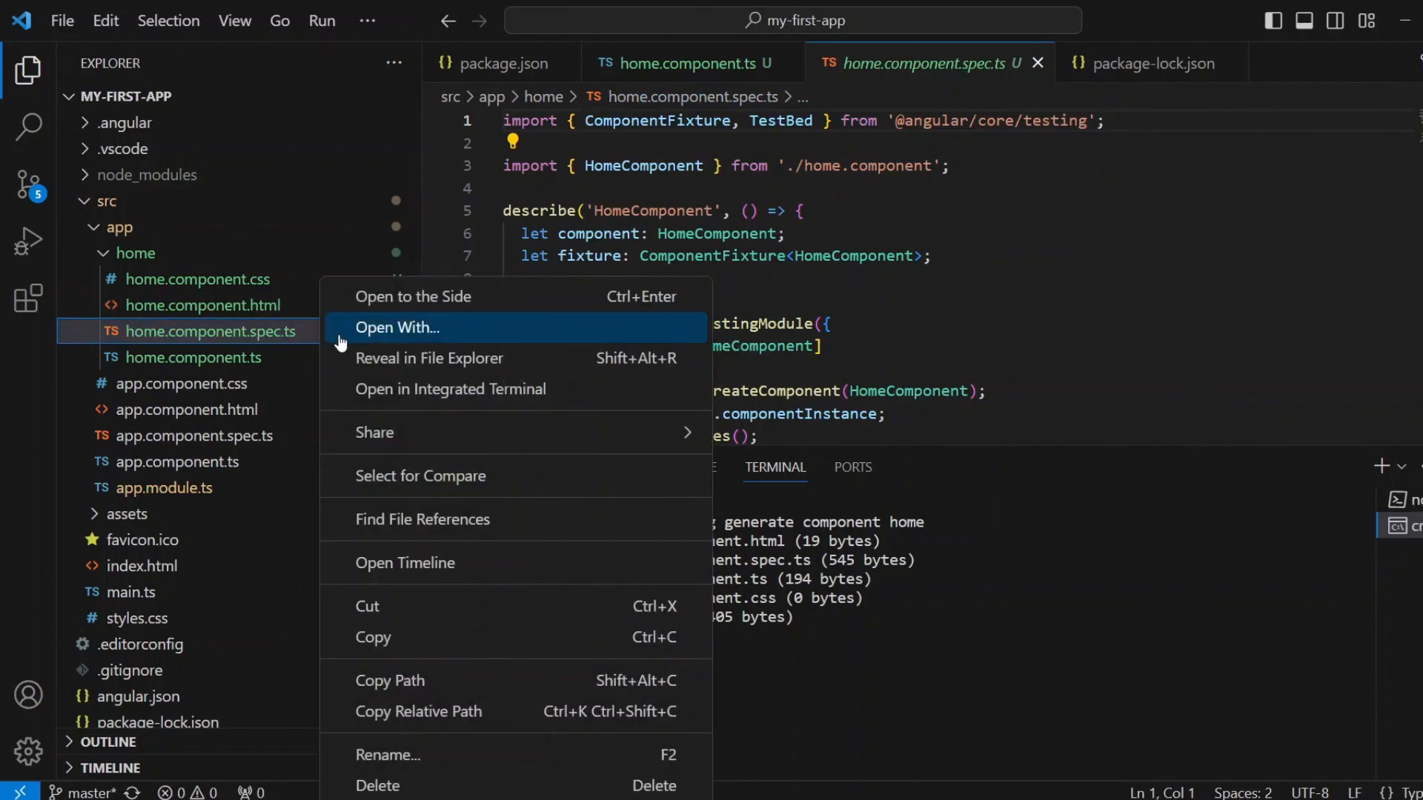
pyautogui.moveTo(409, 786)
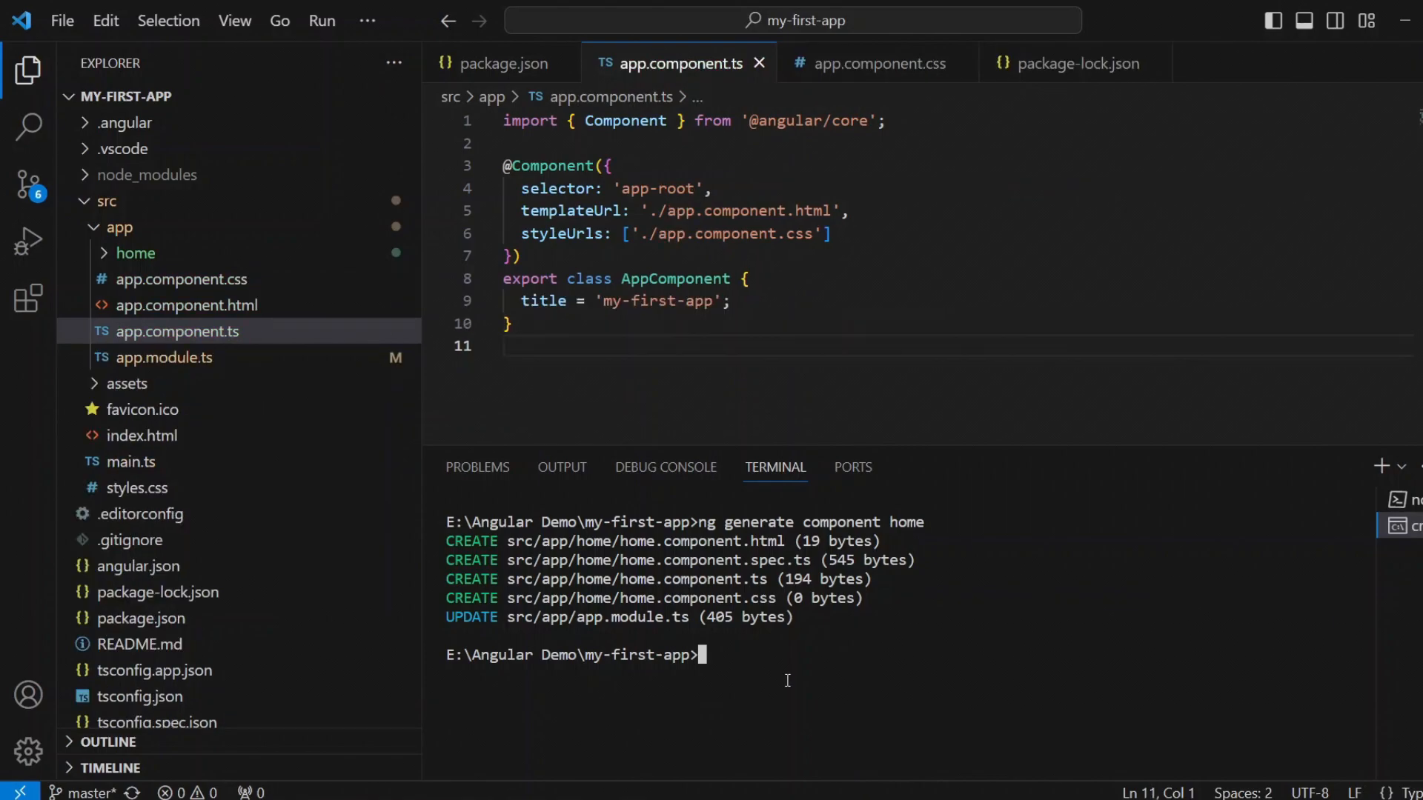
# - Generate the login component with 'ng g c login --skip-tests=true'
pyautogui.write('ng g')
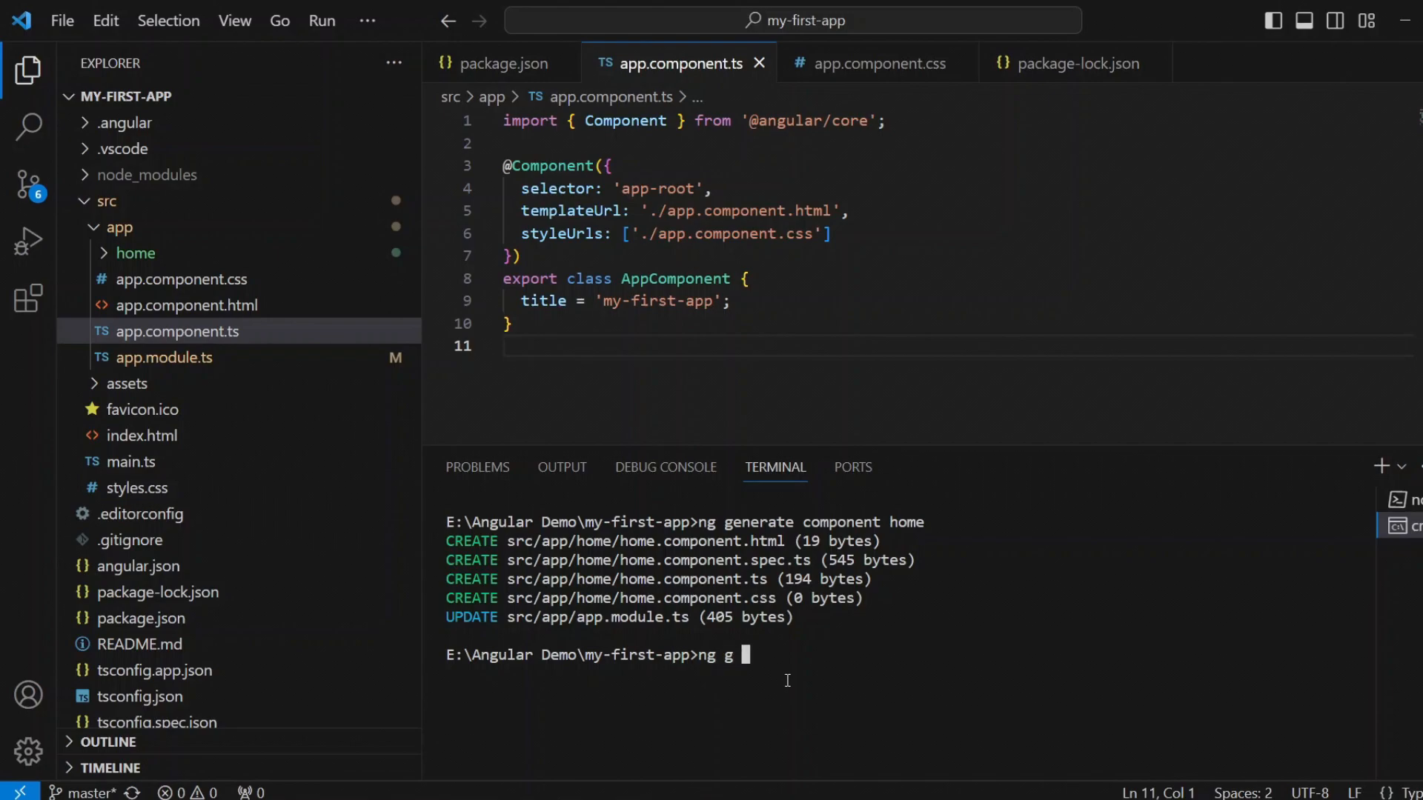
pyautogui.write('c')
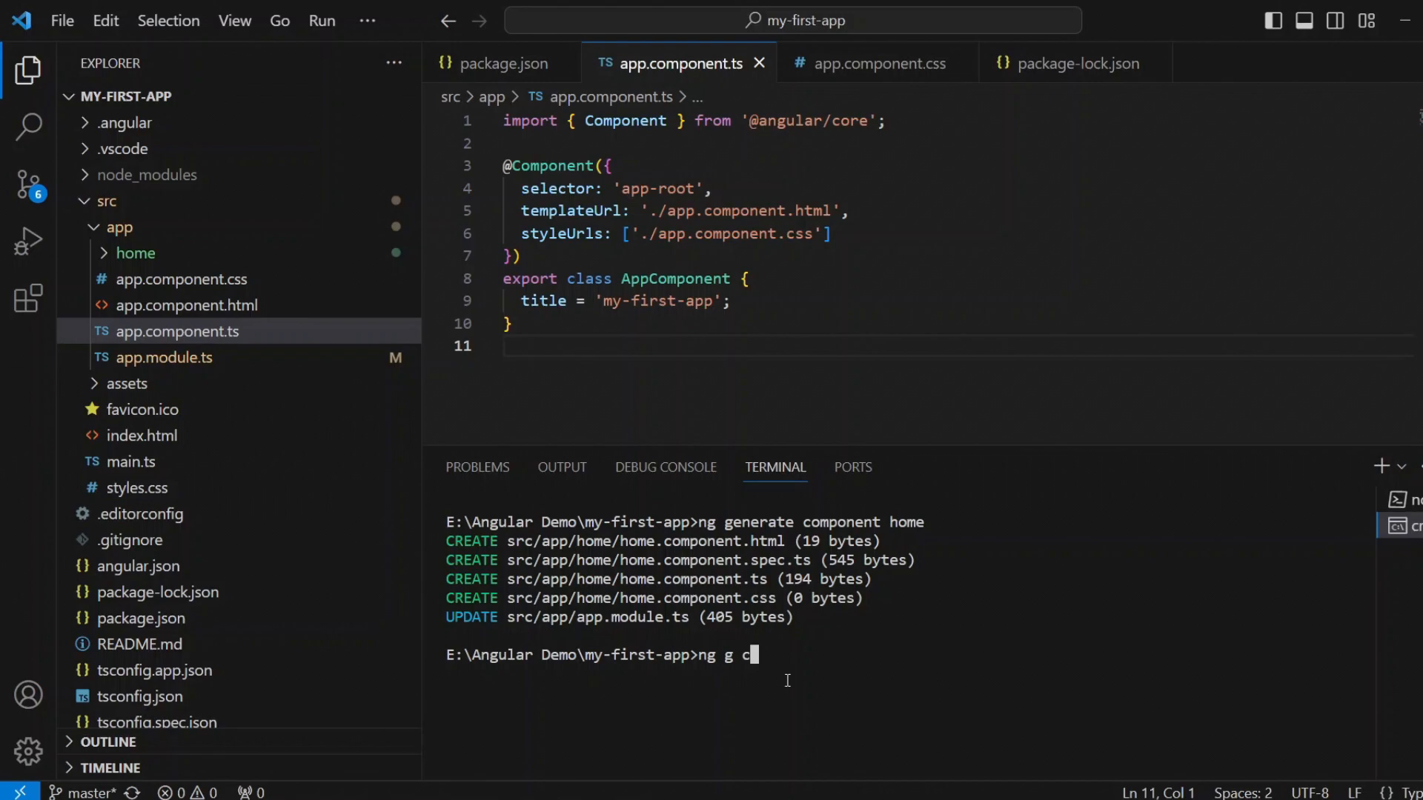
pyautogui.write('l')
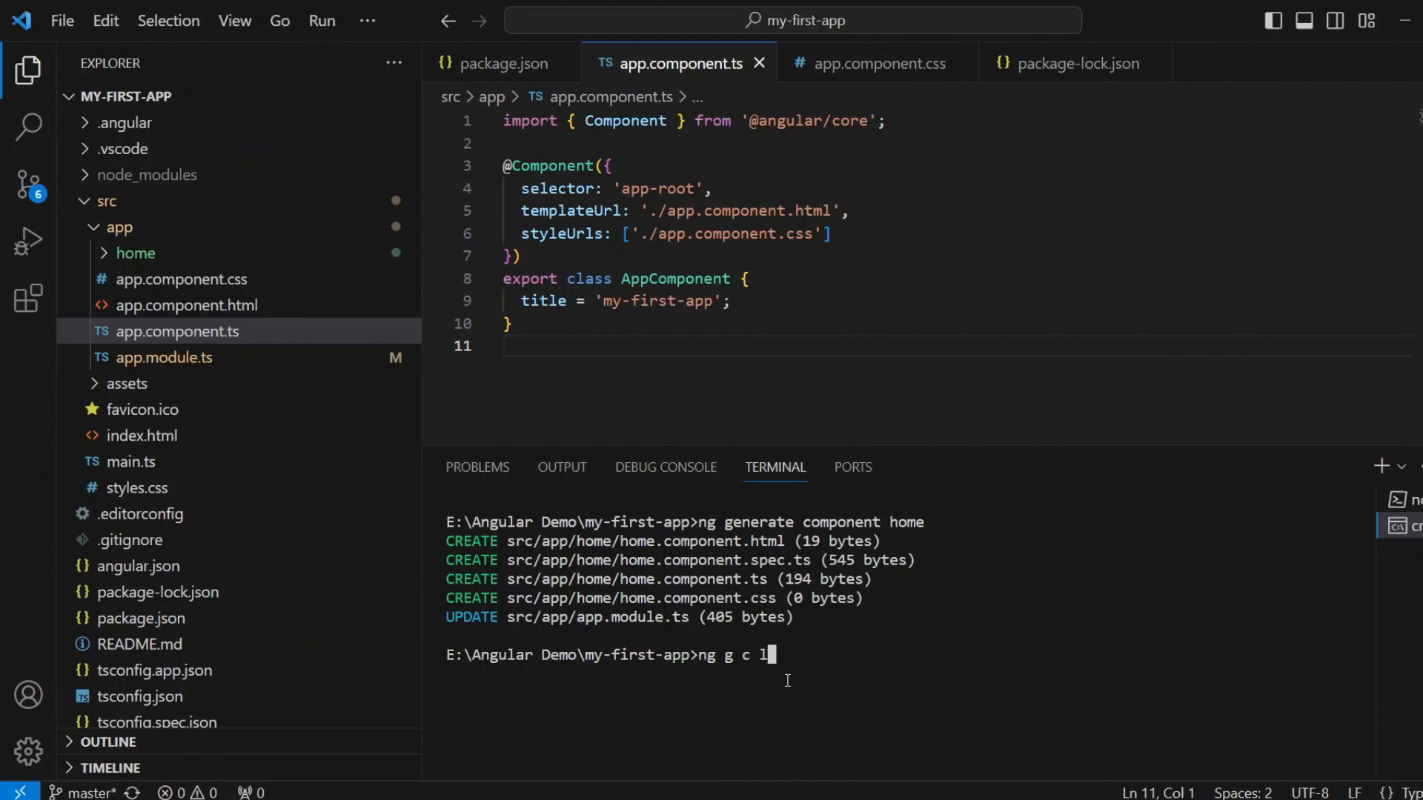
pyautogui.write('ogin --')
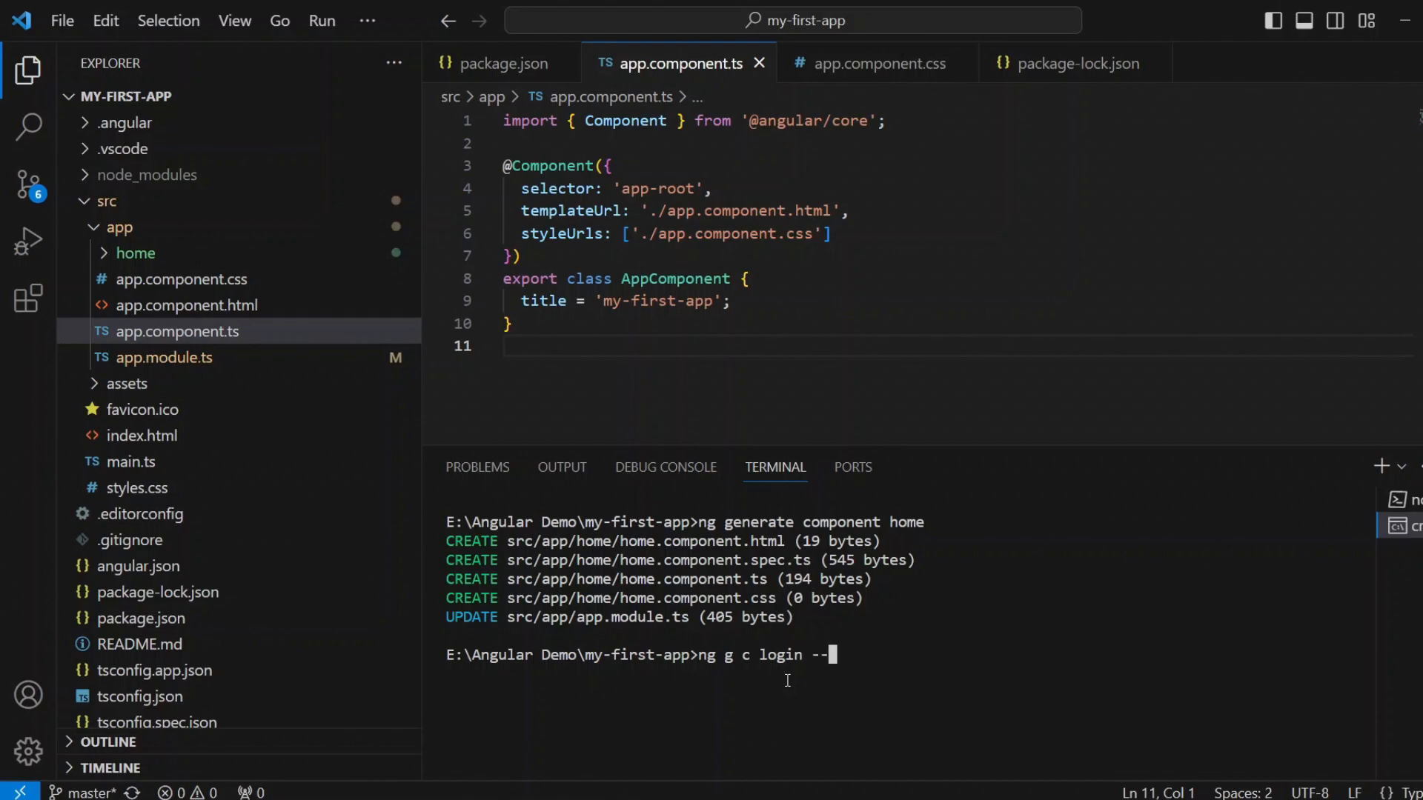
pyautogui.write('skip')
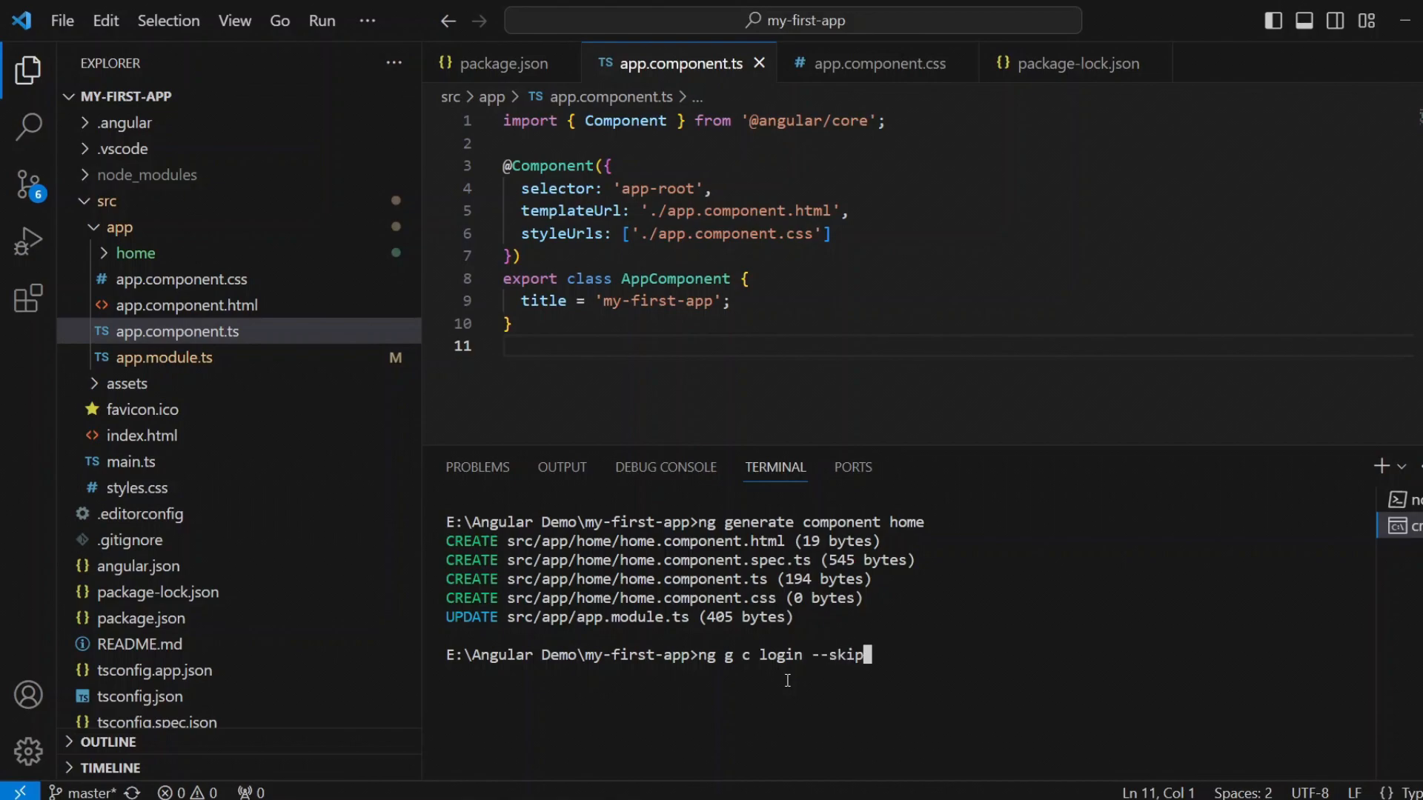
pyautogui.write('-tests')
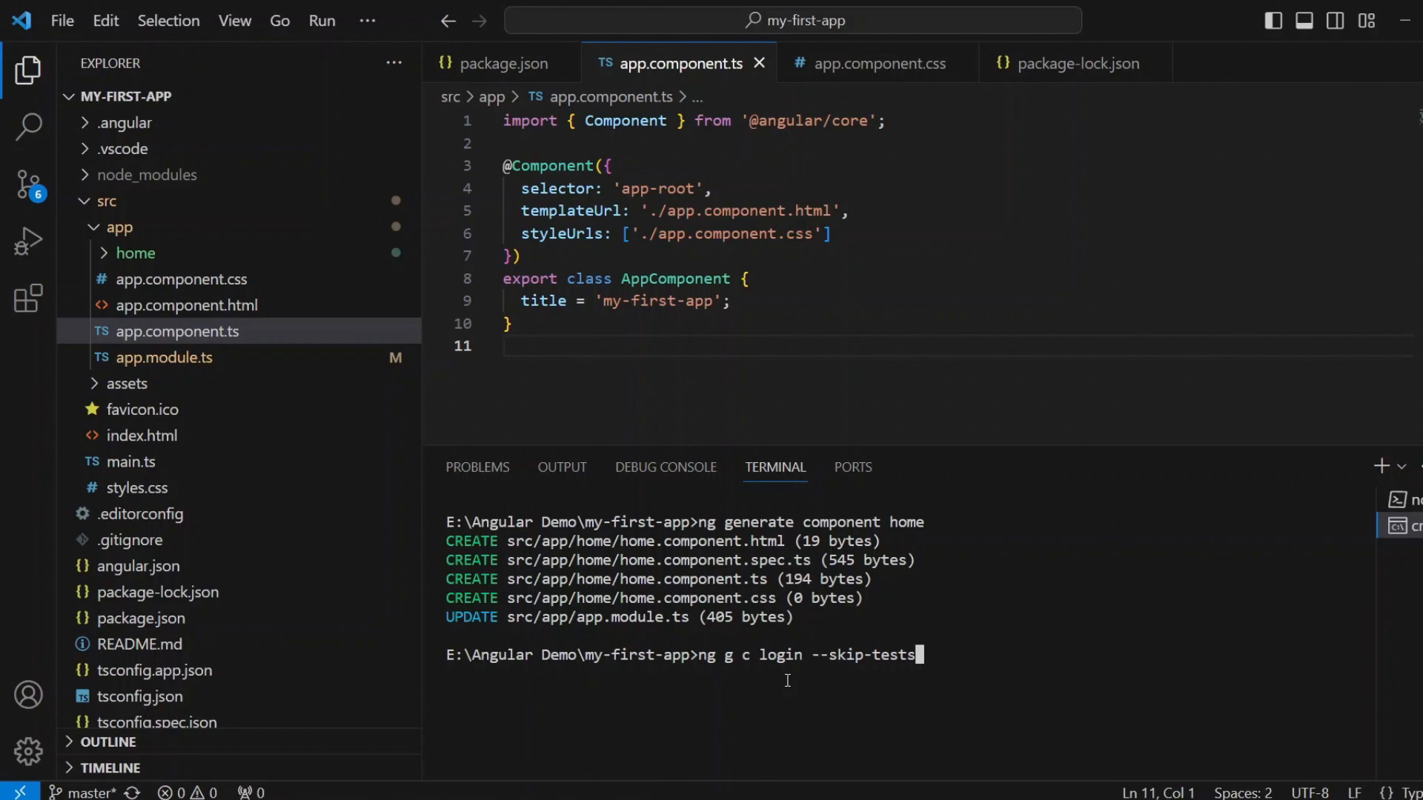
pyautogui.write('=true')
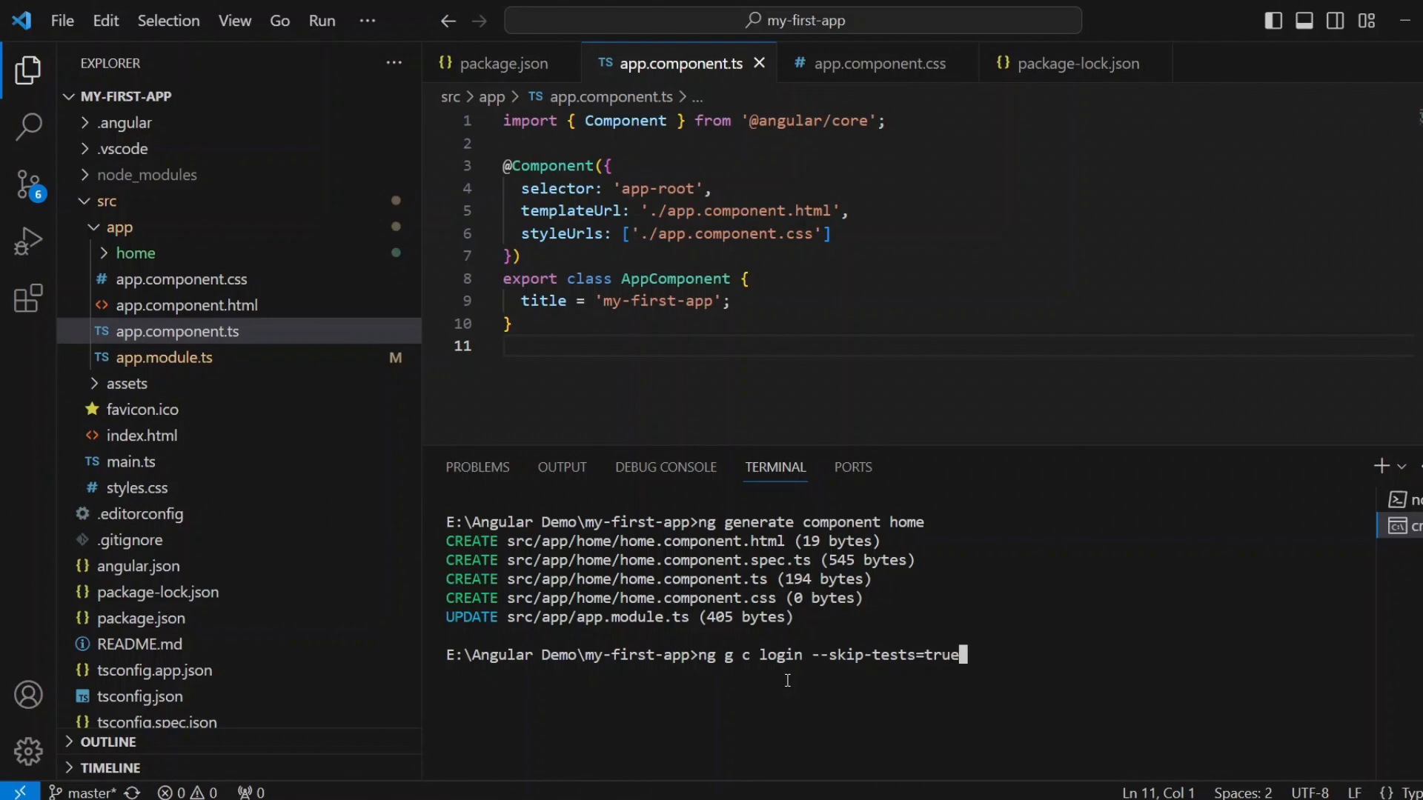
pyautogui.press('enter')
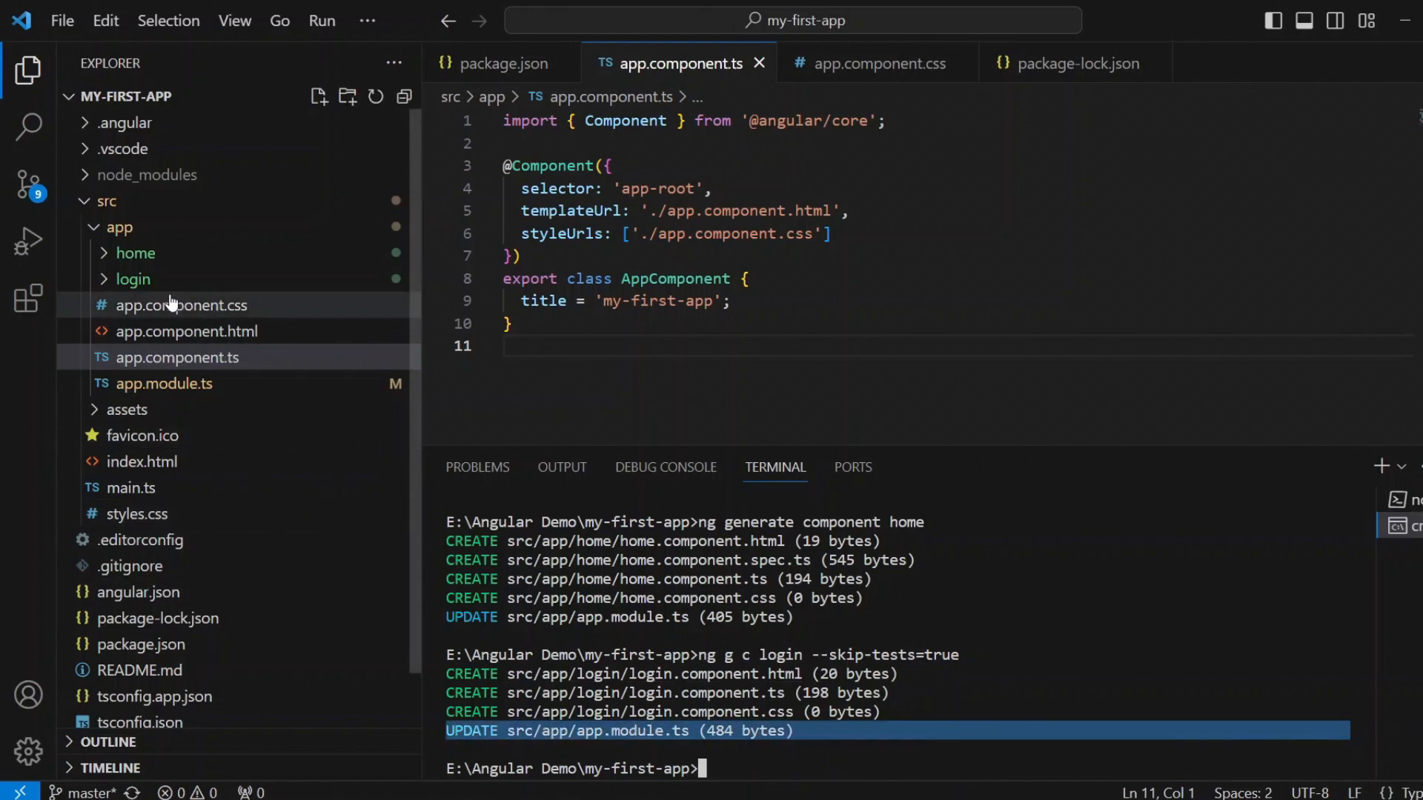
# - Expand the login folder and view the nine changed files in Source Control
pyautogui.click(133, 279)
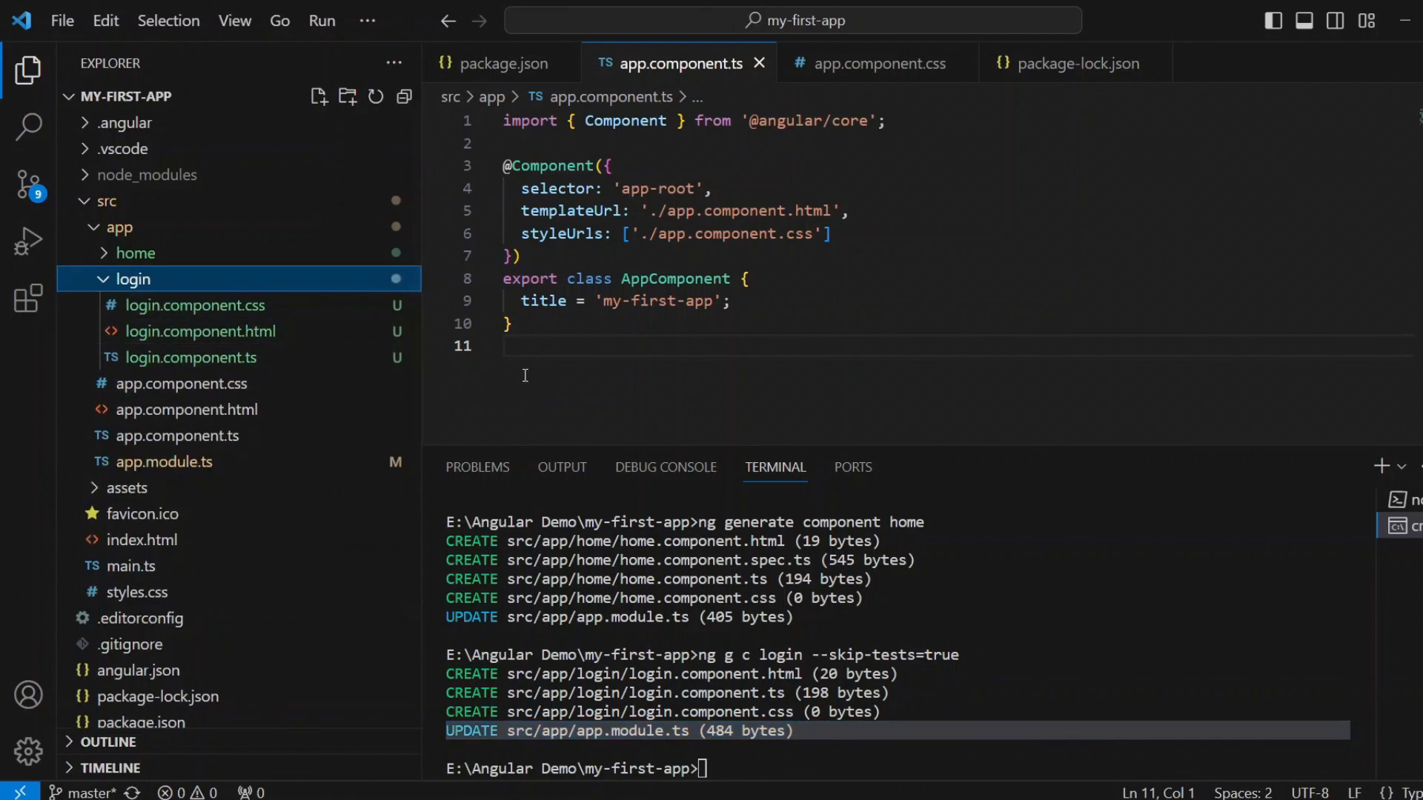
pyautogui.moveTo(30, 186)
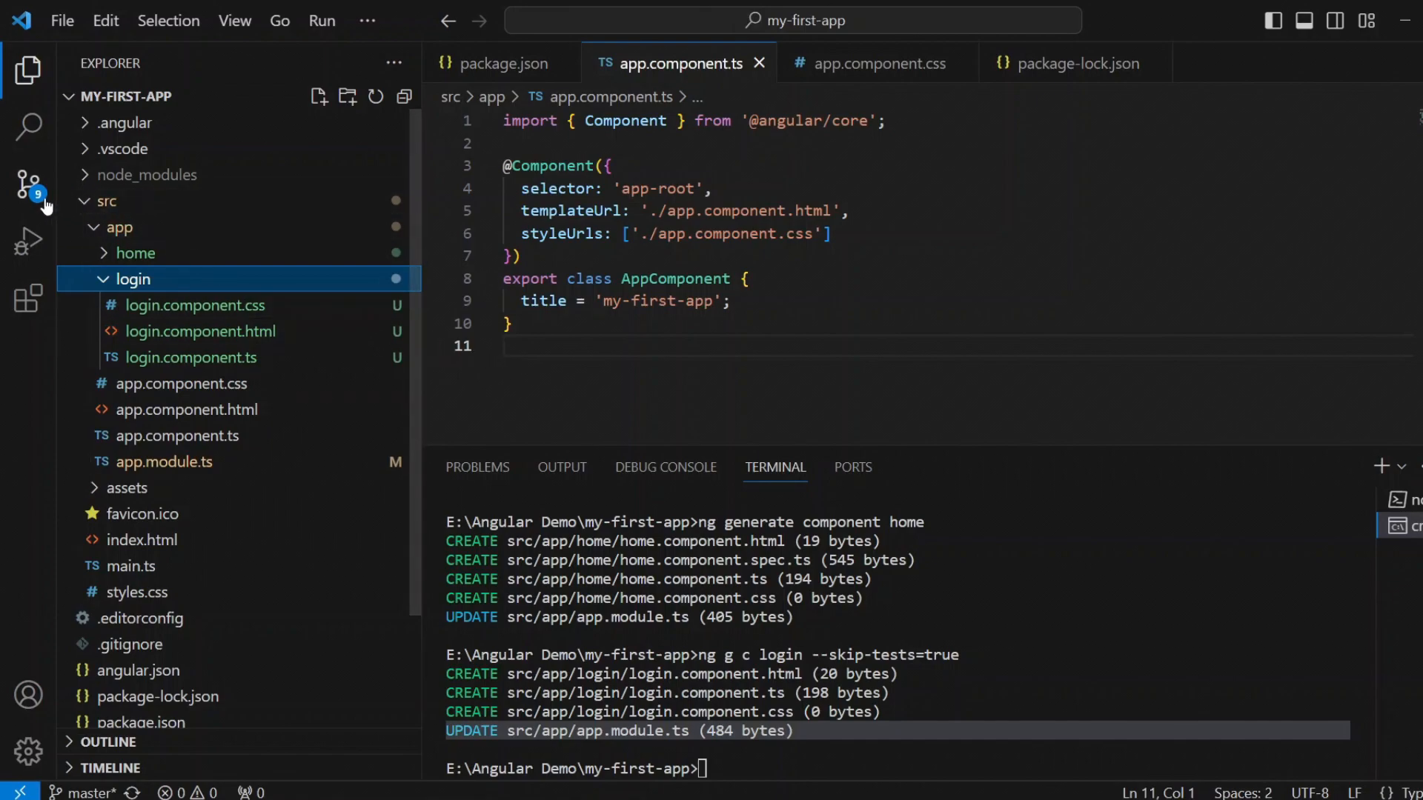
pyautogui.click(28, 186)
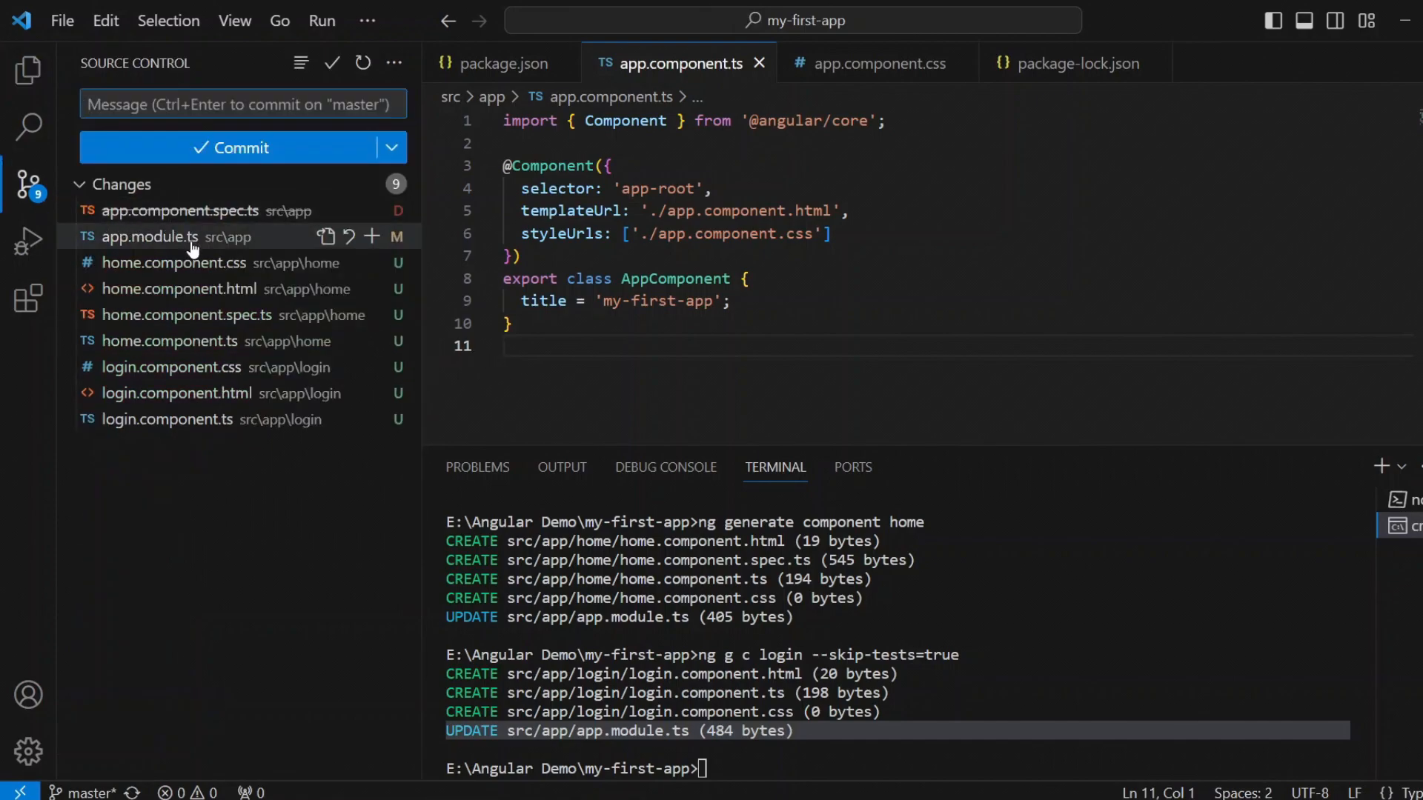
# - Open the app.module.ts diff showing HomeComponent and LoginComponent added, with the terminal visible
pyautogui.click(152, 237)
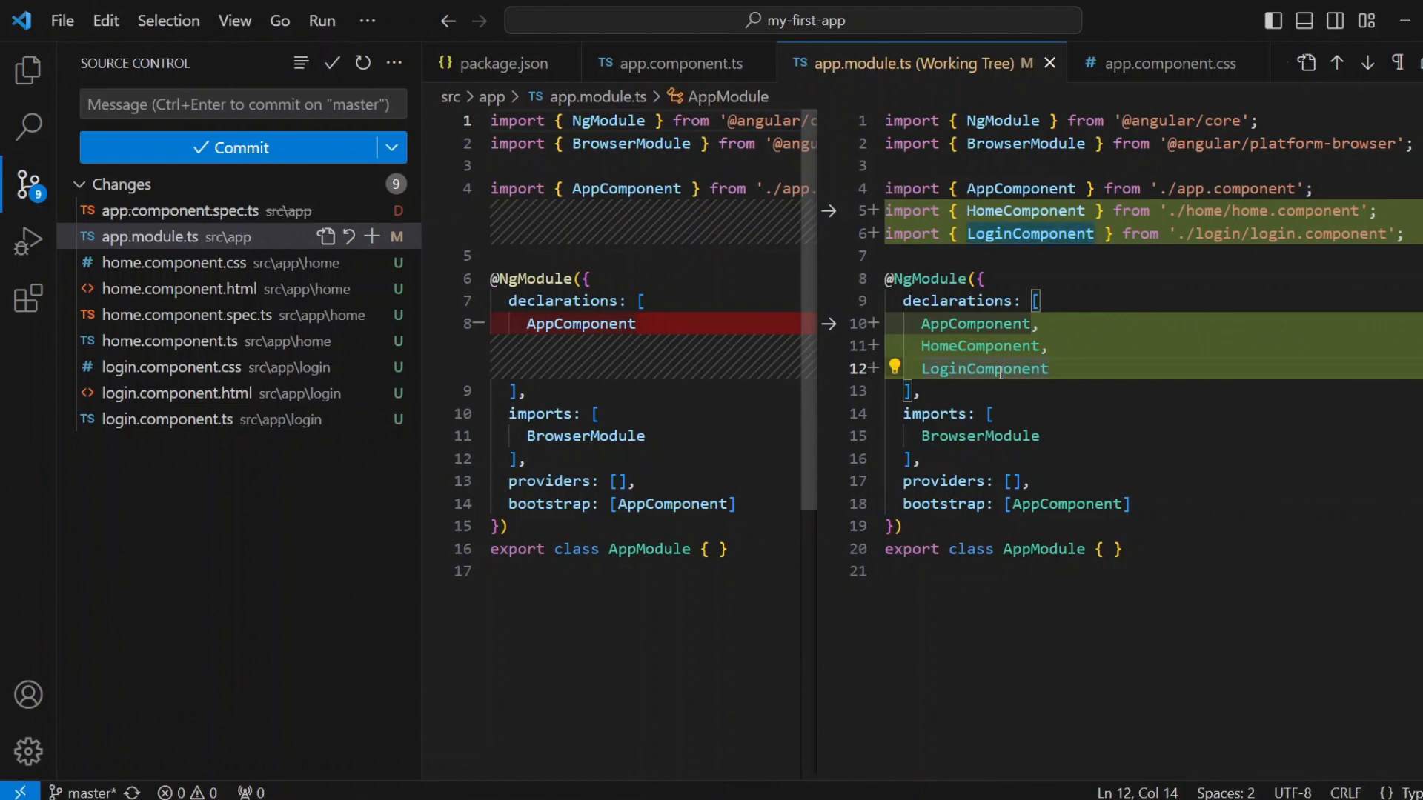
pyautogui.doubleClick(1041, 549)
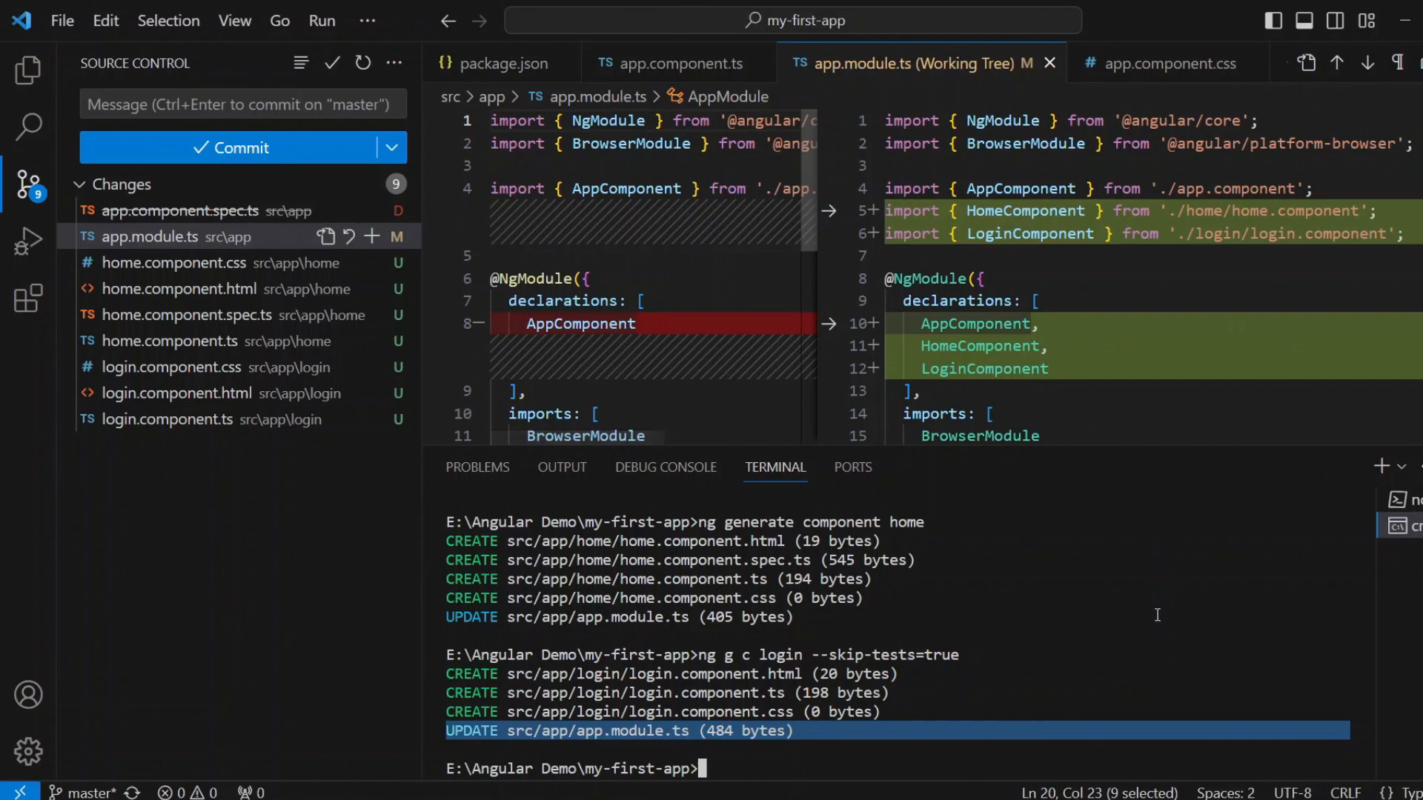
pyautogui.moveTo(977, 522)
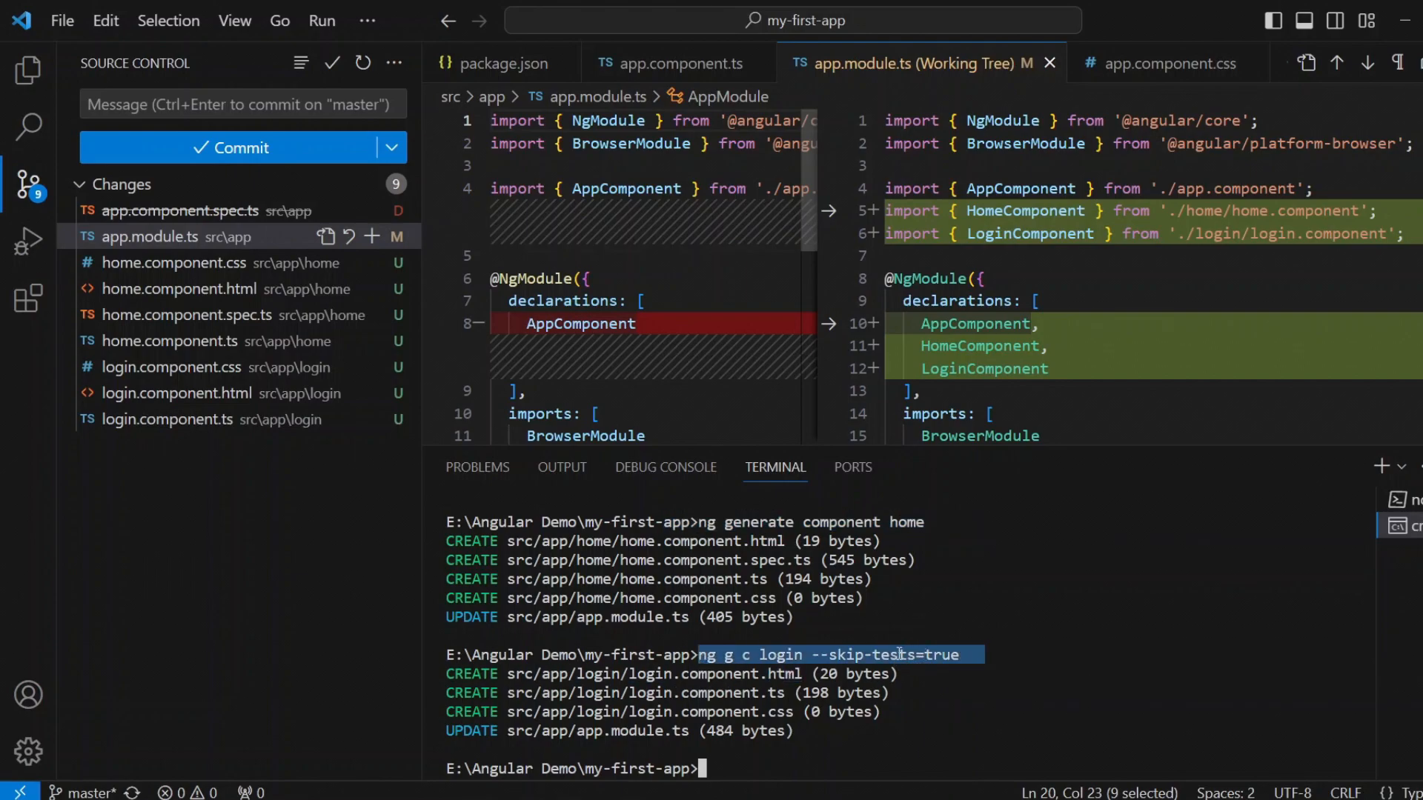
# - Return to Explorer and inspect the home and login folders' generated files
pyautogui.click(28, 69)
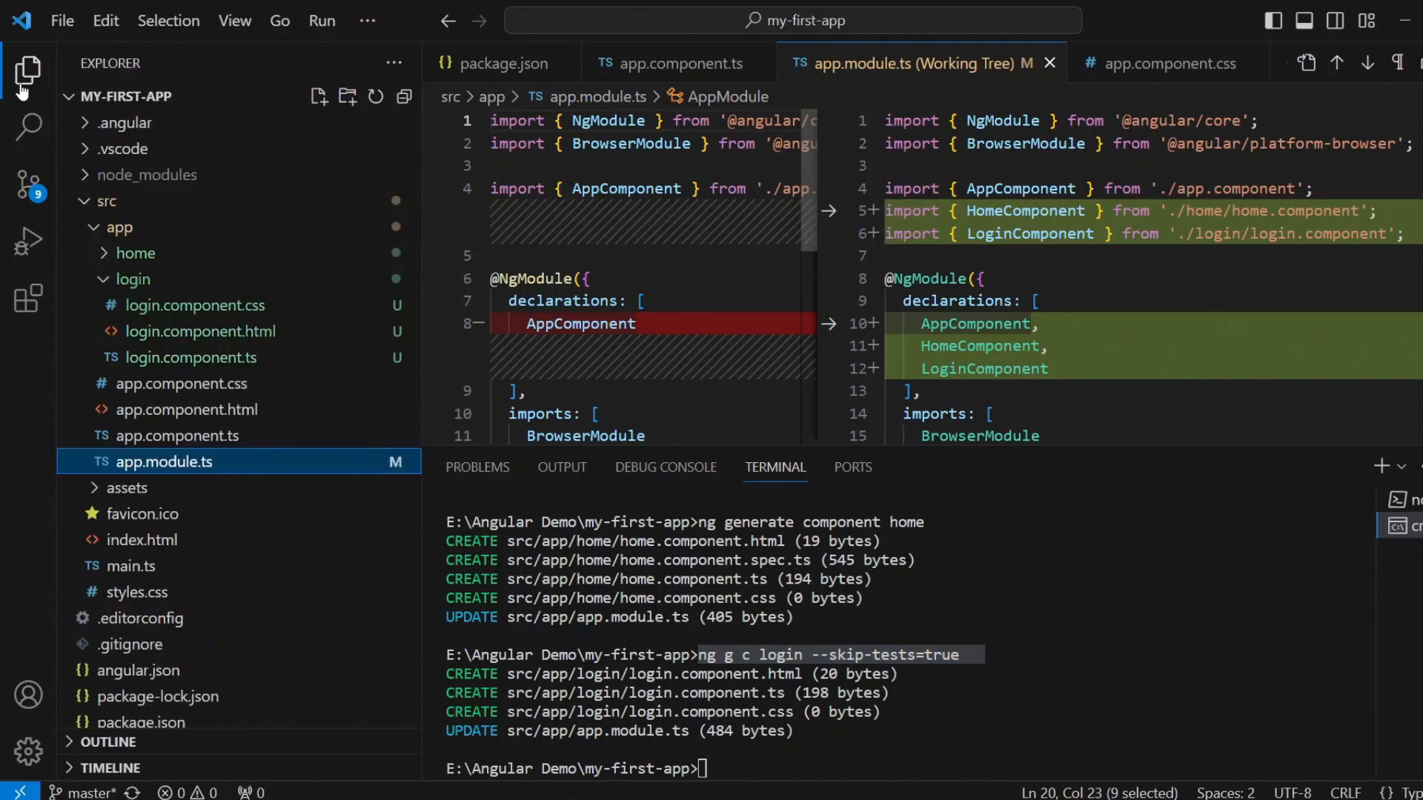
pyautogui.click(133, 278)
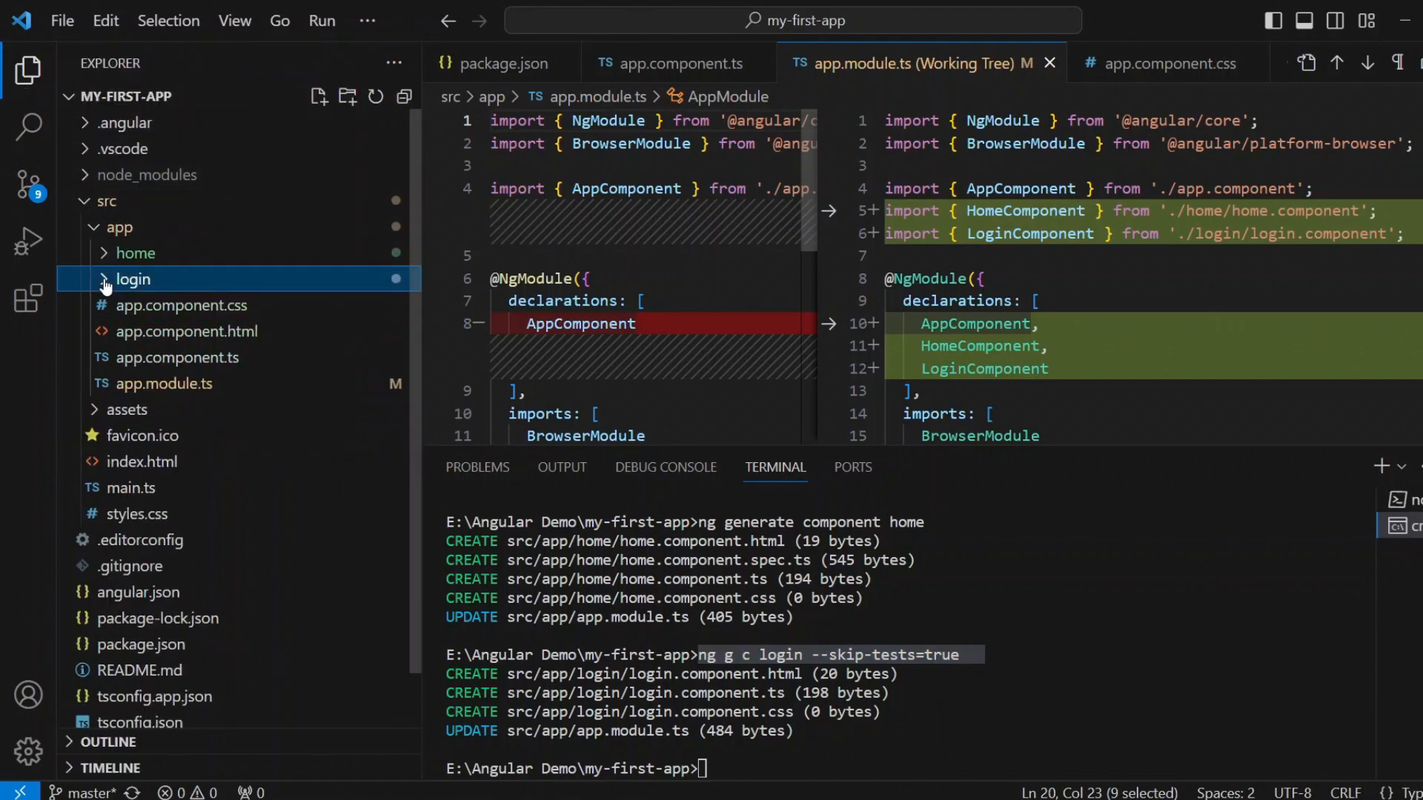
pyautogui.click(136, 254)
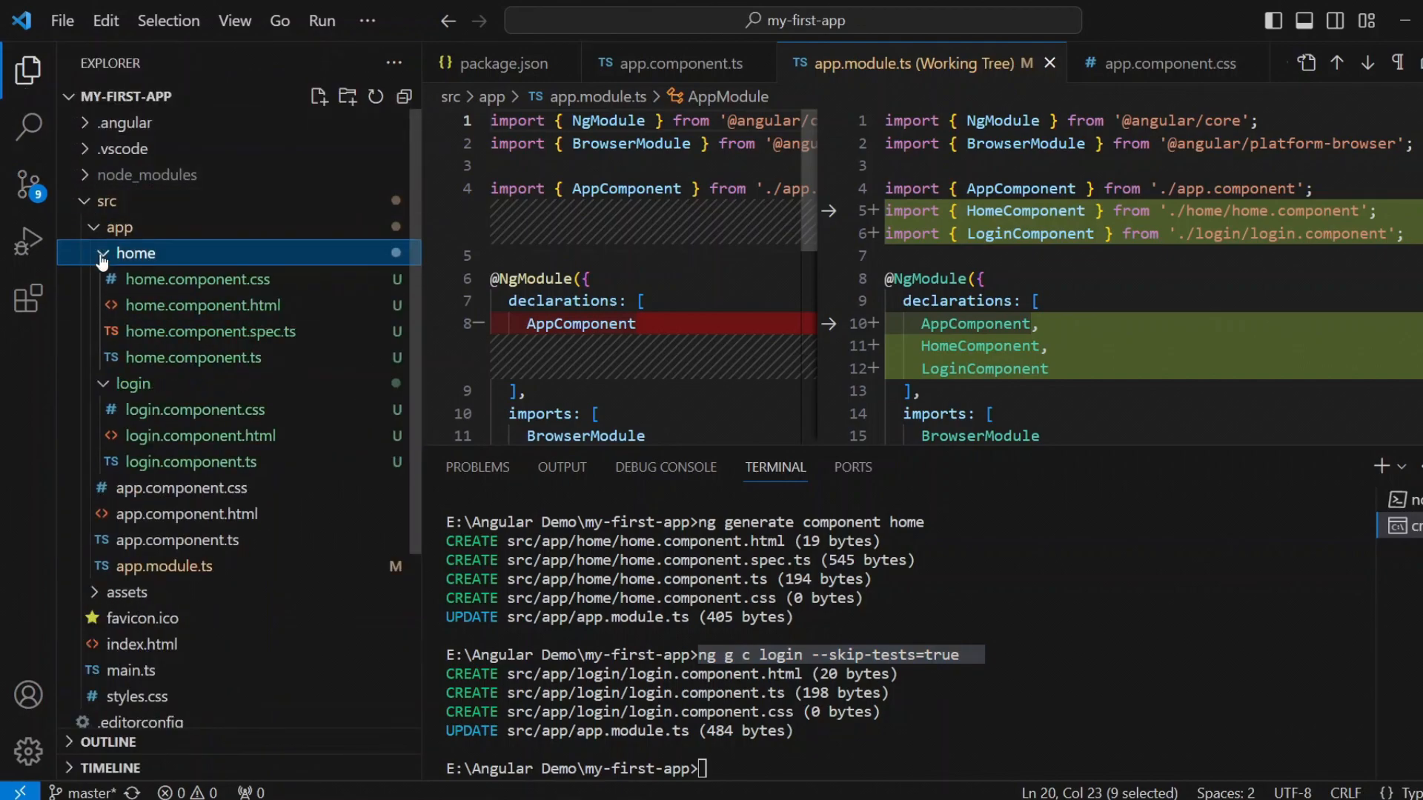
pyautogui.click(135, 253)
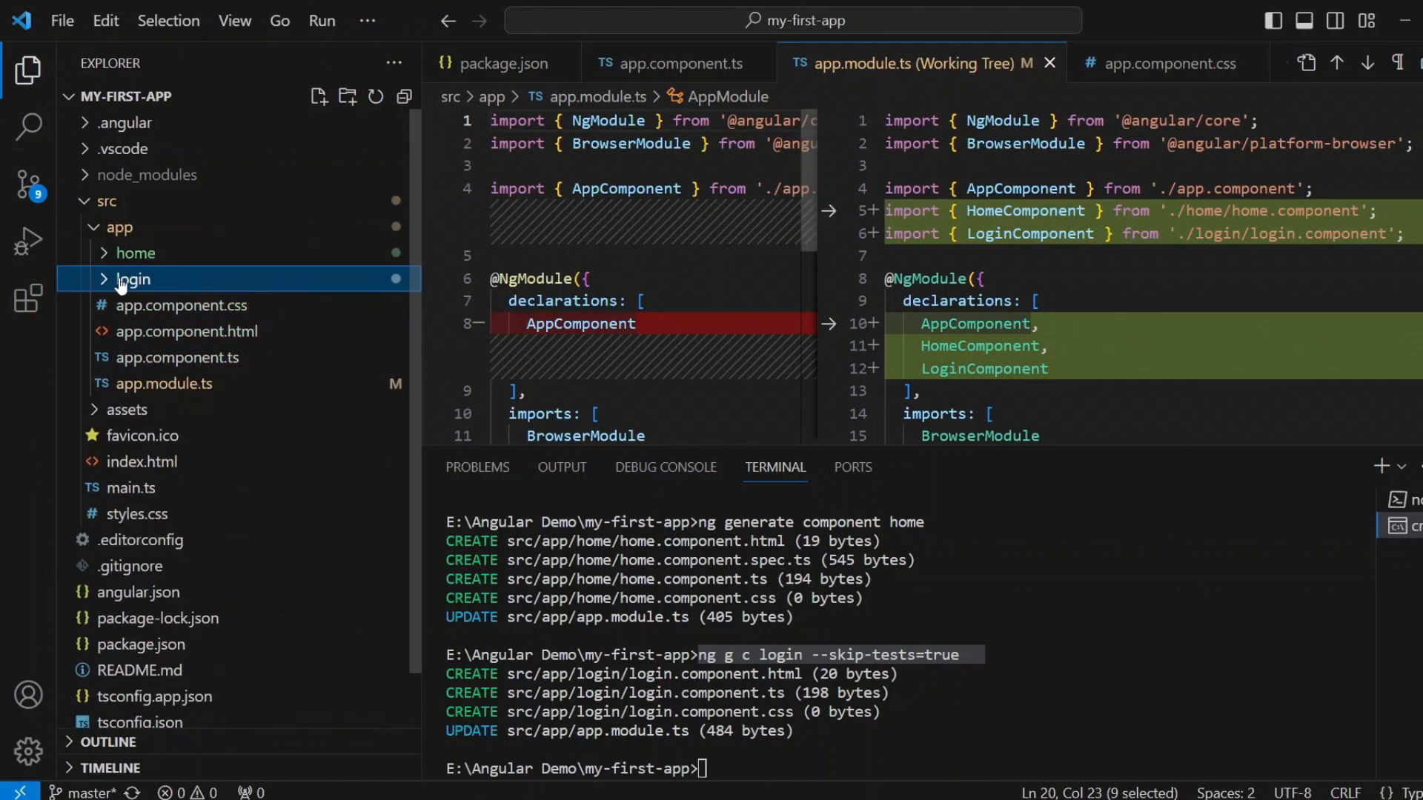
pyautogui.click(133, 279)
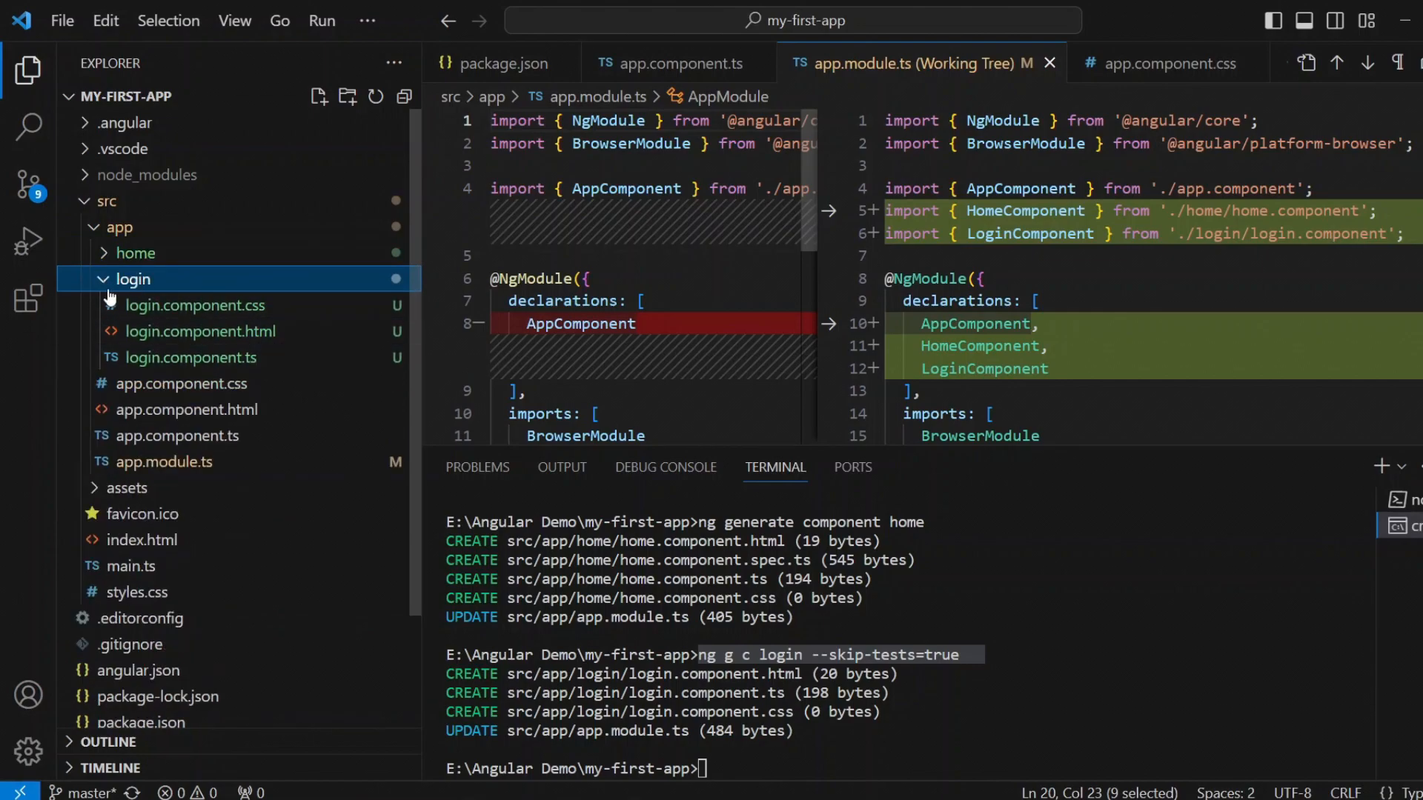
pyautogui.click(133, 279)
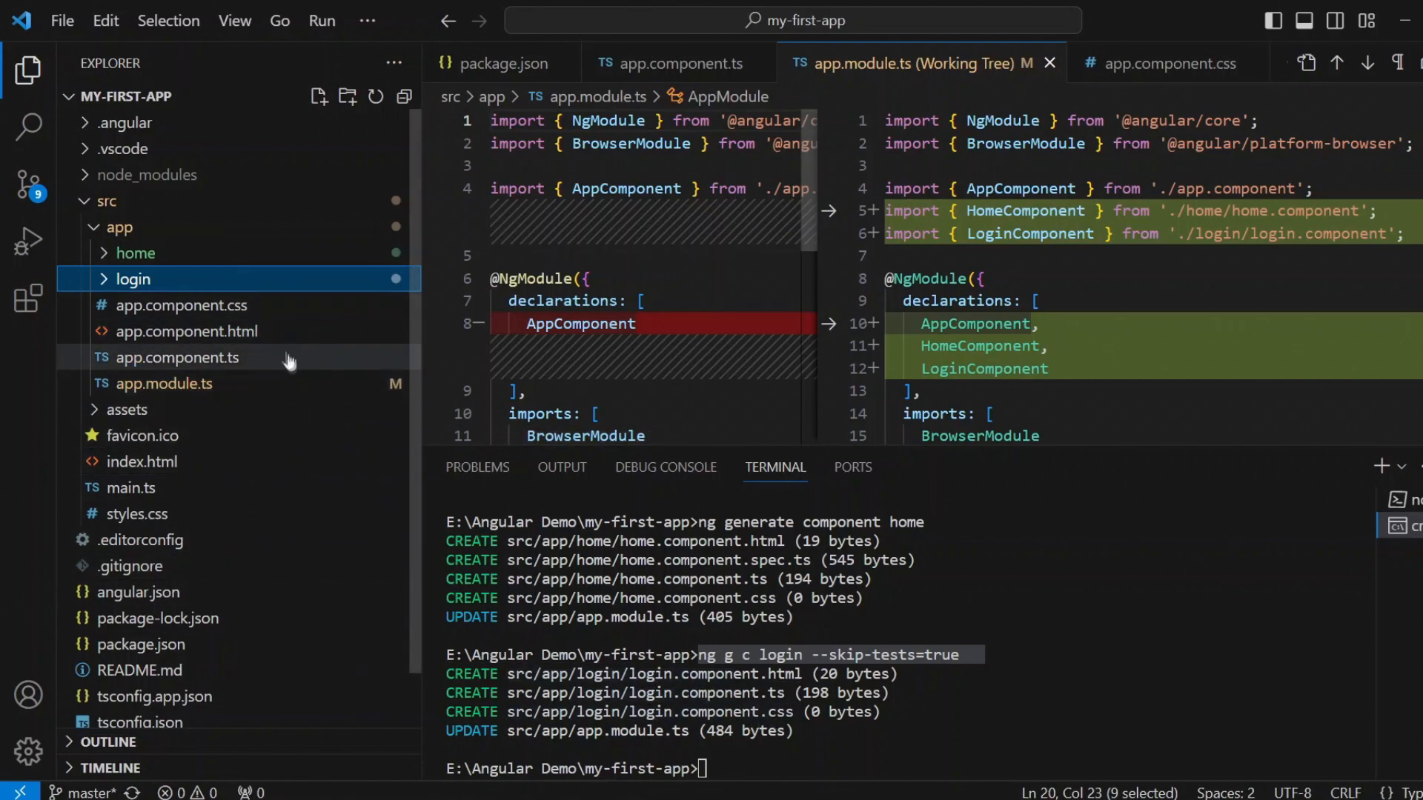
pyautogui.moveTo(242, 391)
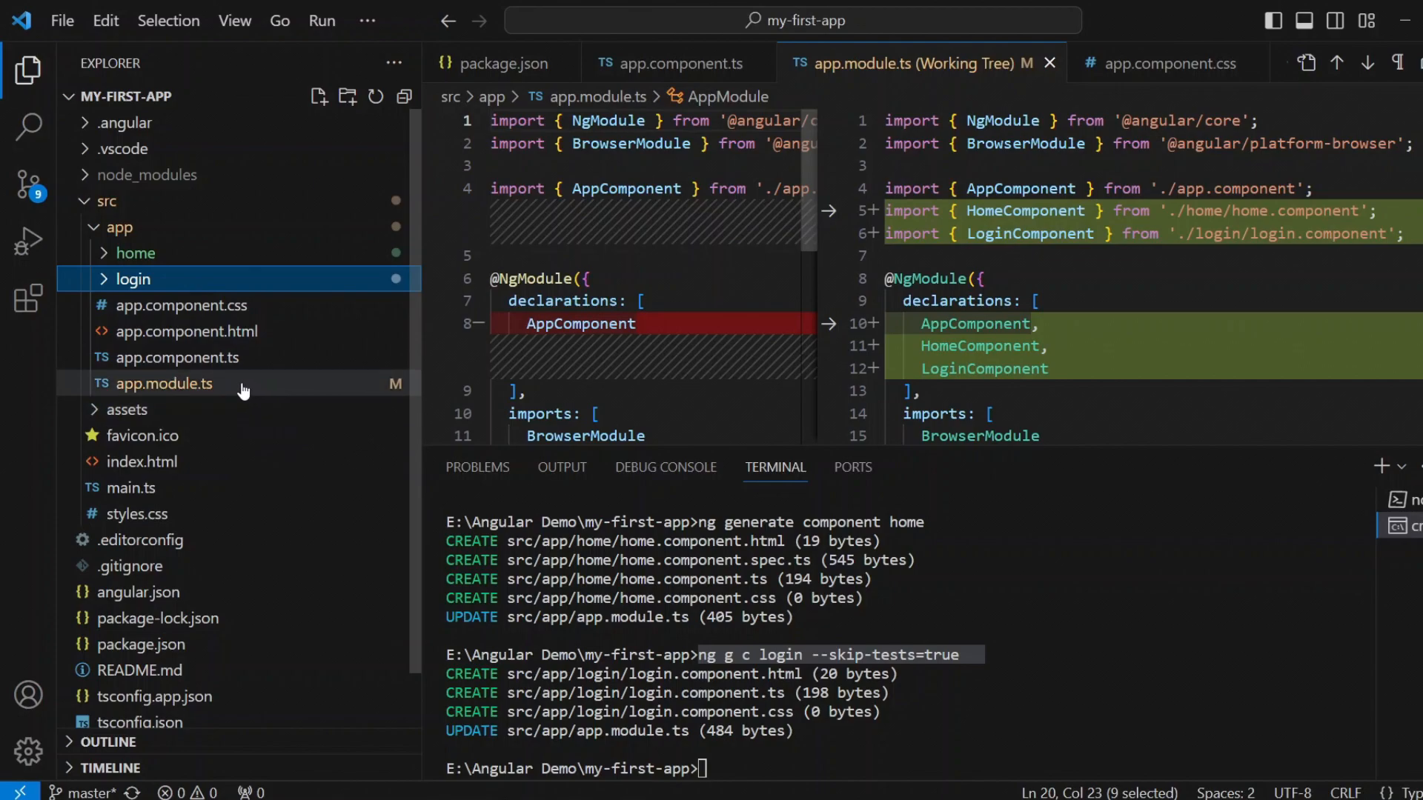
pyautogui.moveTo(243, 367)
pyautogui.write('ng g c')
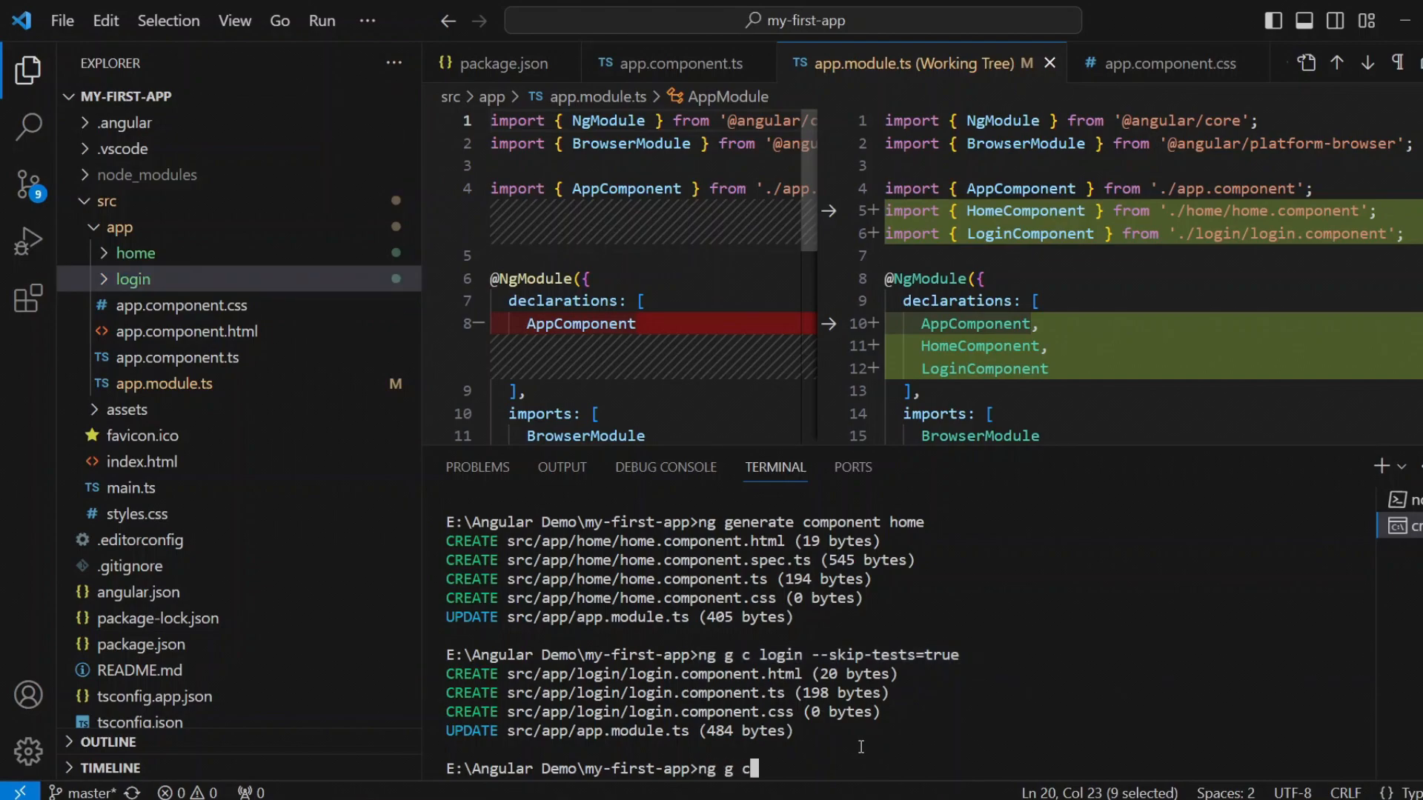
# - Generate a flat app2 component with 'ng g c app2 --flat'
pyautogui.write('app')
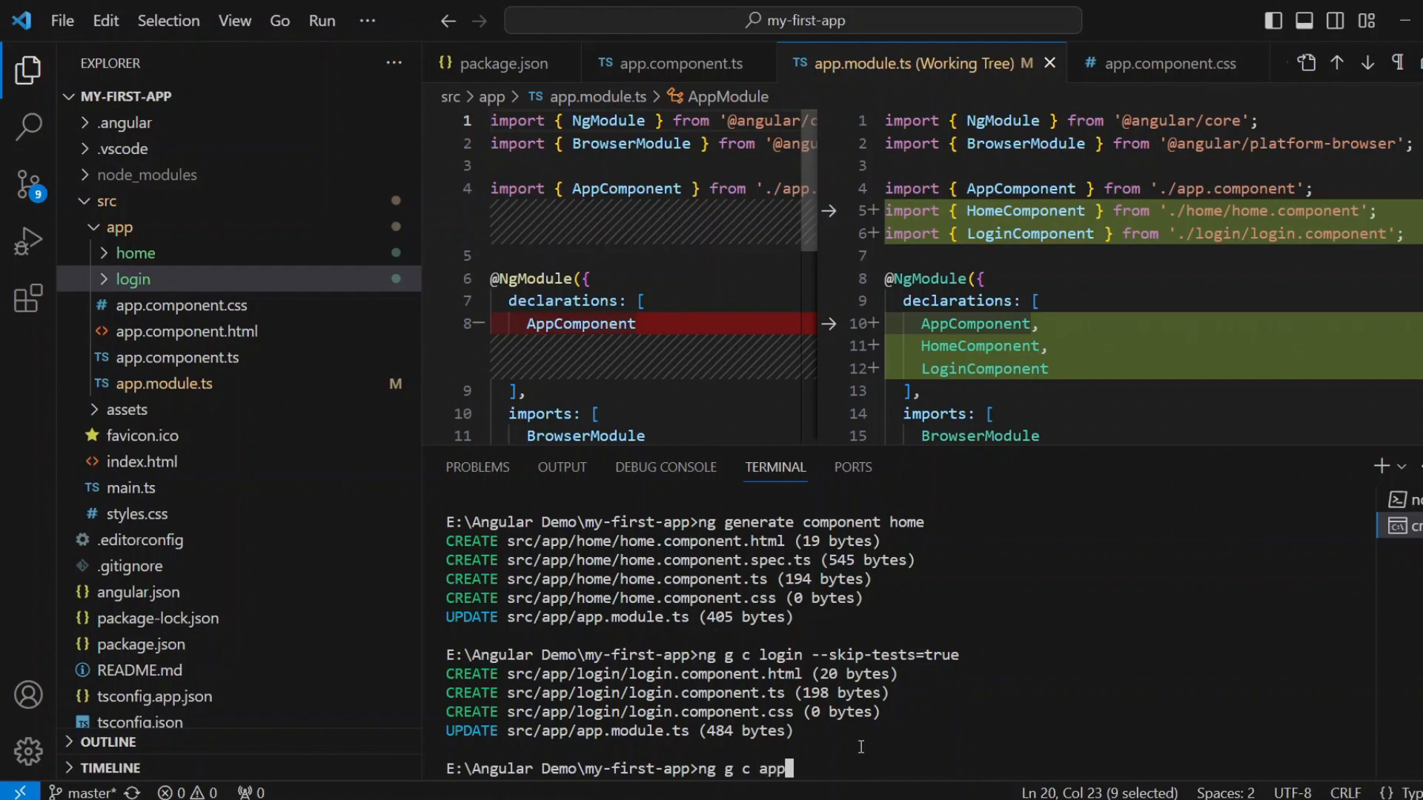
pyautogui.write('2')
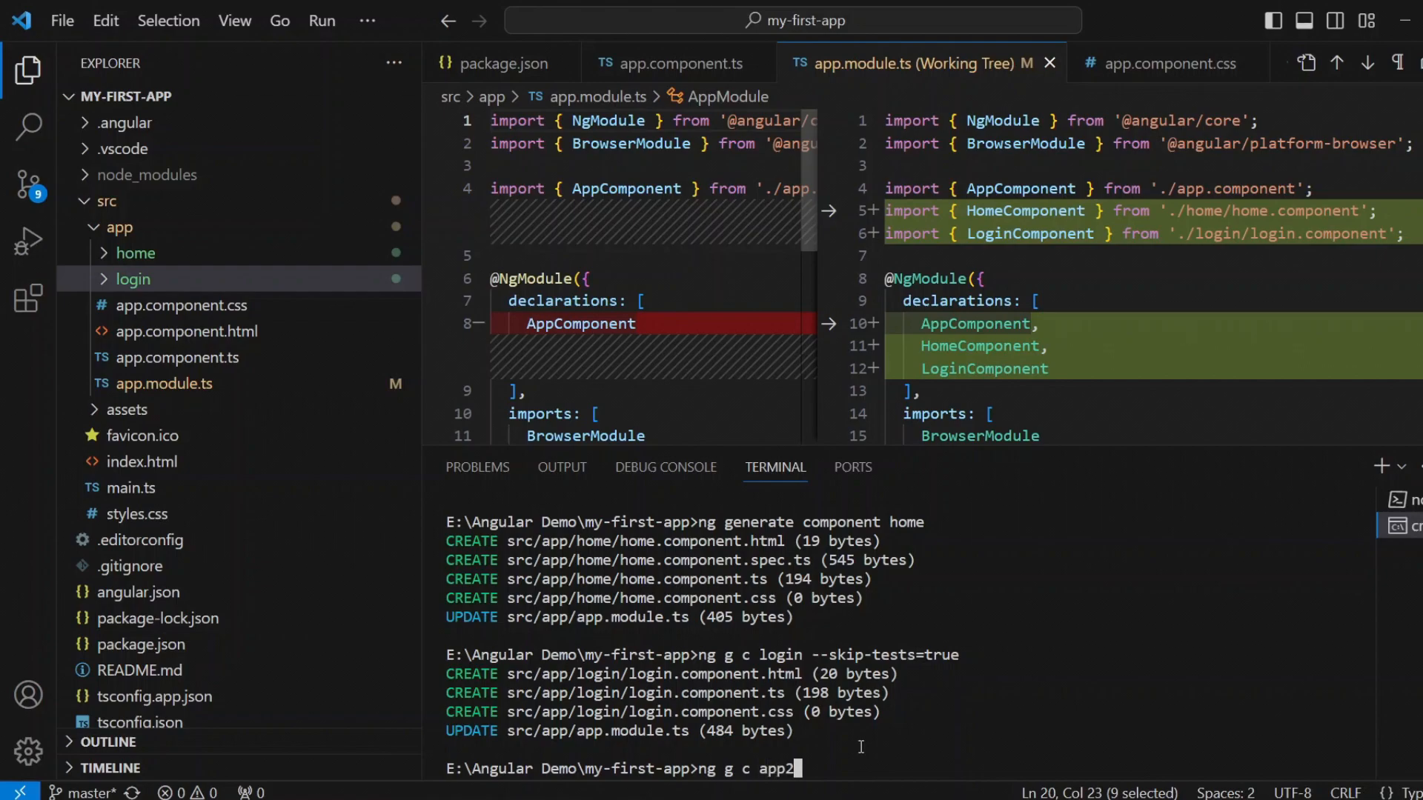
pyautogui.write('--flat')
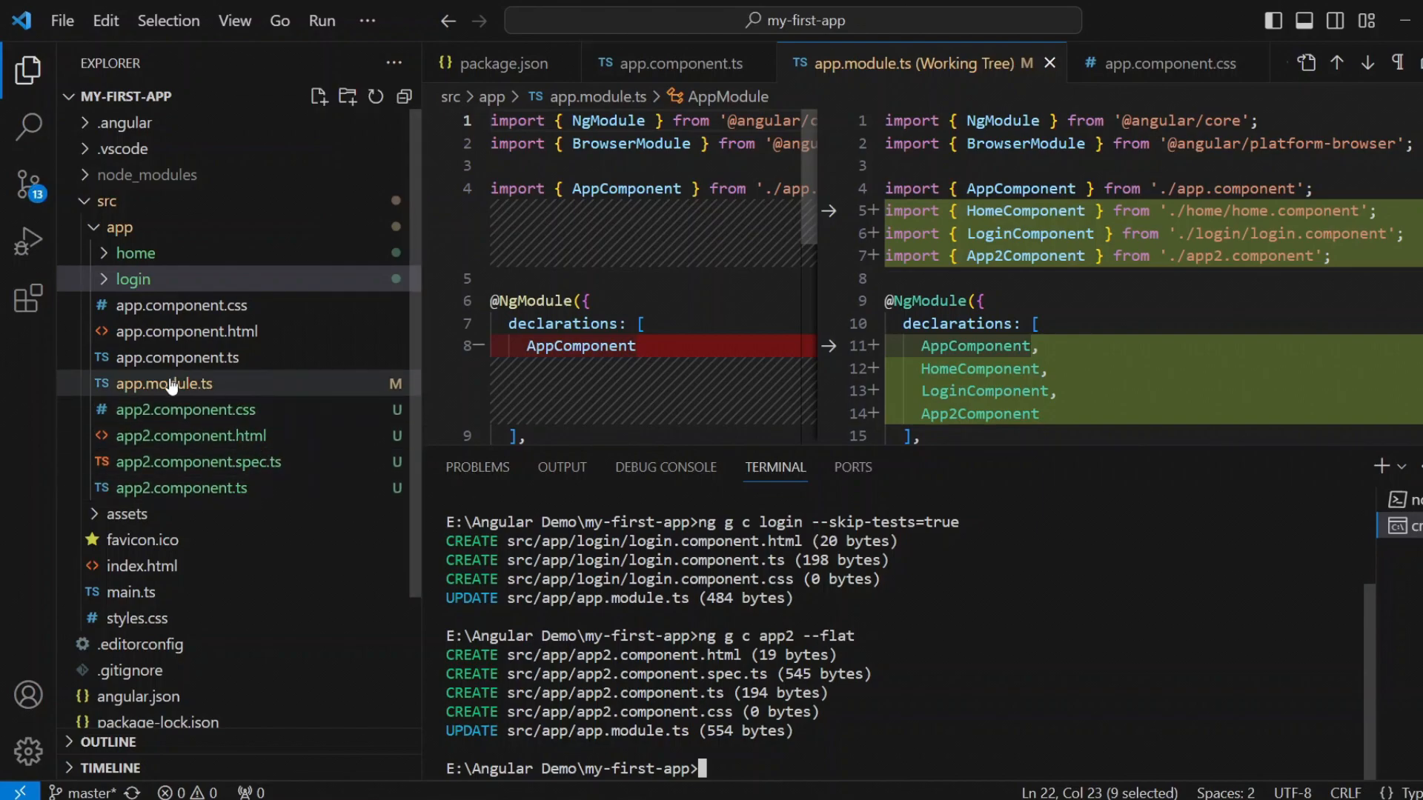
# - Generate the nested logout component with 'ng g c login/logout' and expand its folder
pyautogui.click(133, 279)
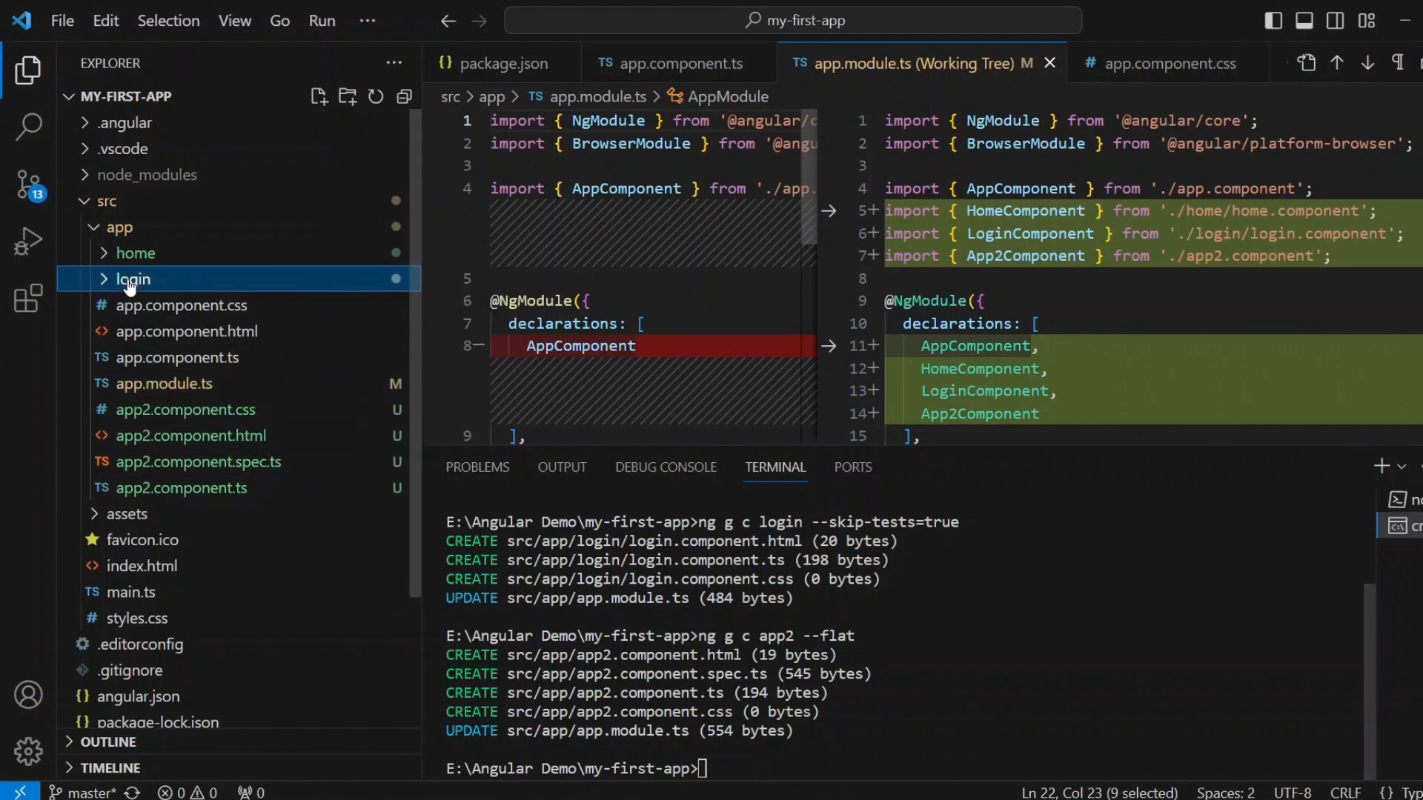
pyautogui.moveTo(332, 513)
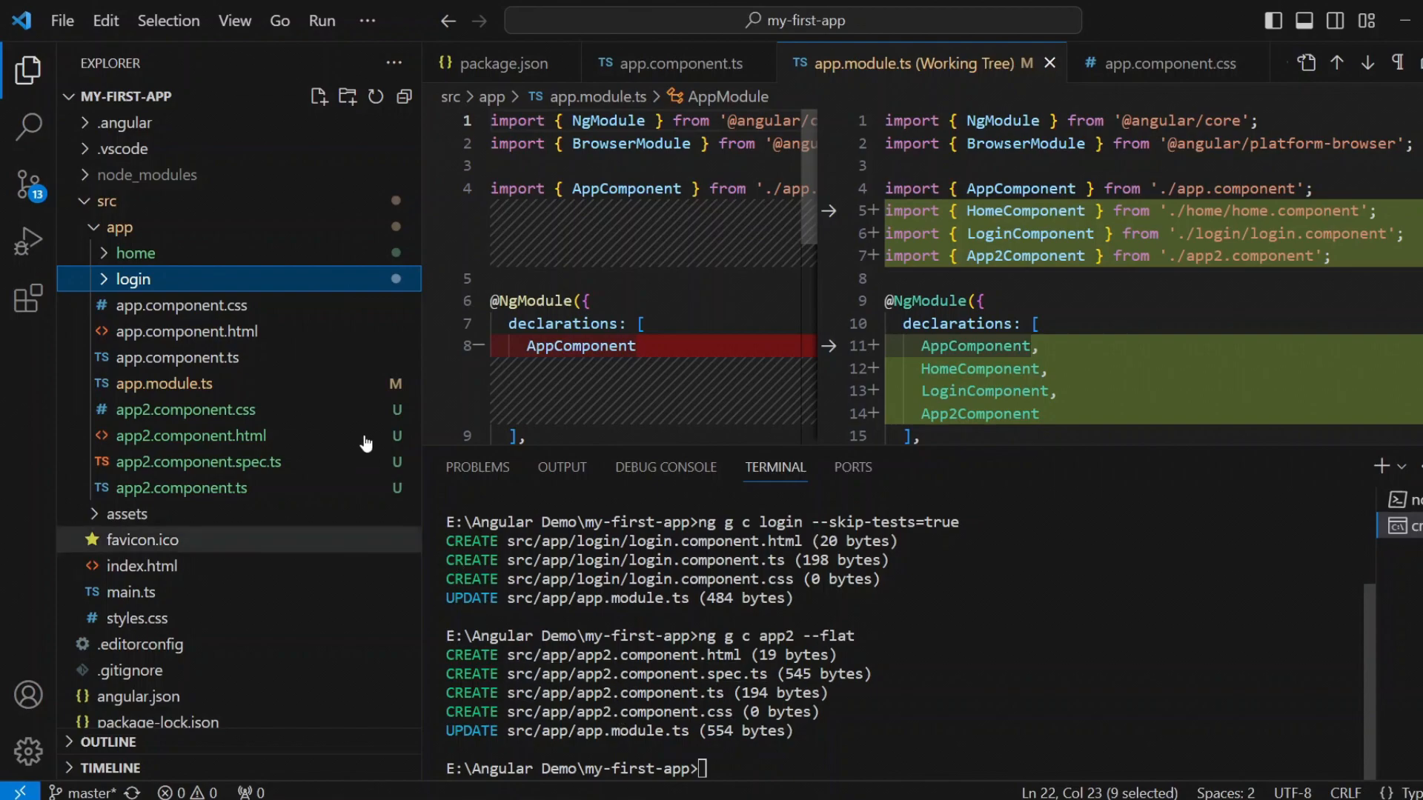
pyautogui.click(134, 279)
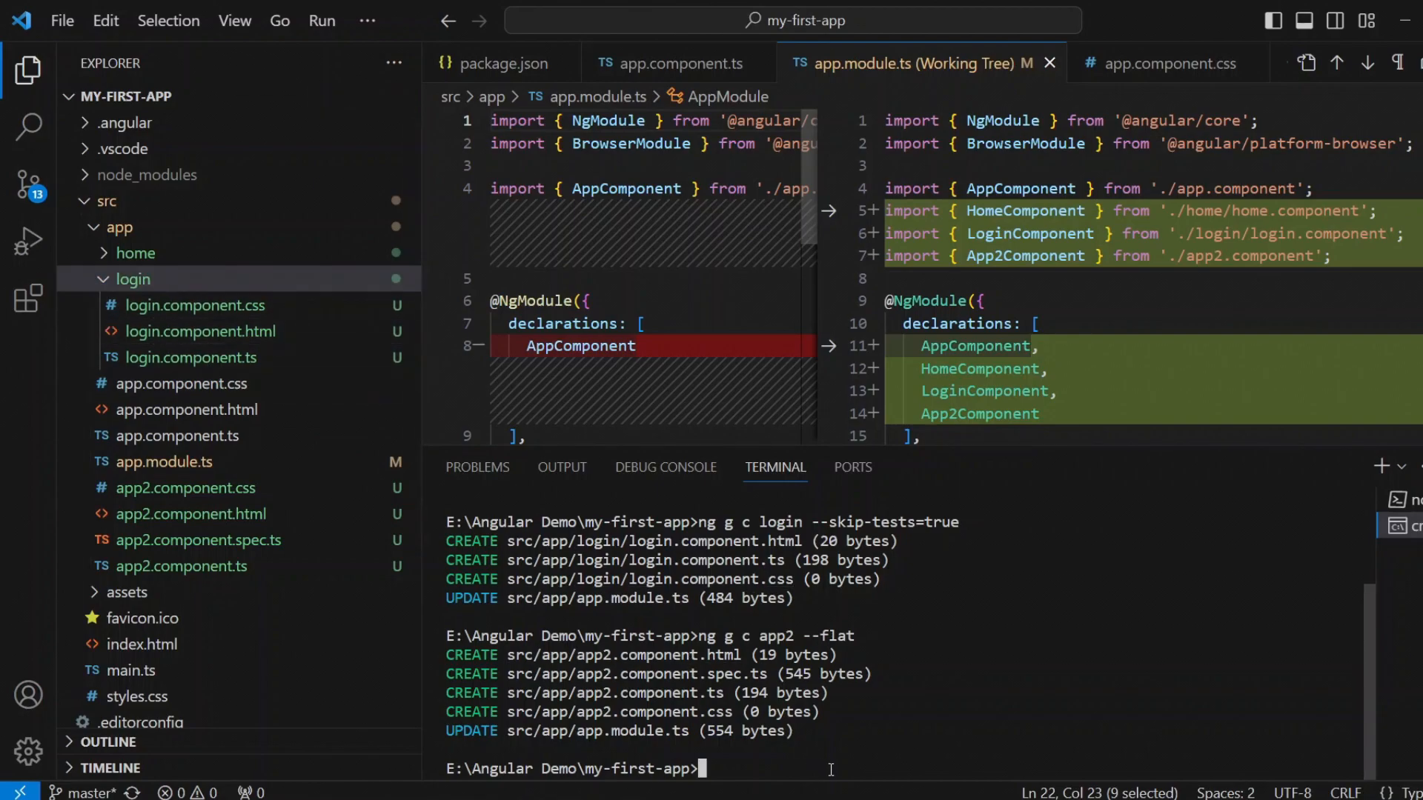
pyautogui.write('ng g c')
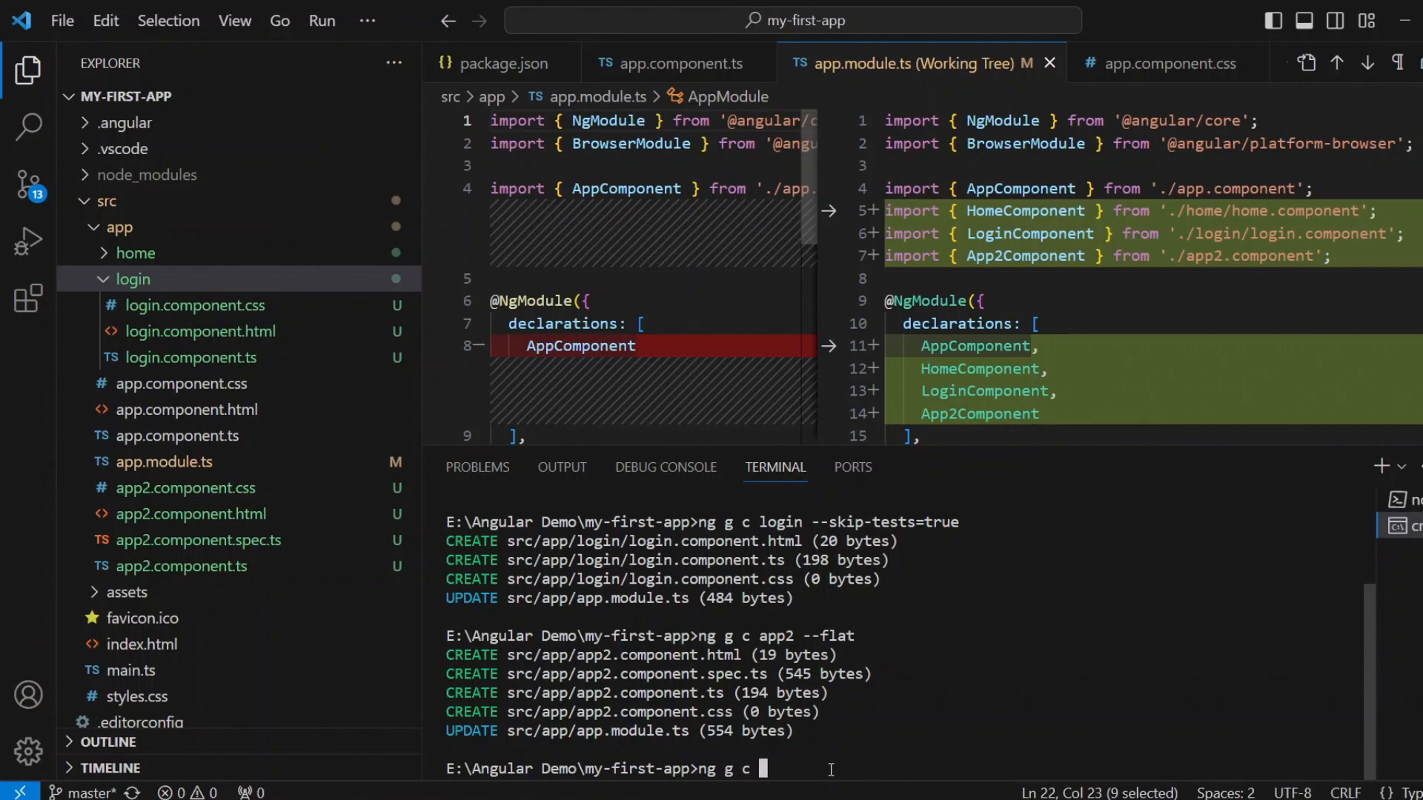
pyautogui.write('logo')
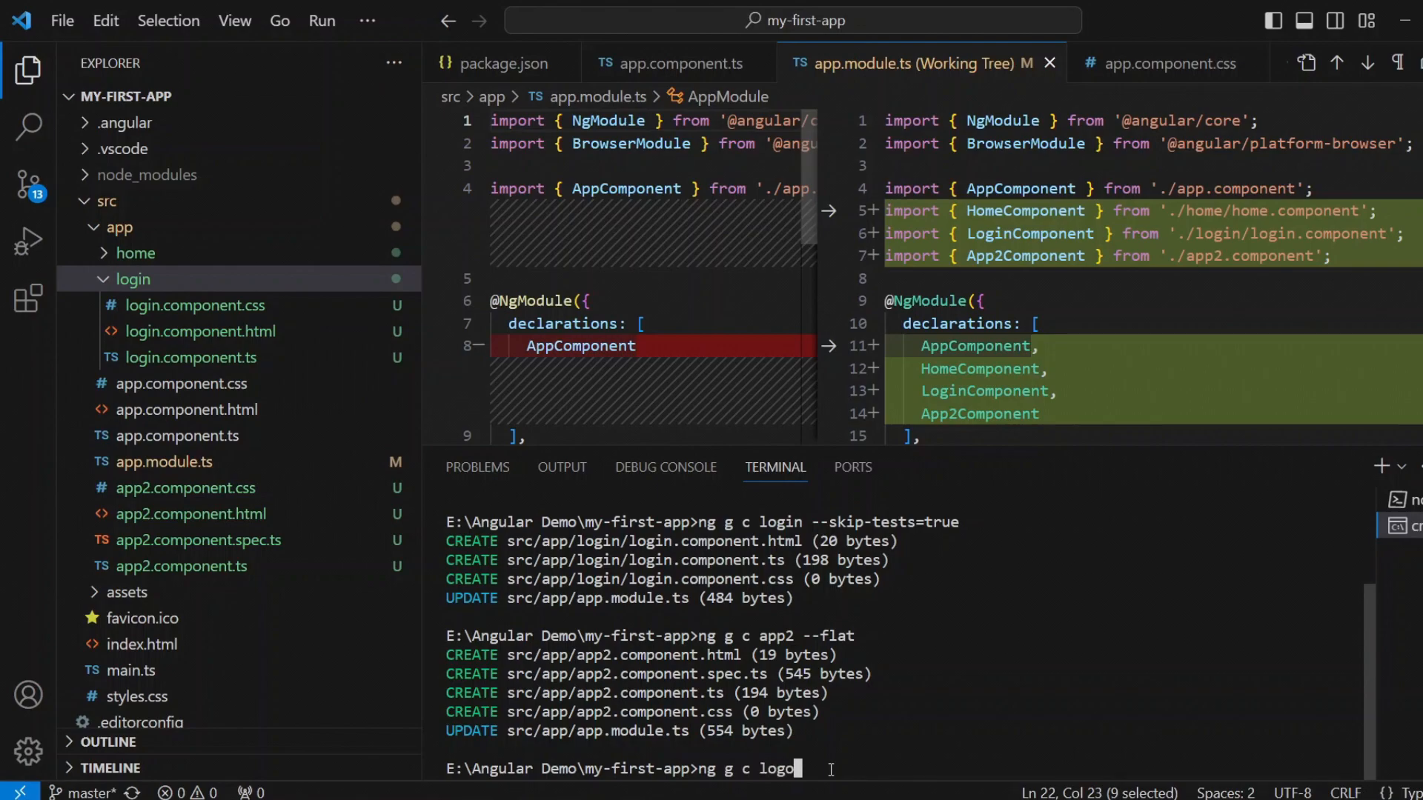
pyautogui.write('ut')
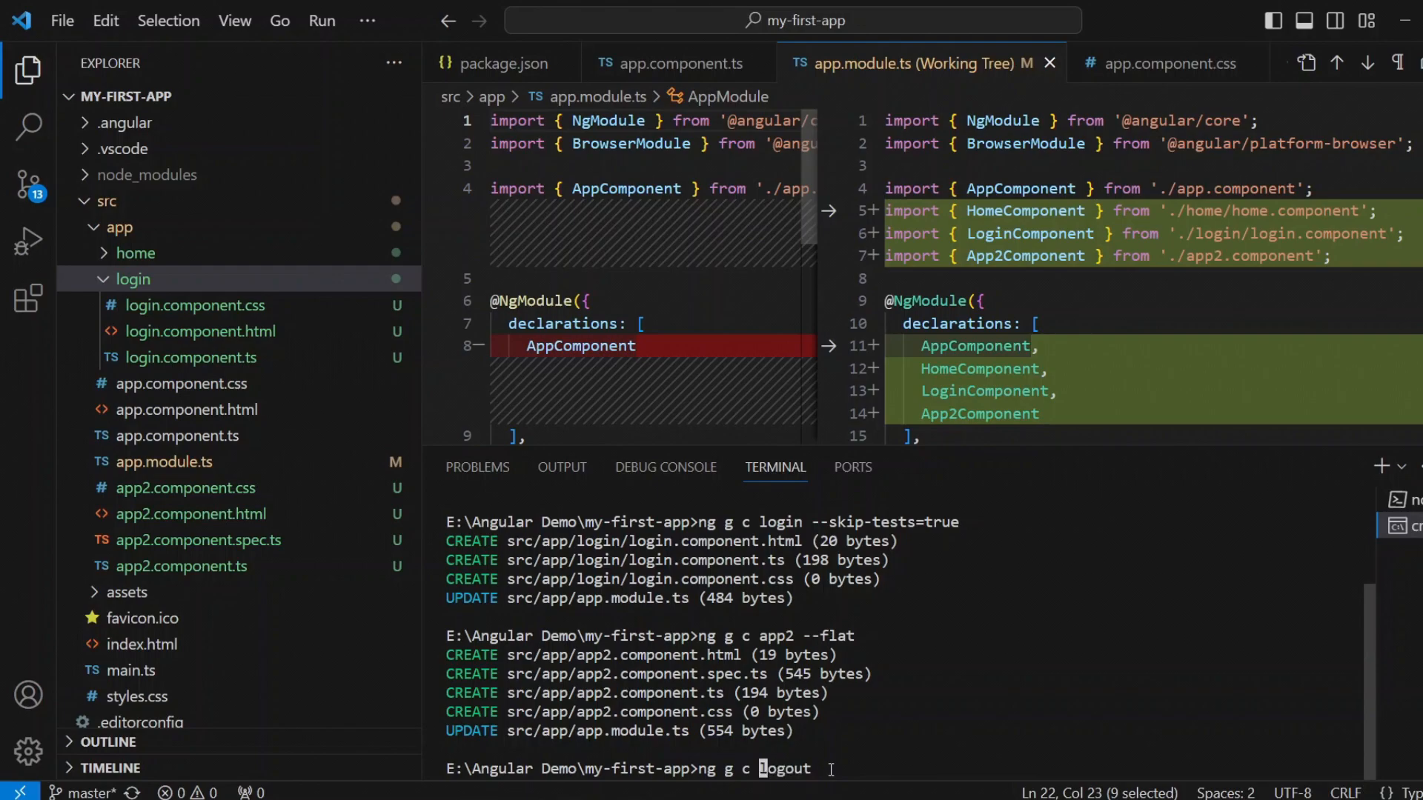
pyautogui.write('login/log')
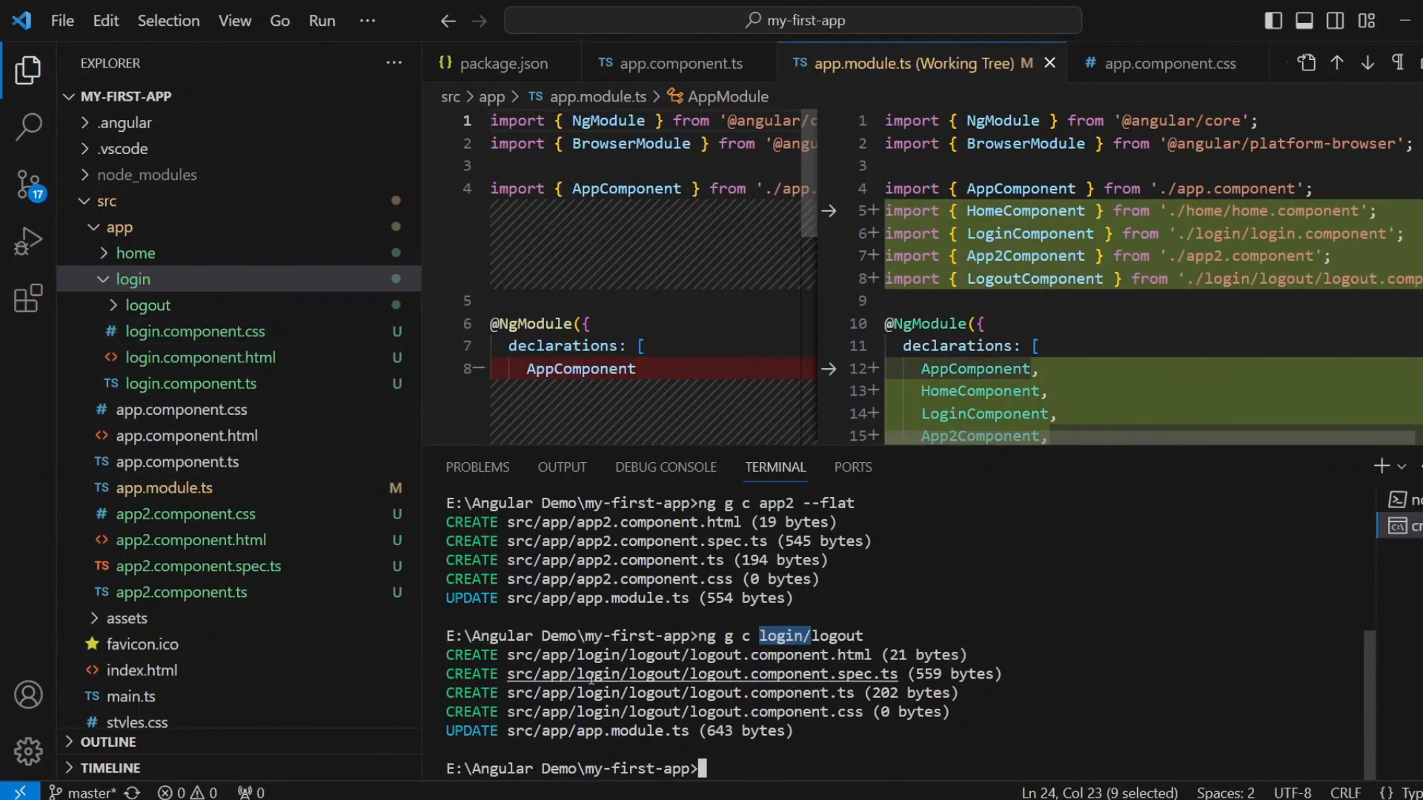
pyautogui.click(148, 304)
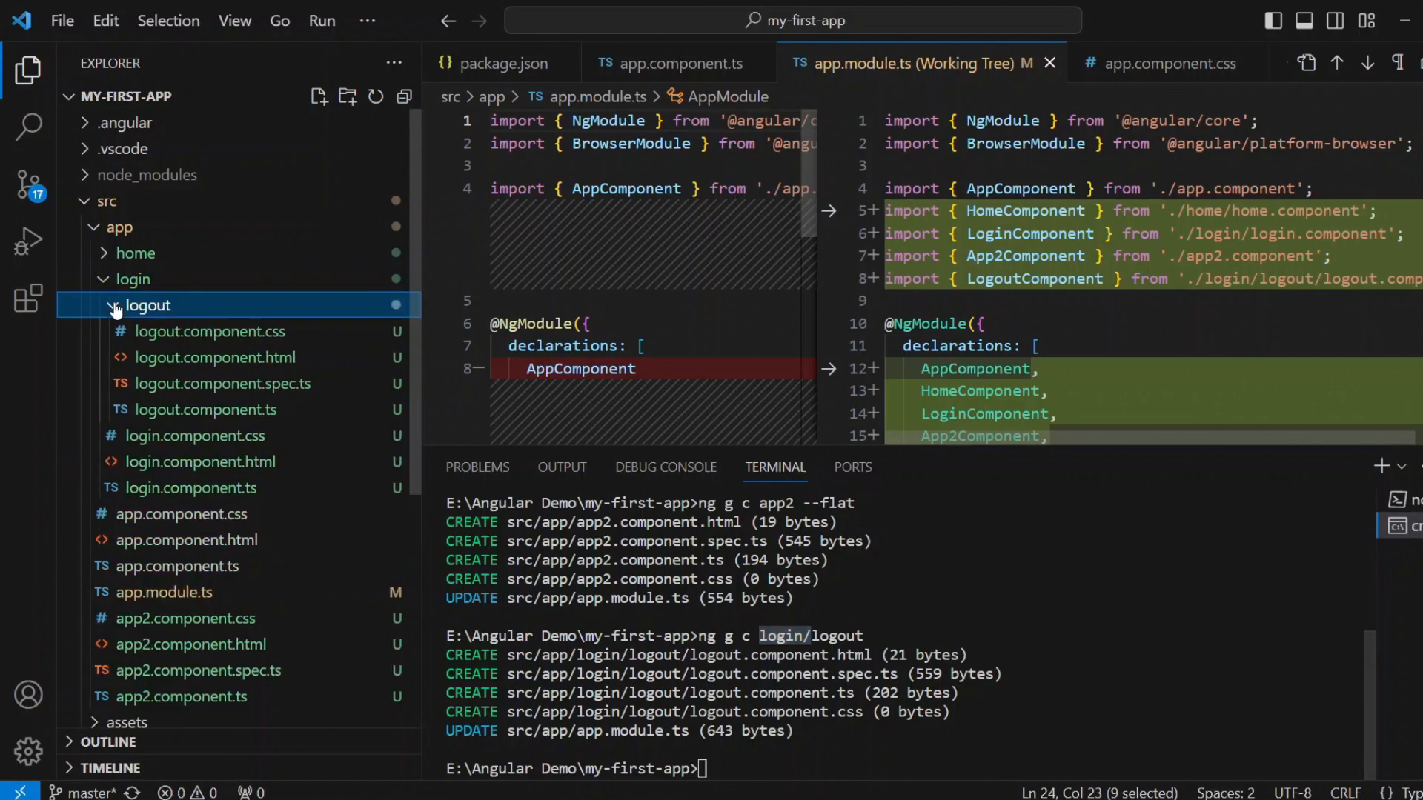
pyautogui.click(146, 304)
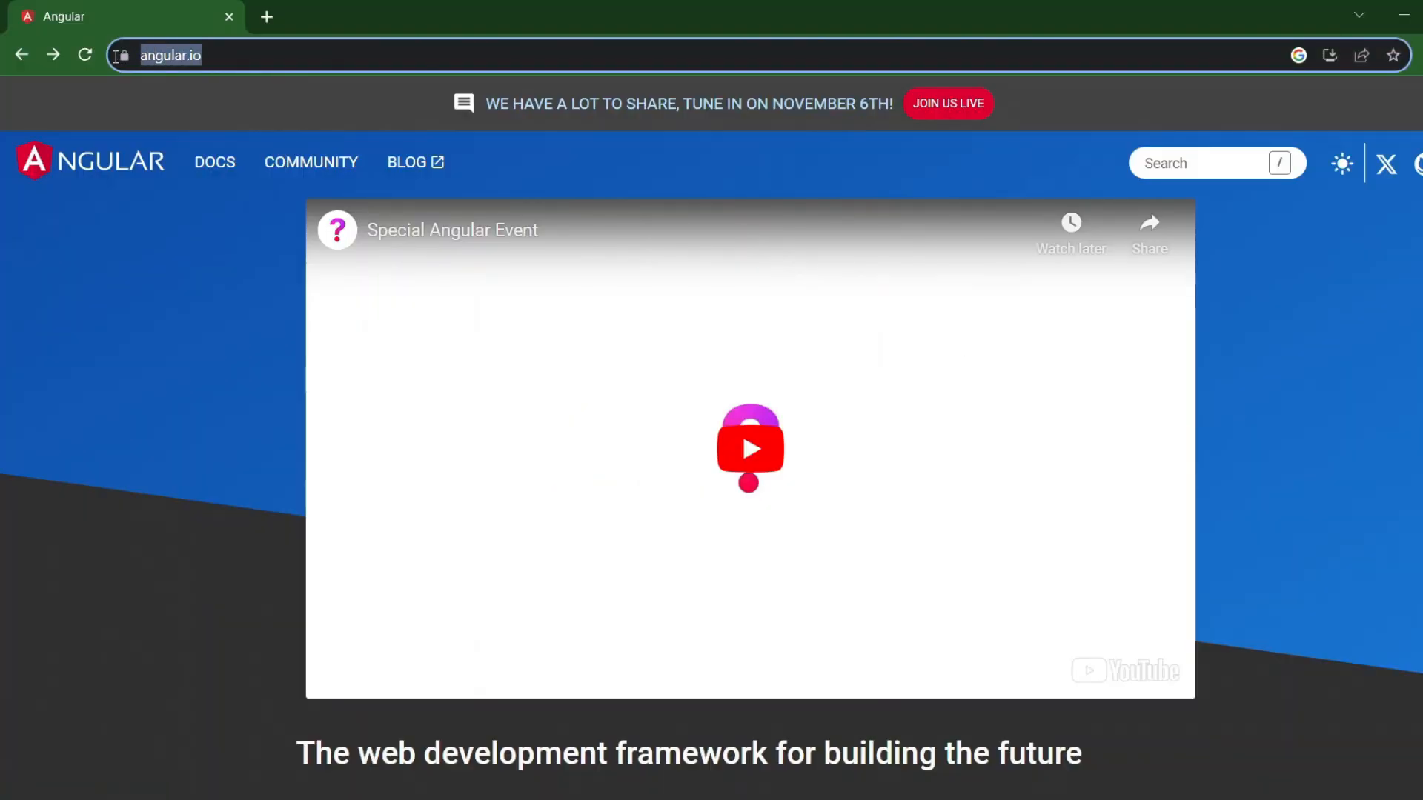
pyautogui.moveTo(214, 162)
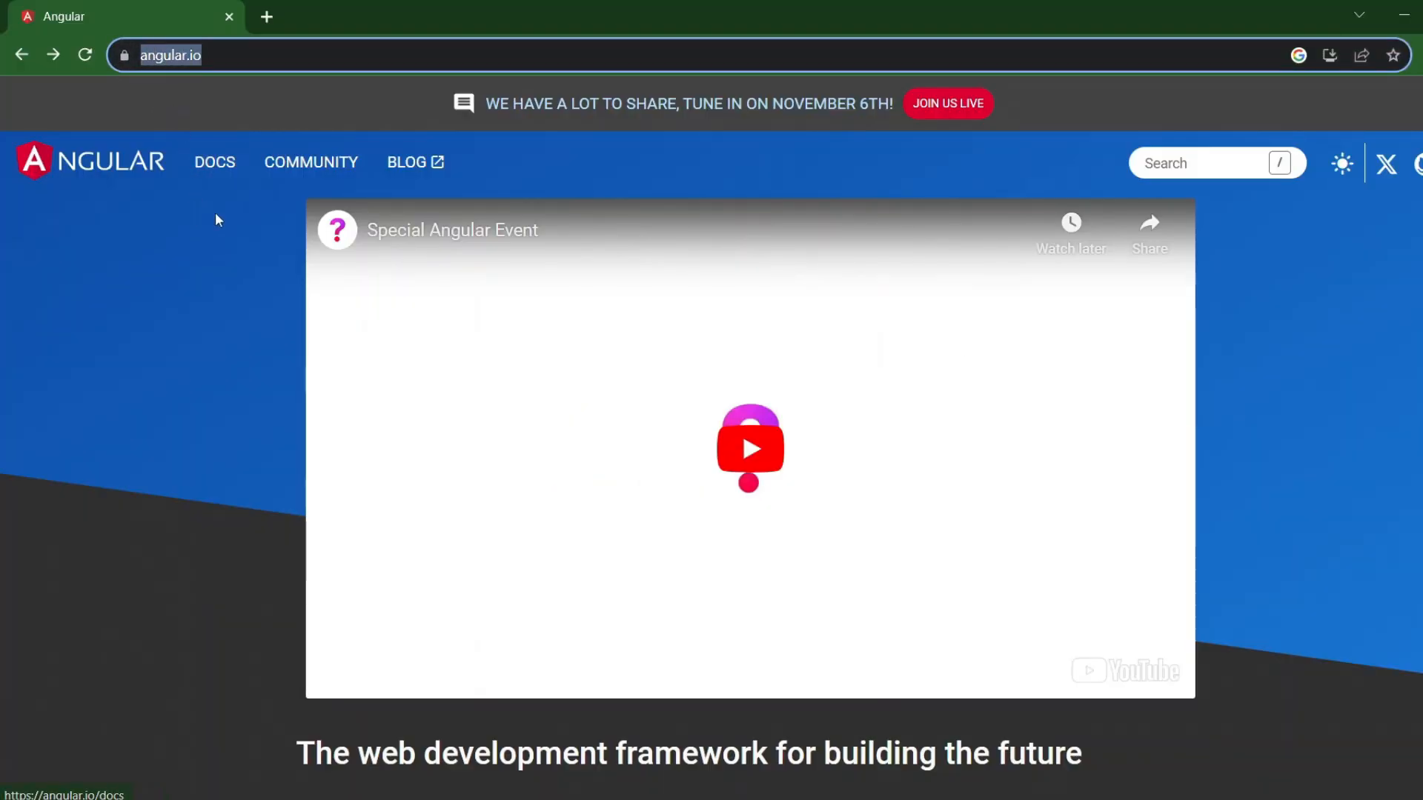
# - Scroll the angular.io ng generate docs to the component command's options table and review it
pyautogui.click(214, 161)
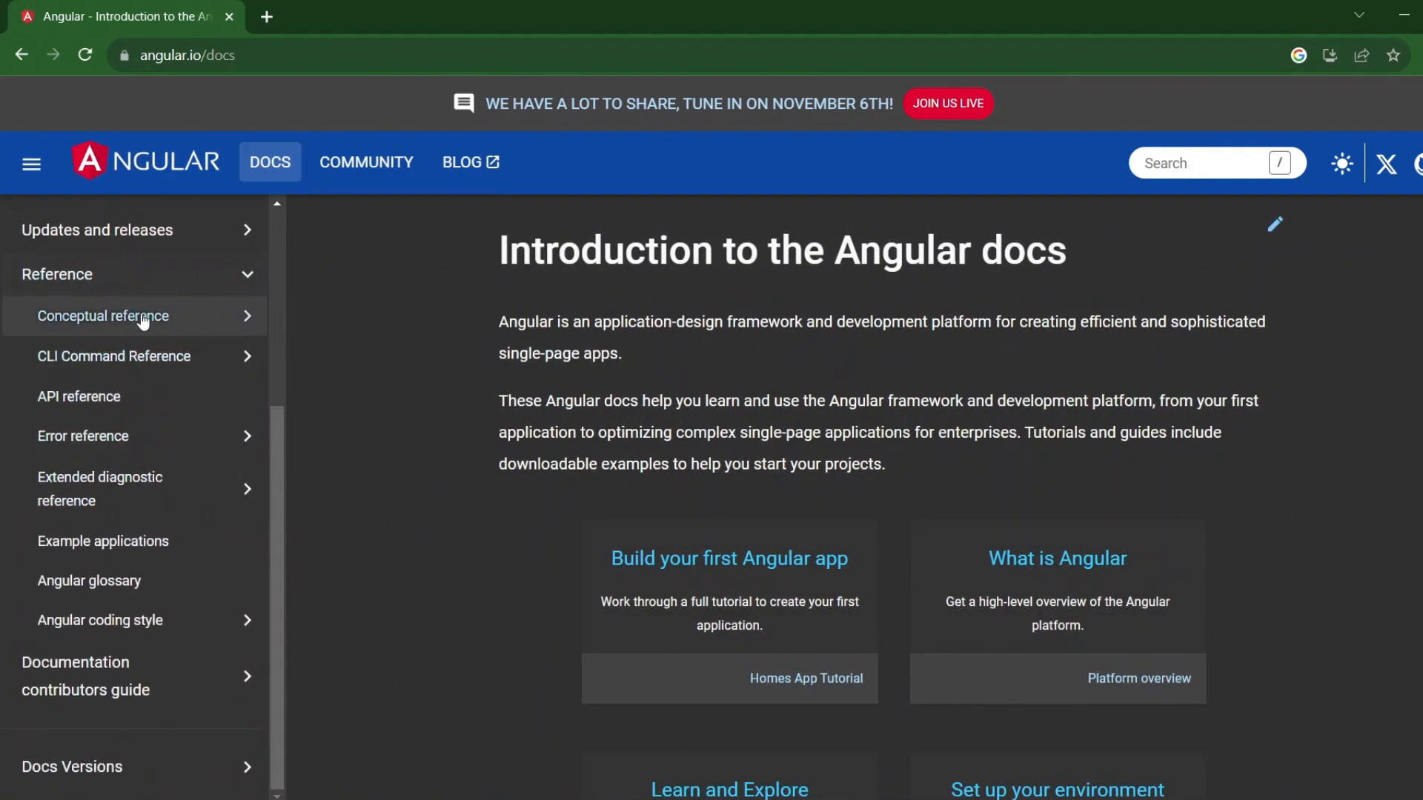
pyautogui.scroll(-3)
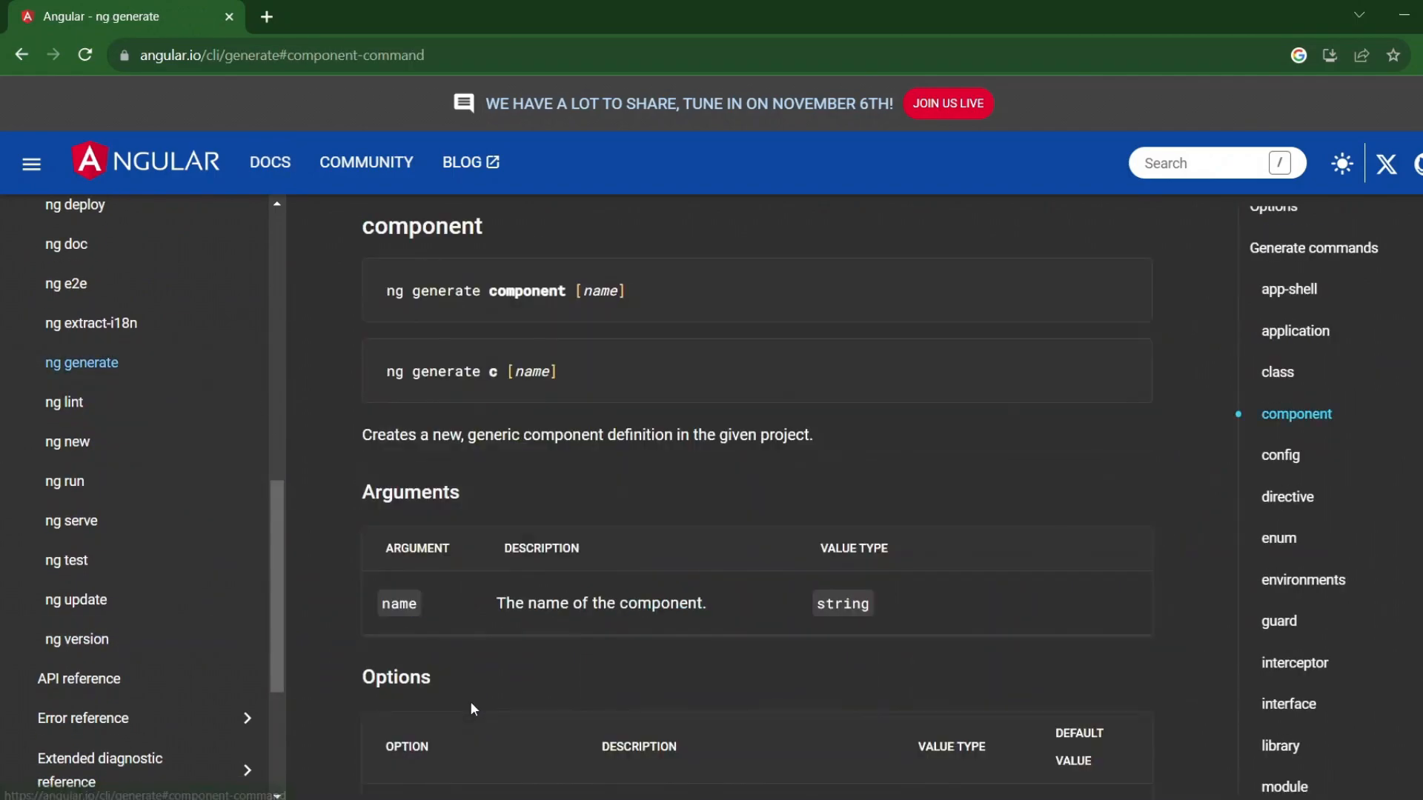
pyautogui.scroll(-3)
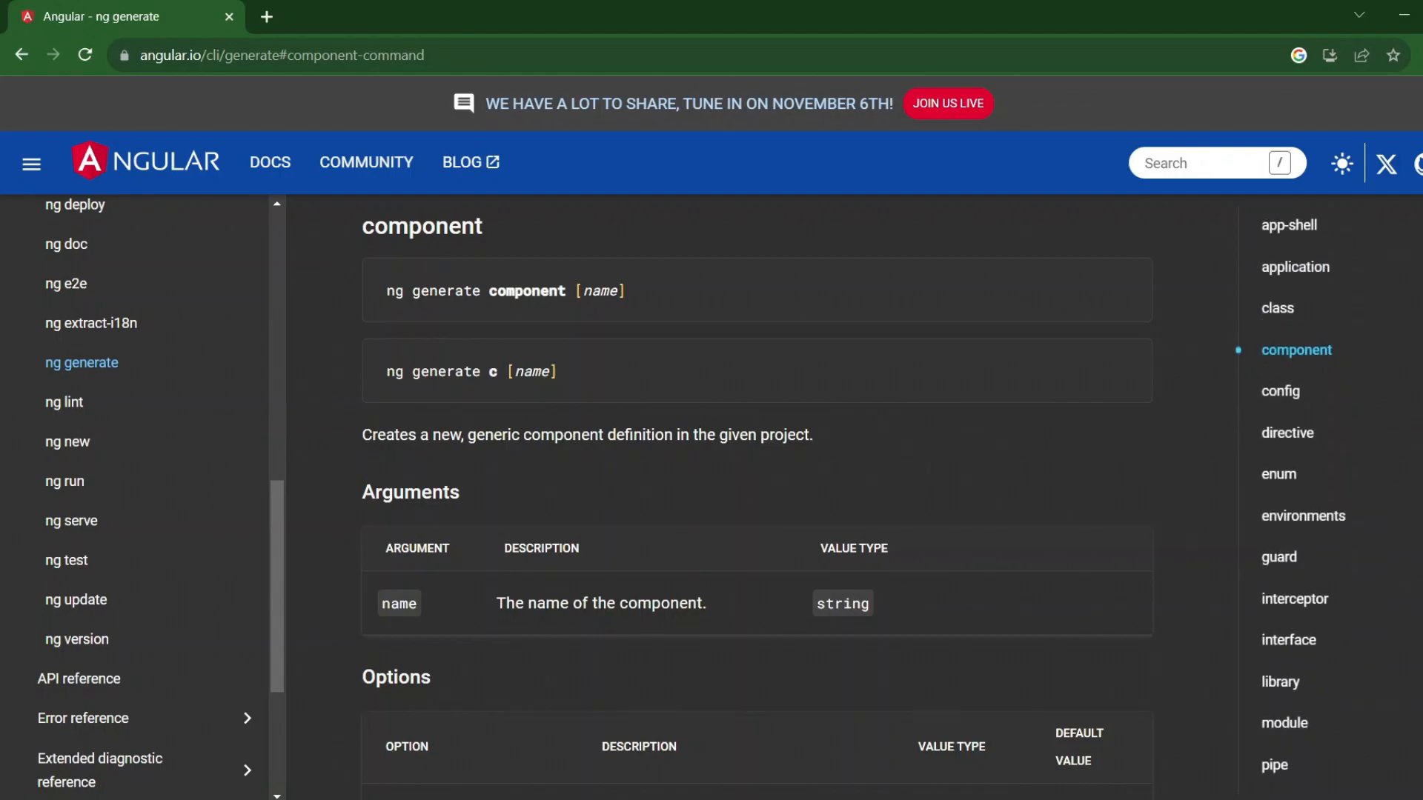
pyautogui.scroll(-3)
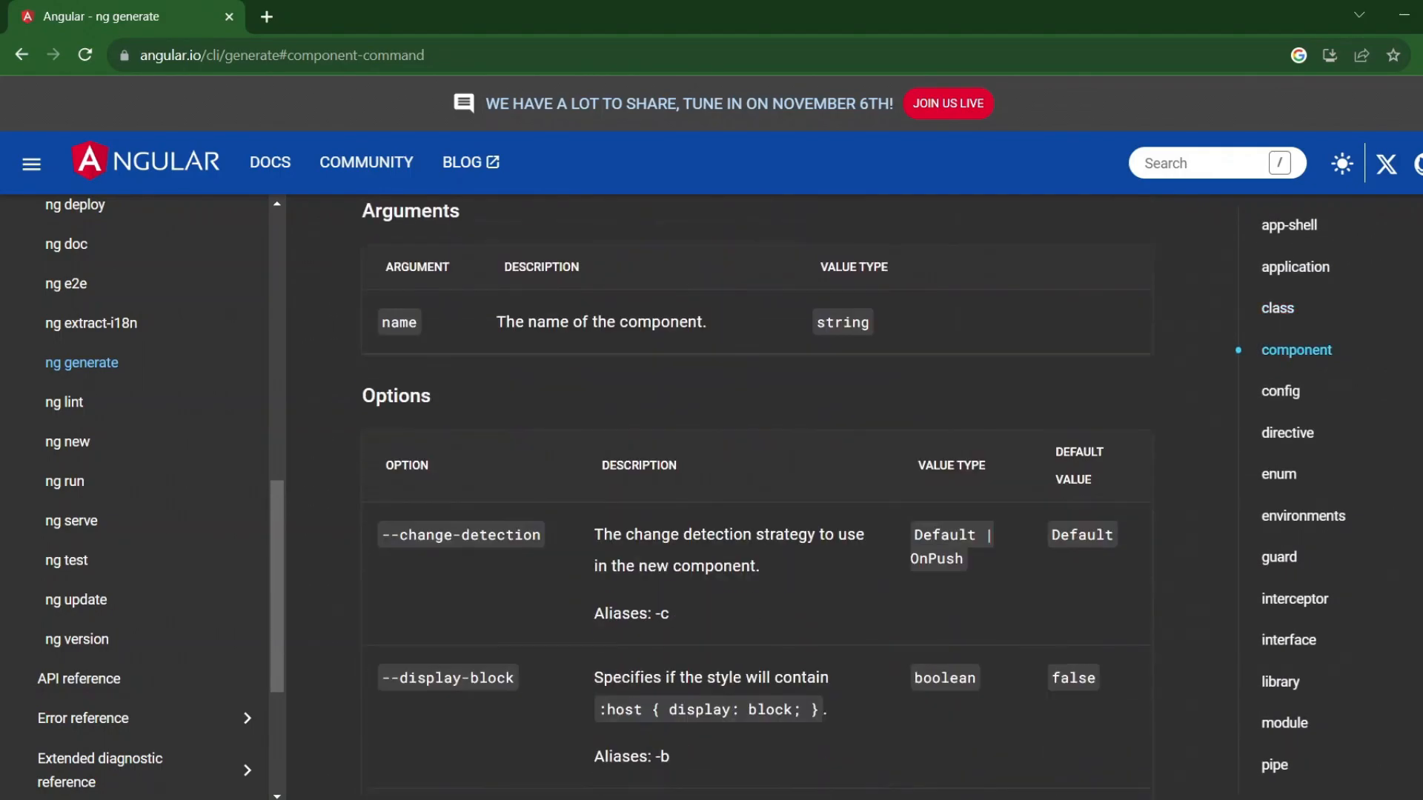
pyautogui.scroll(-3)
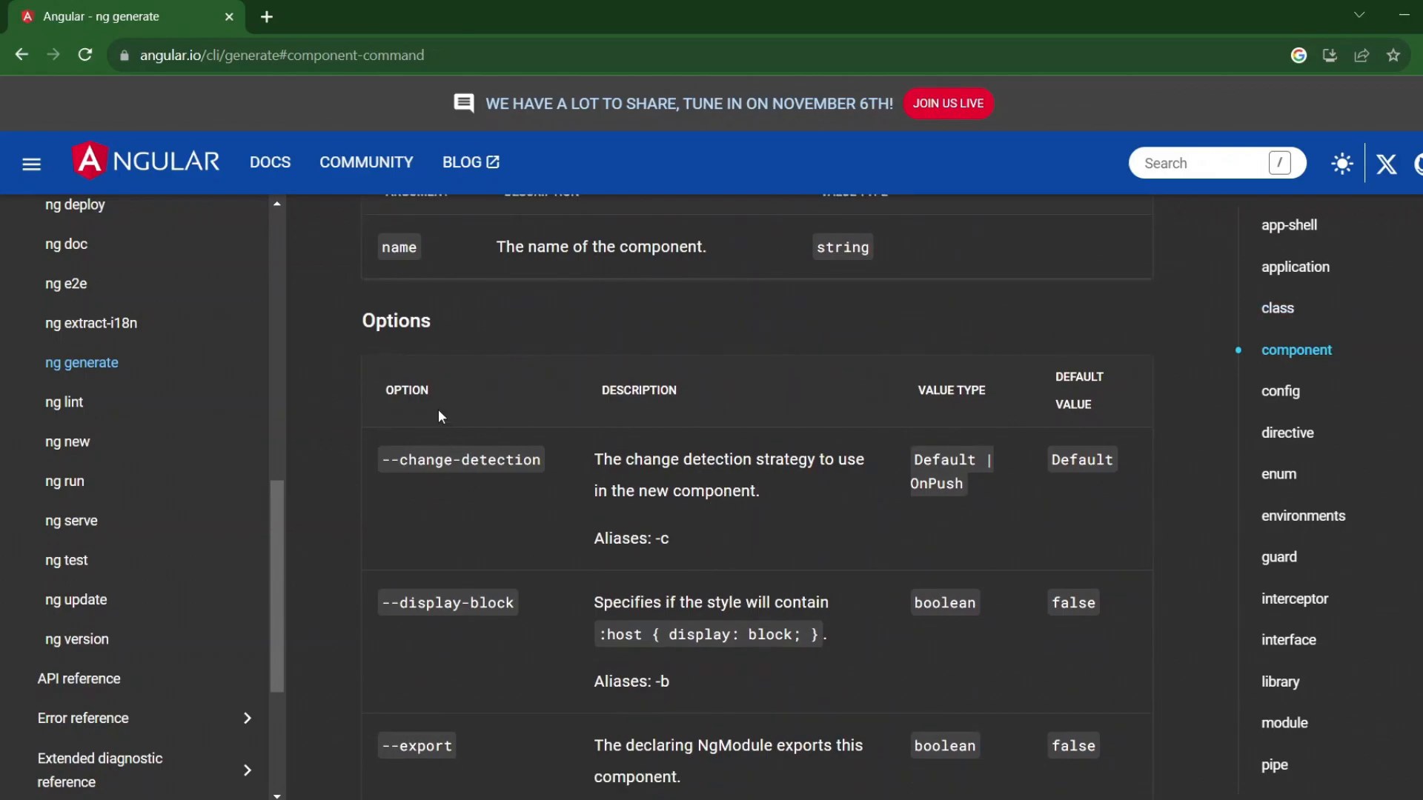
pyautogui.doubleClick(498, 459)
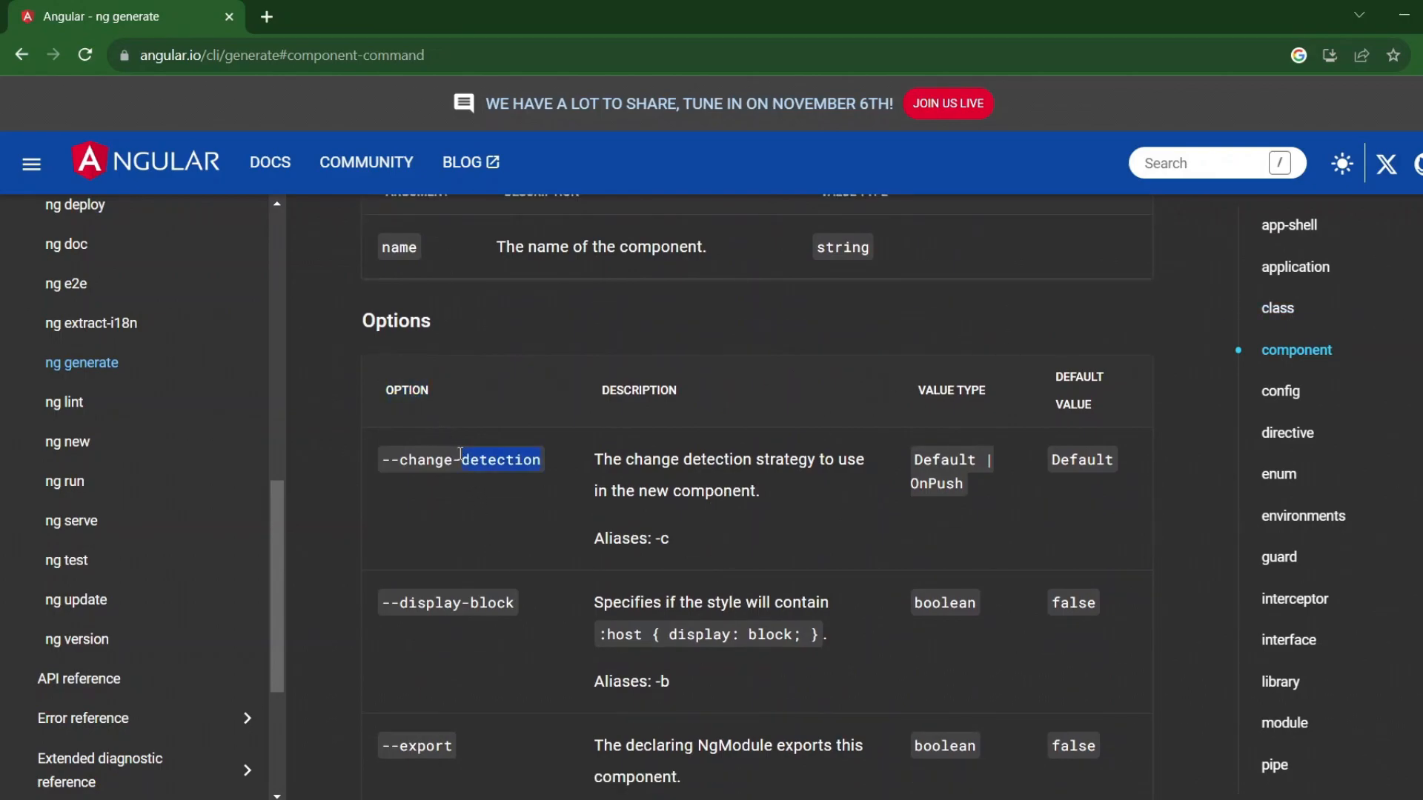
pyautogui.click(521, 529)
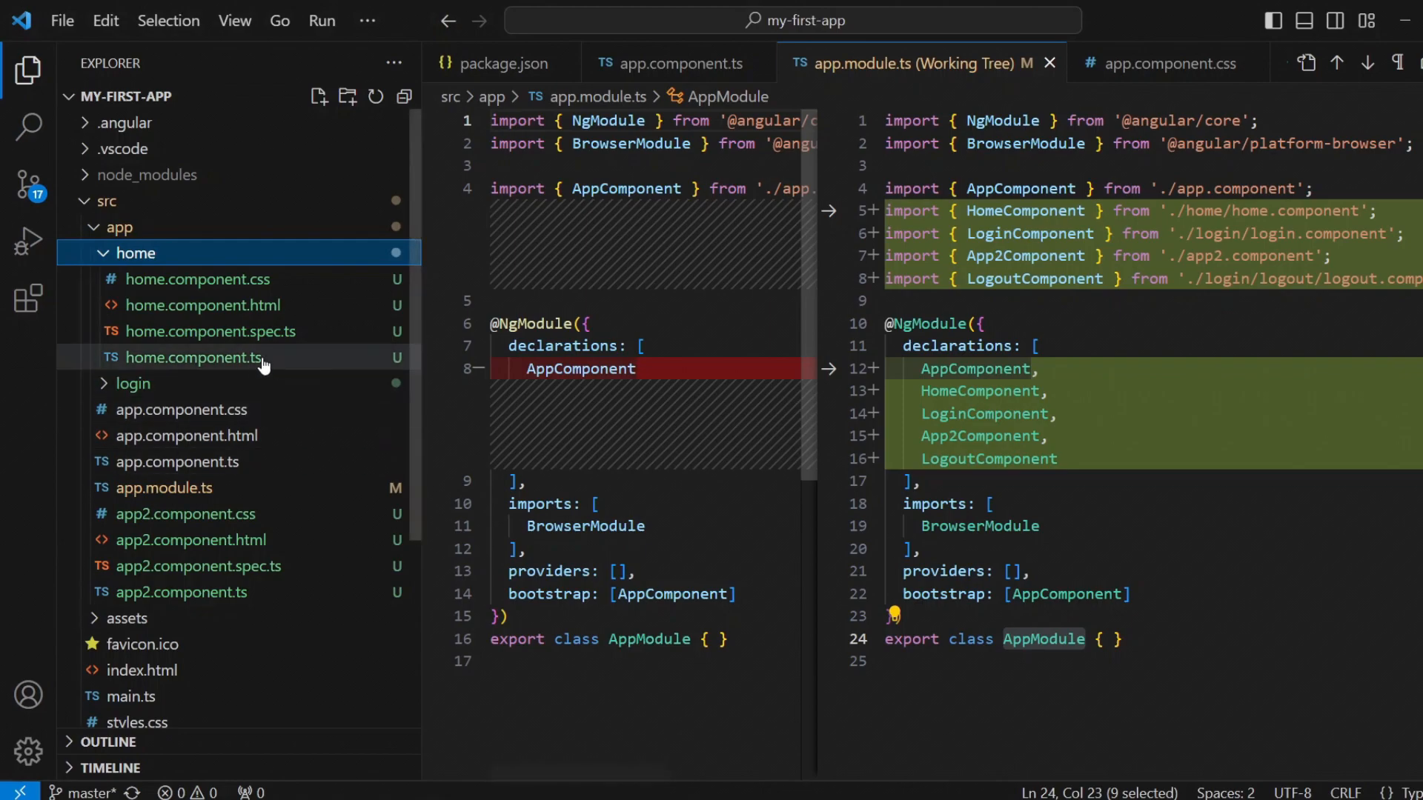
pyautogui.click(189, 357)
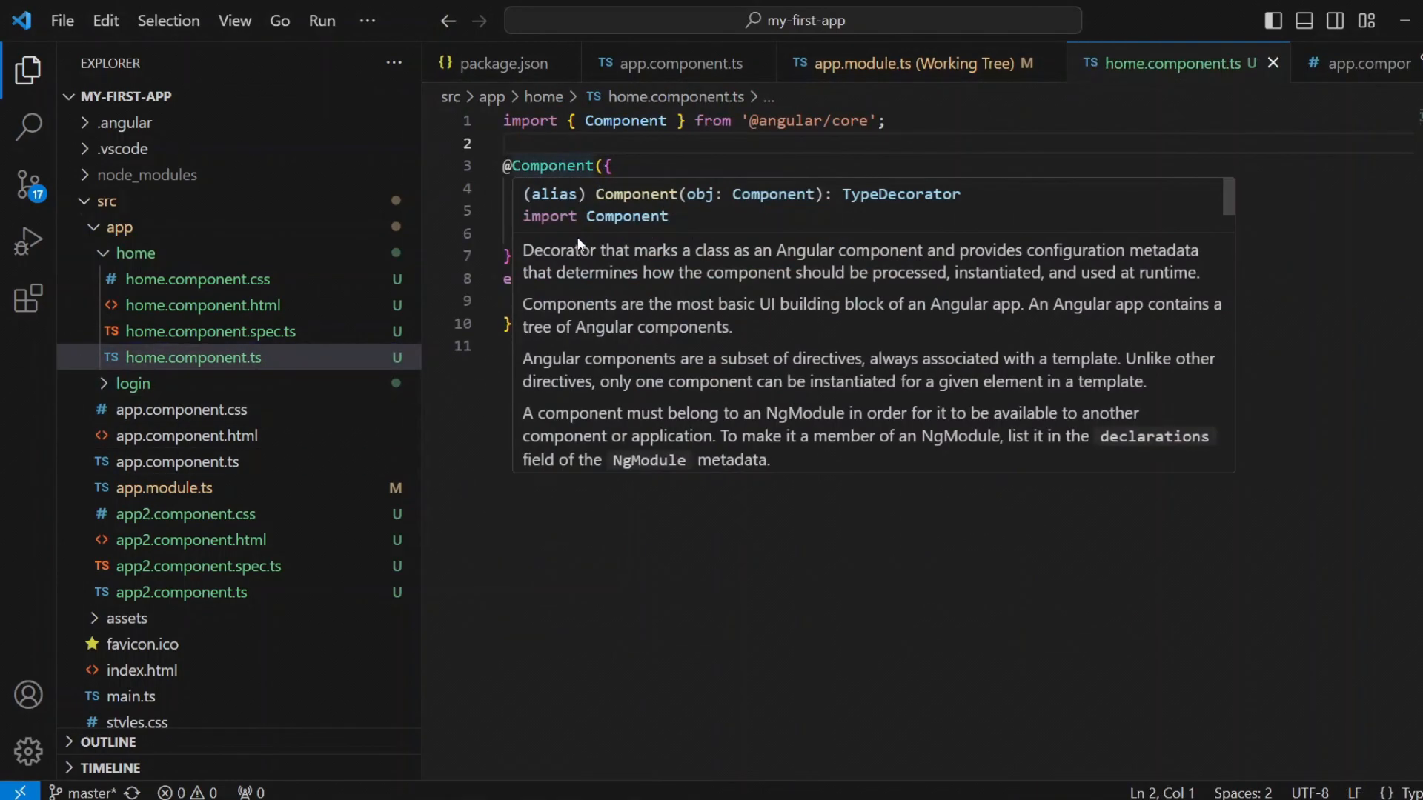
pyautogui.doubleClick(680, 278)
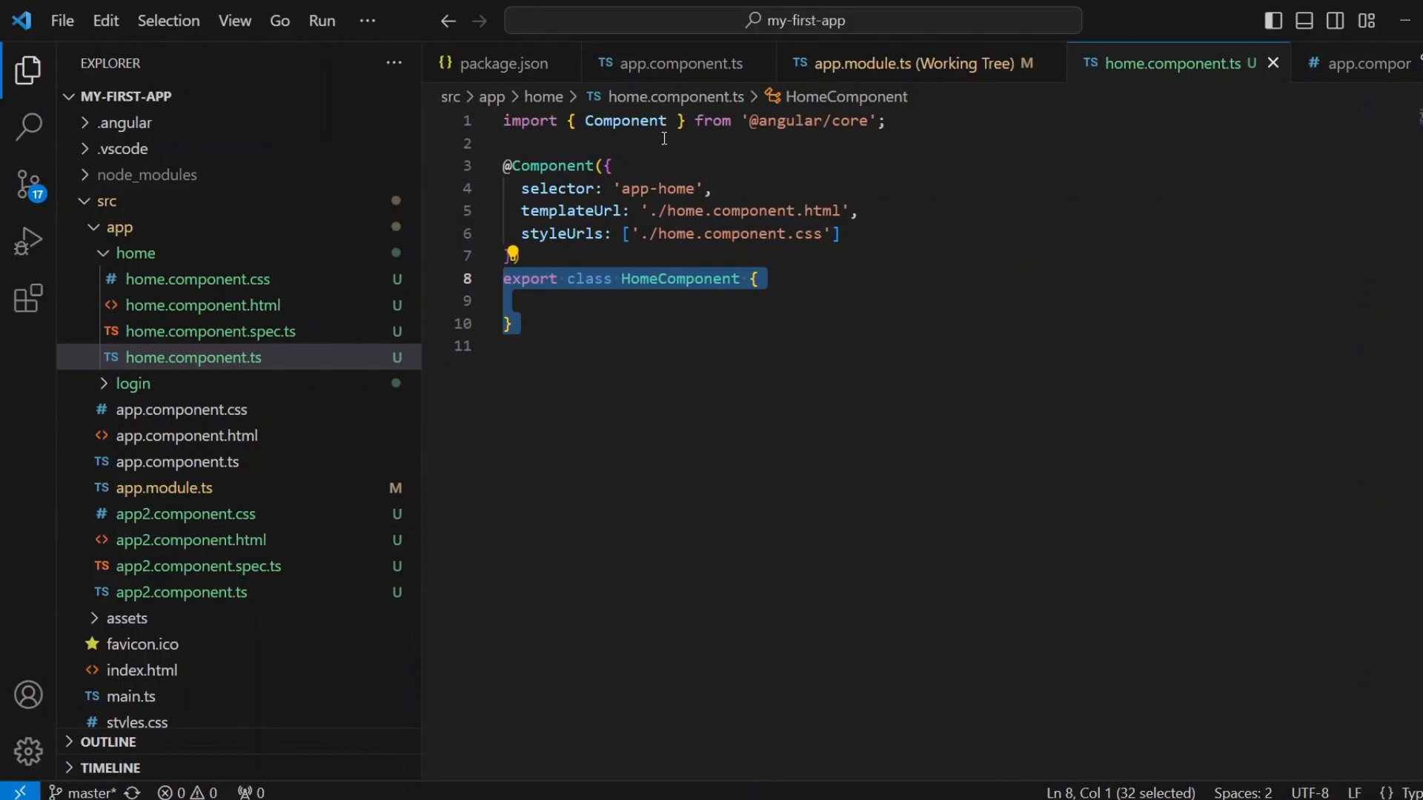
pyautogui.doubleClick(712, 121)
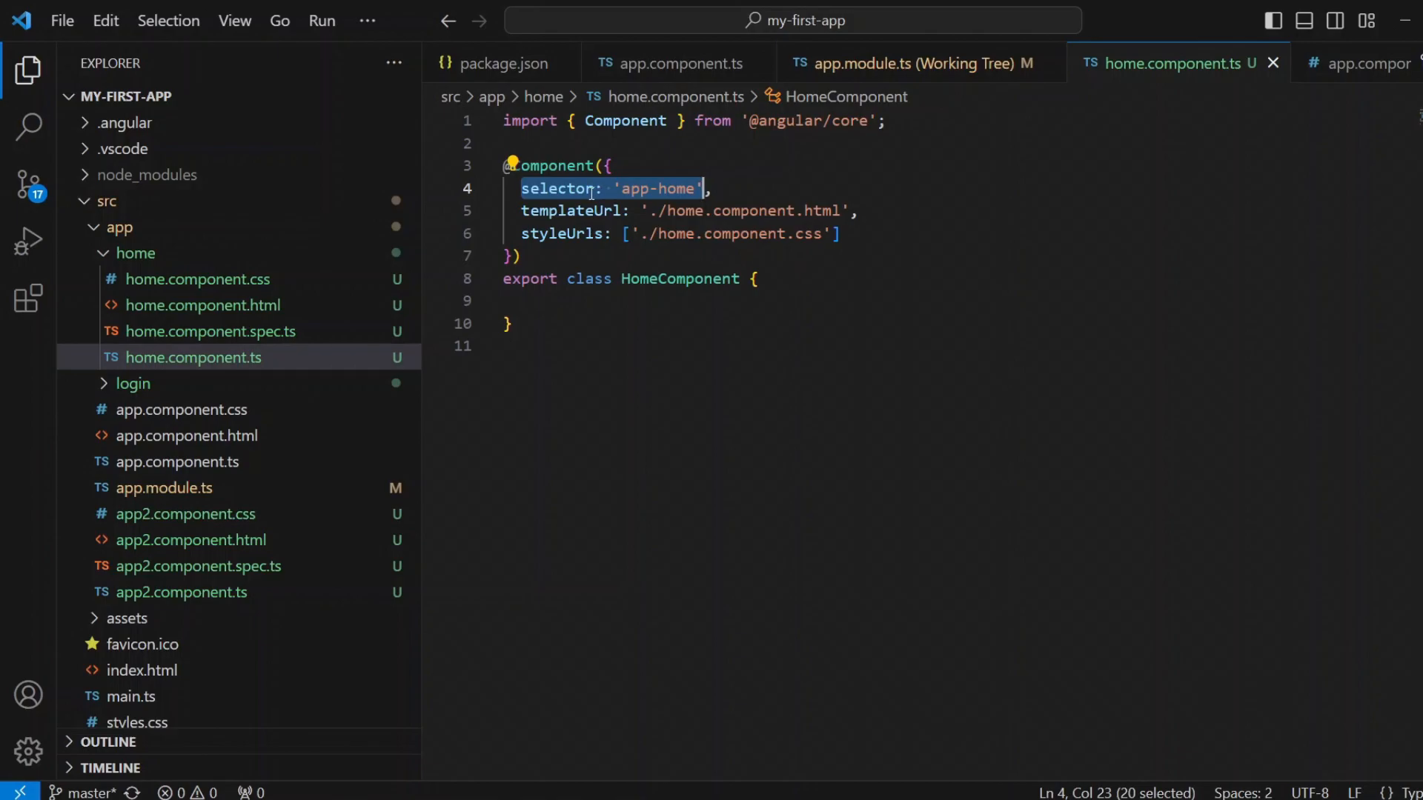
pyautogui.moveTo(562, 188)
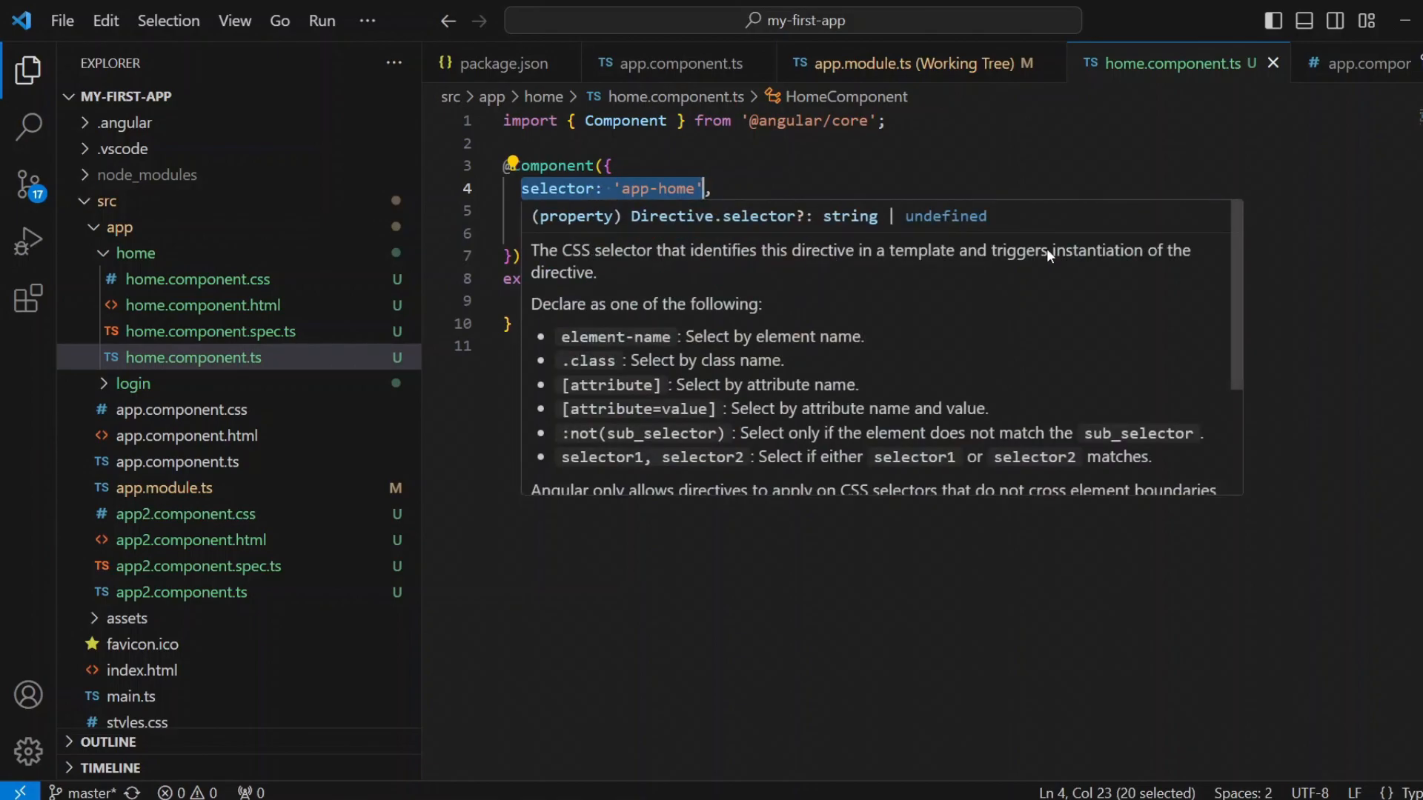
pyautogui.moveTo(691, 392)
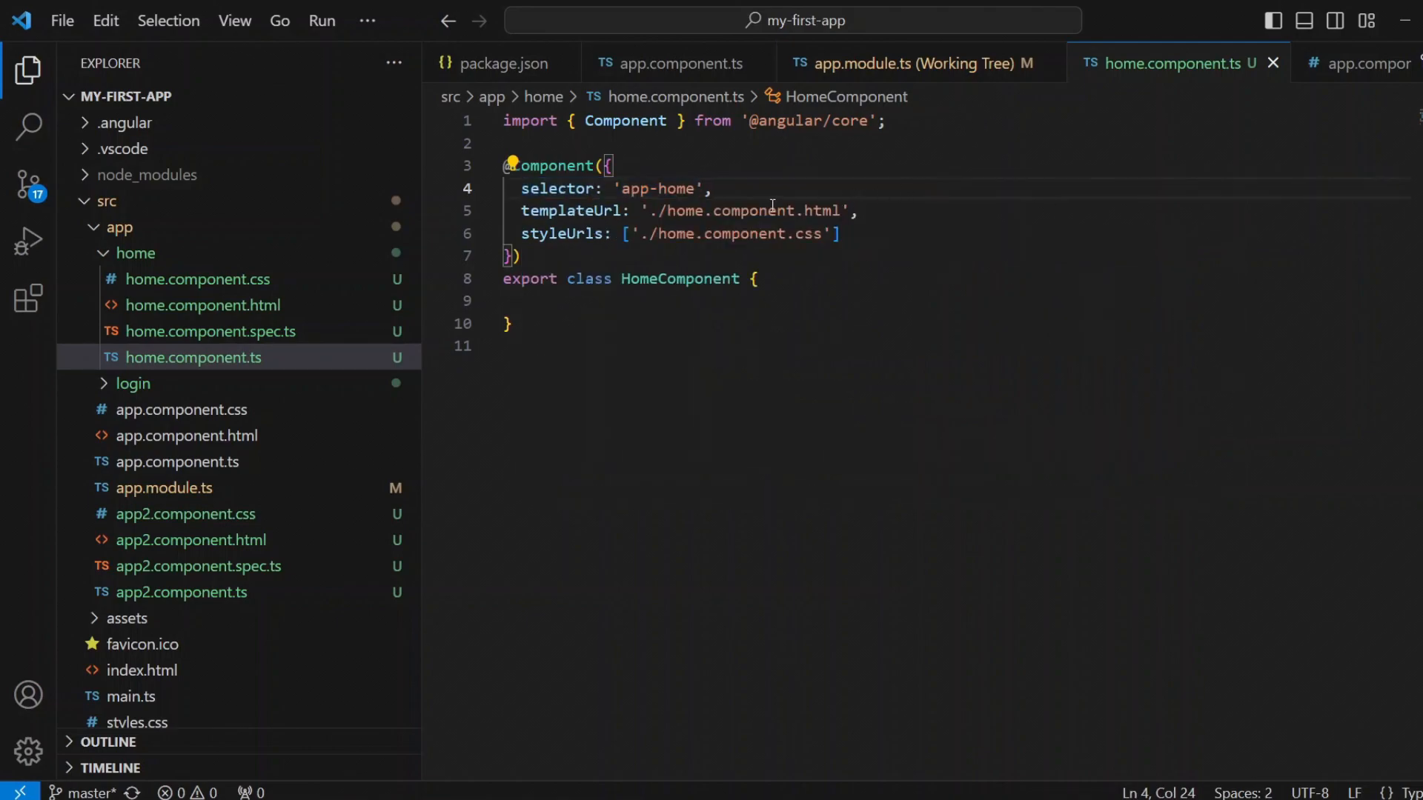
pyautogui.doubleClick(672, 189)
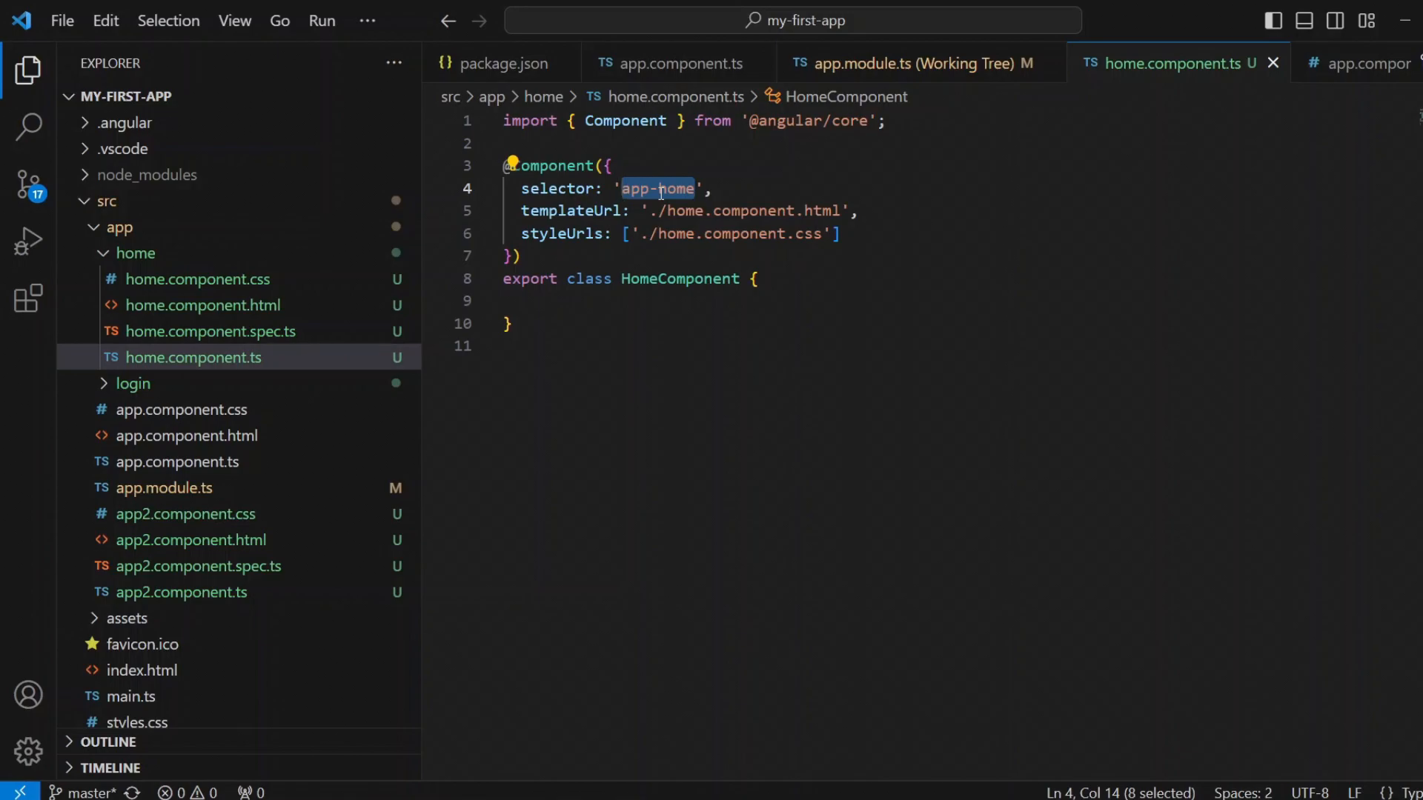
pyautogui.rightClick(659, 188)
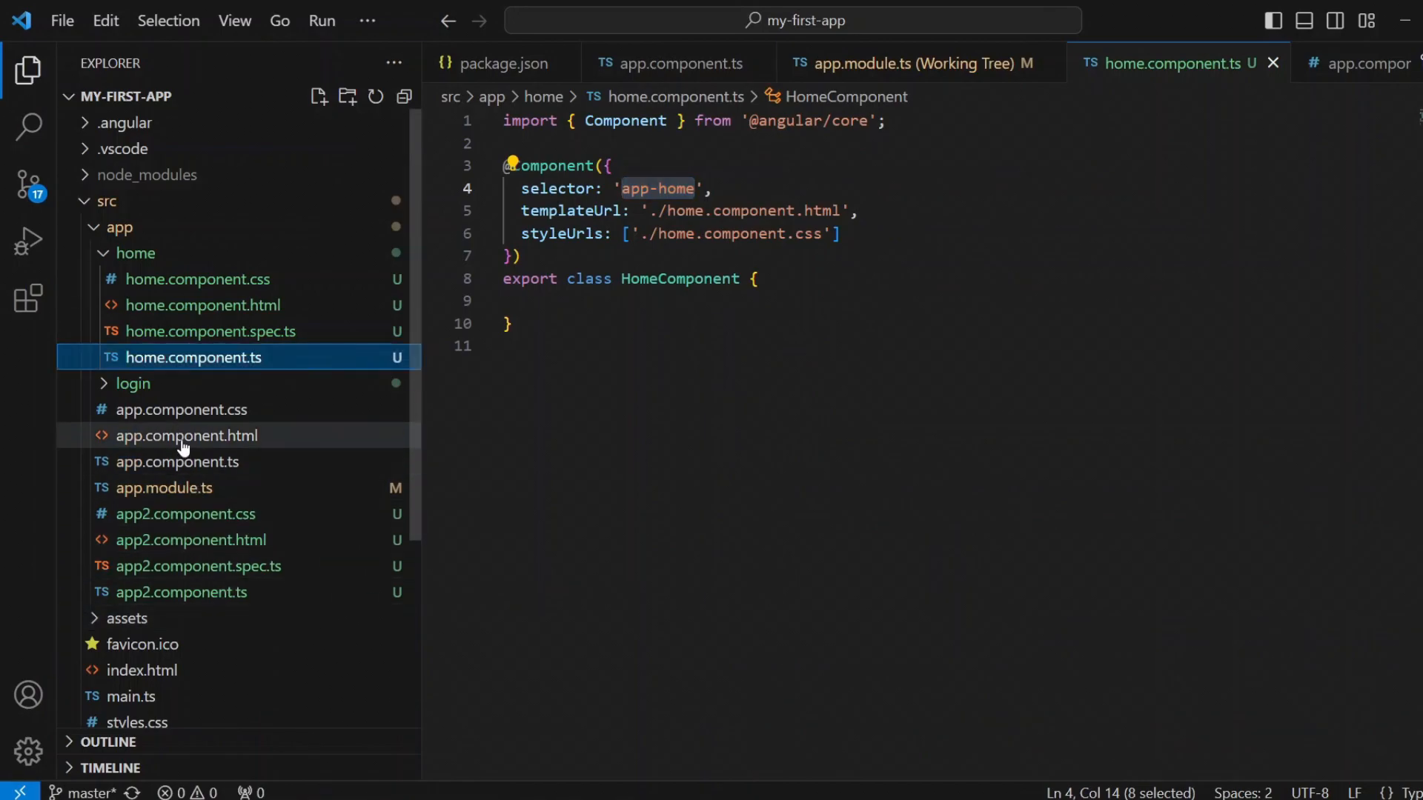
# - Add an <app-home> element on a new line below the heading in app.component.html
pyautogui.click(186, 436)
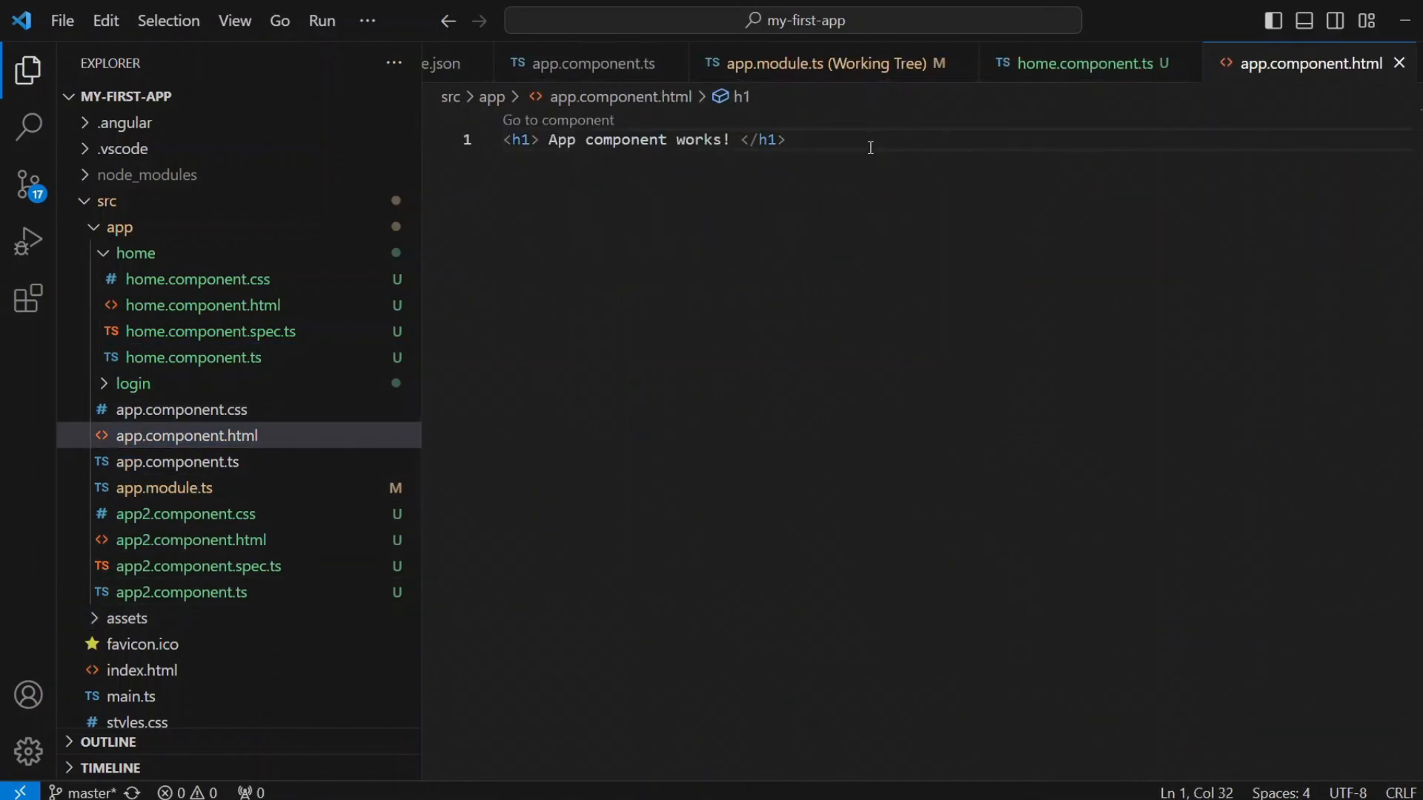
pyautogui.press('Enter')
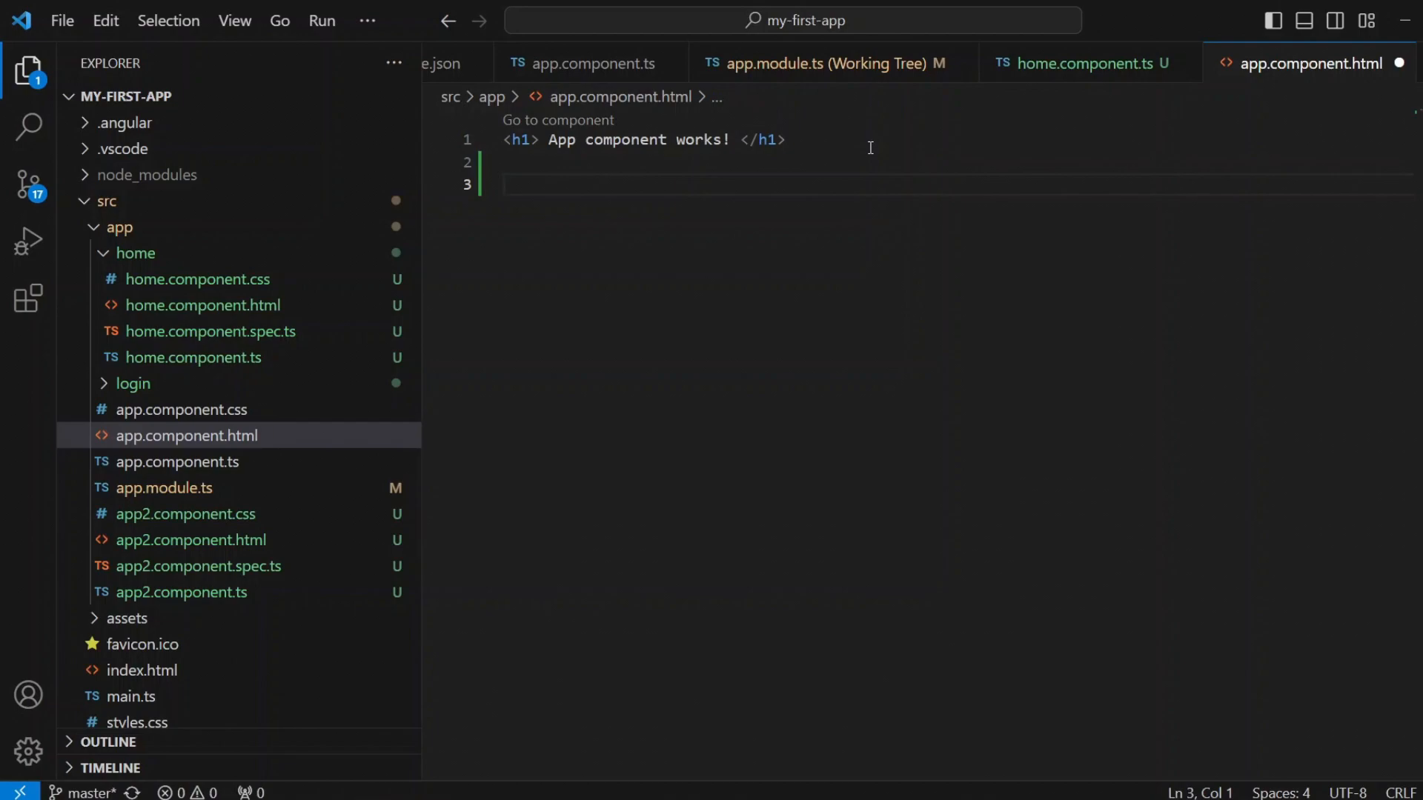
pyautogui.write('<')
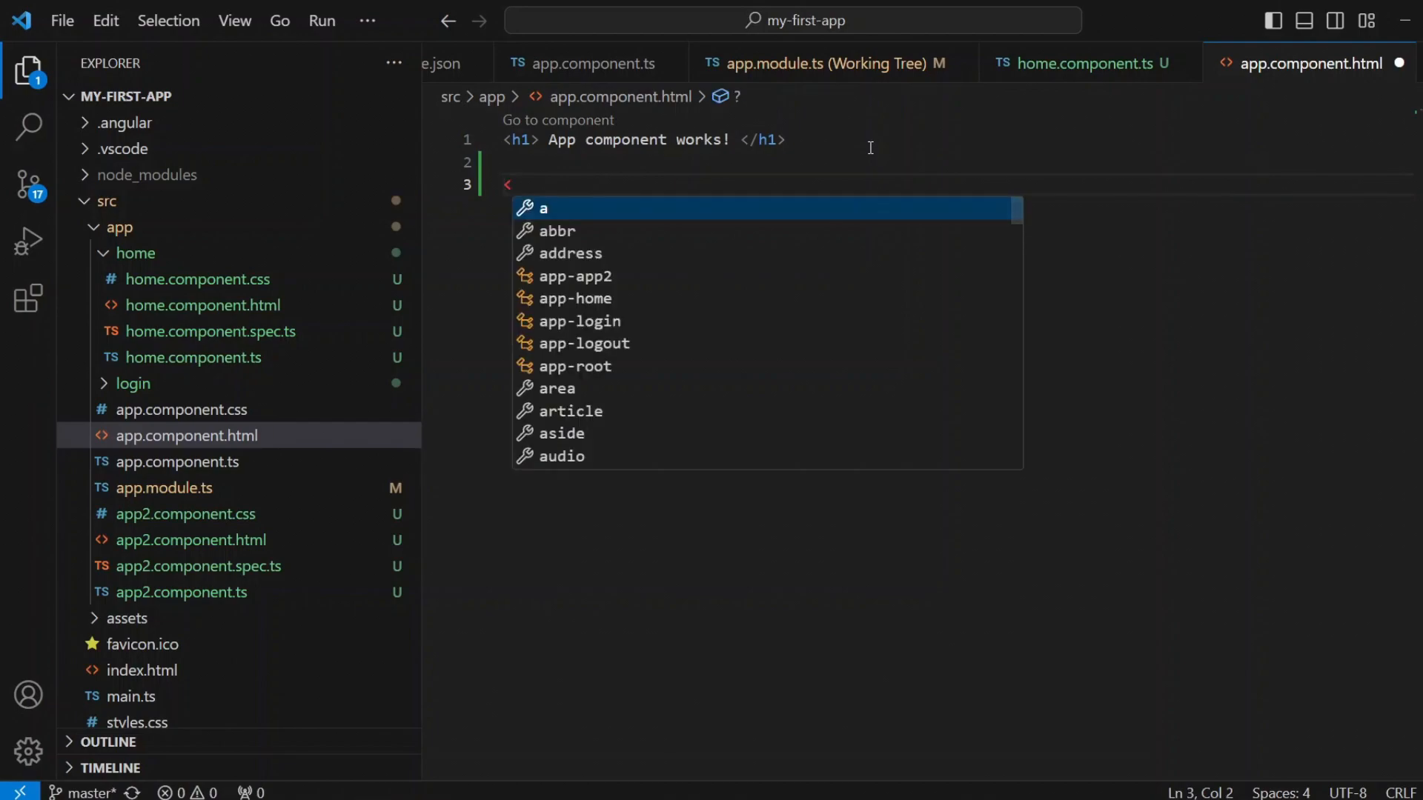
pyautogui.write('app-home></app-home>')
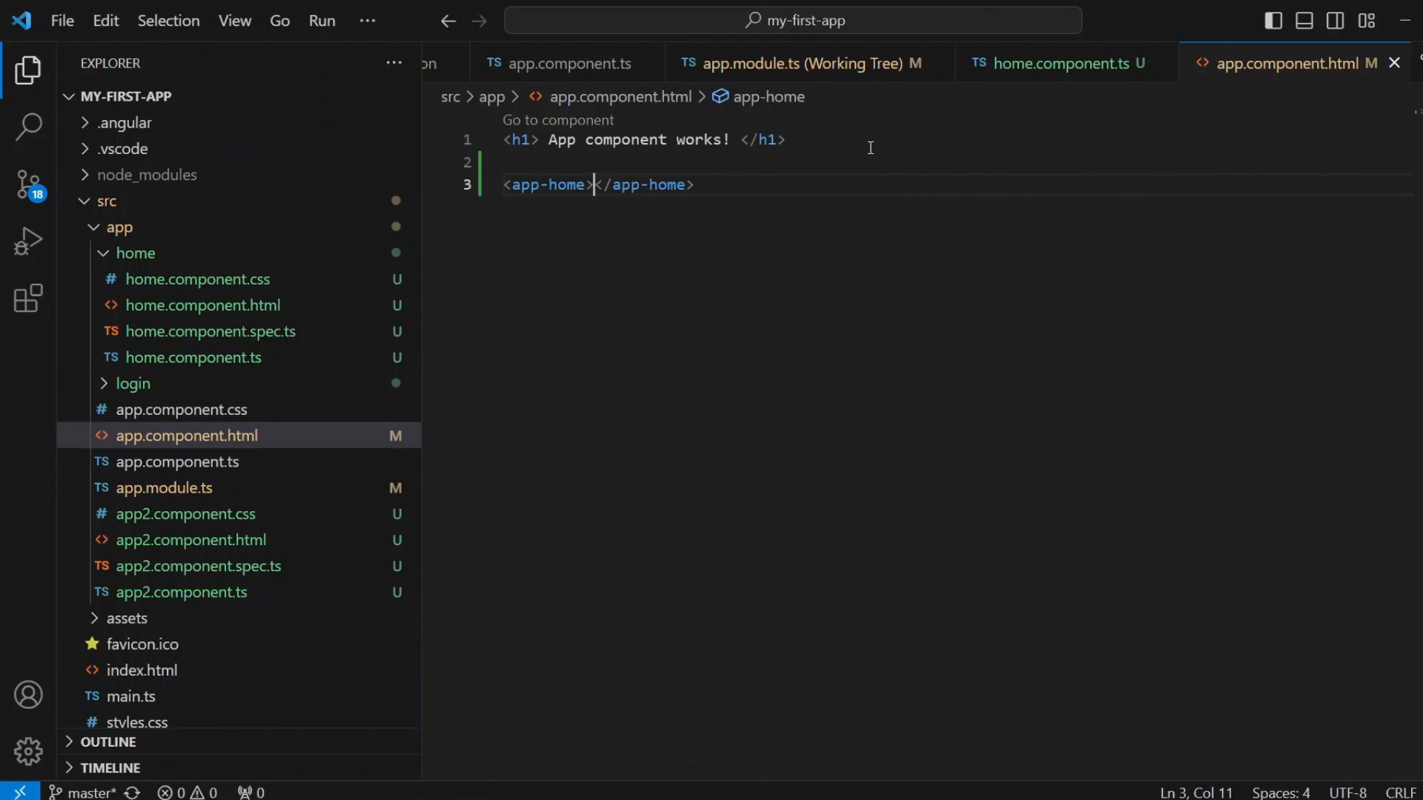
pyautogui.moveTo(1018, 622)
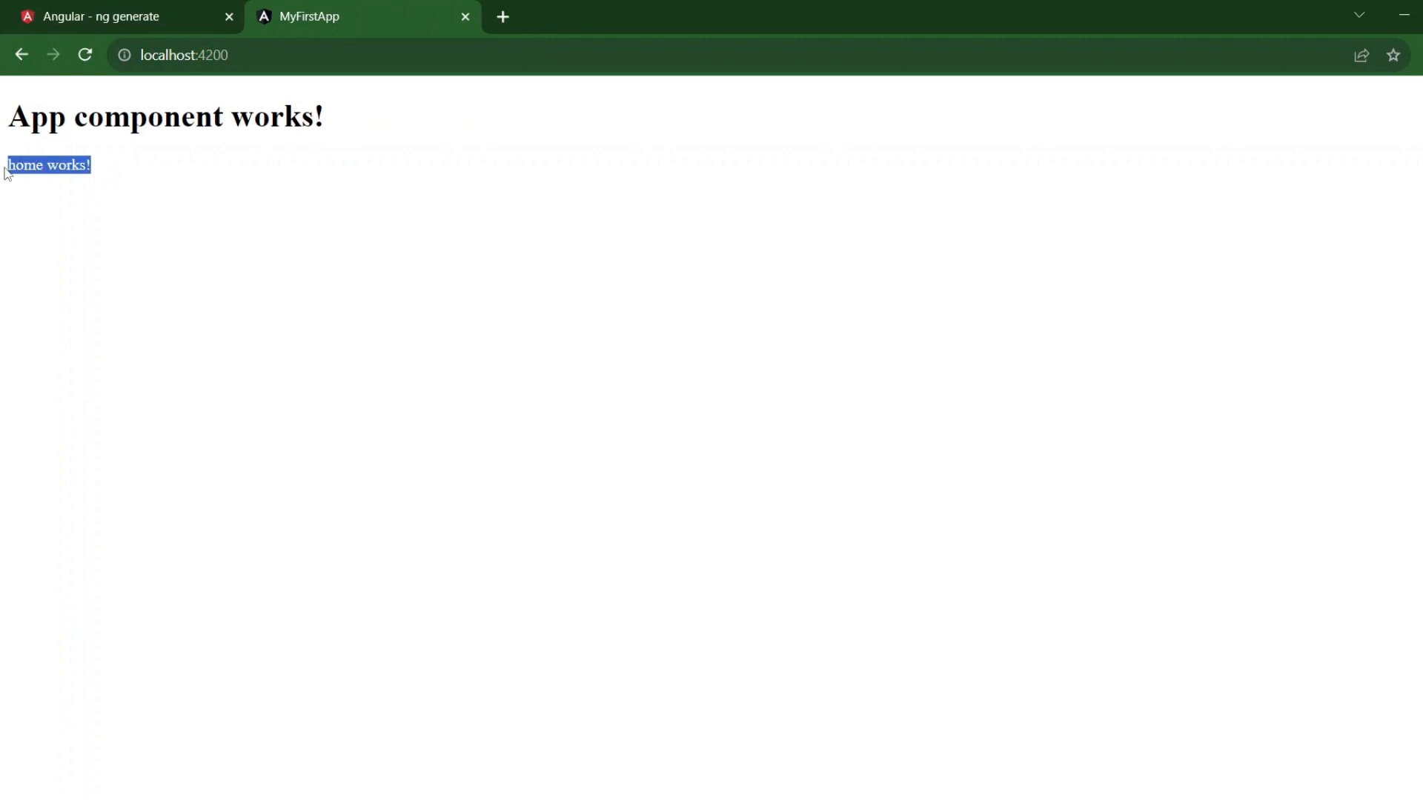
pyautogui.moveTo(246, 199)
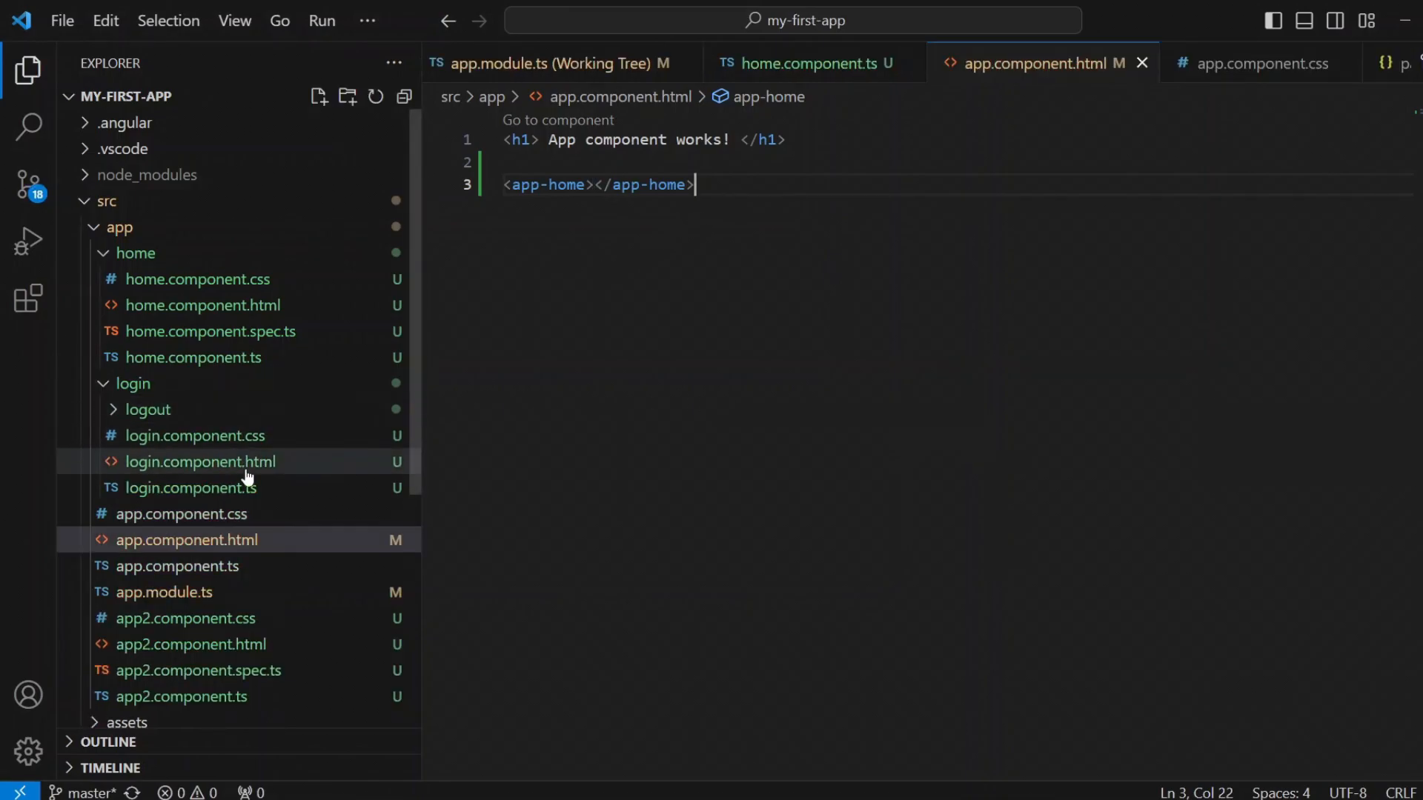
# - Give login.component.html an h1 'Login component' heading and select login.component.ts's 'app-login' selector
pyautogui.click(185, 540)
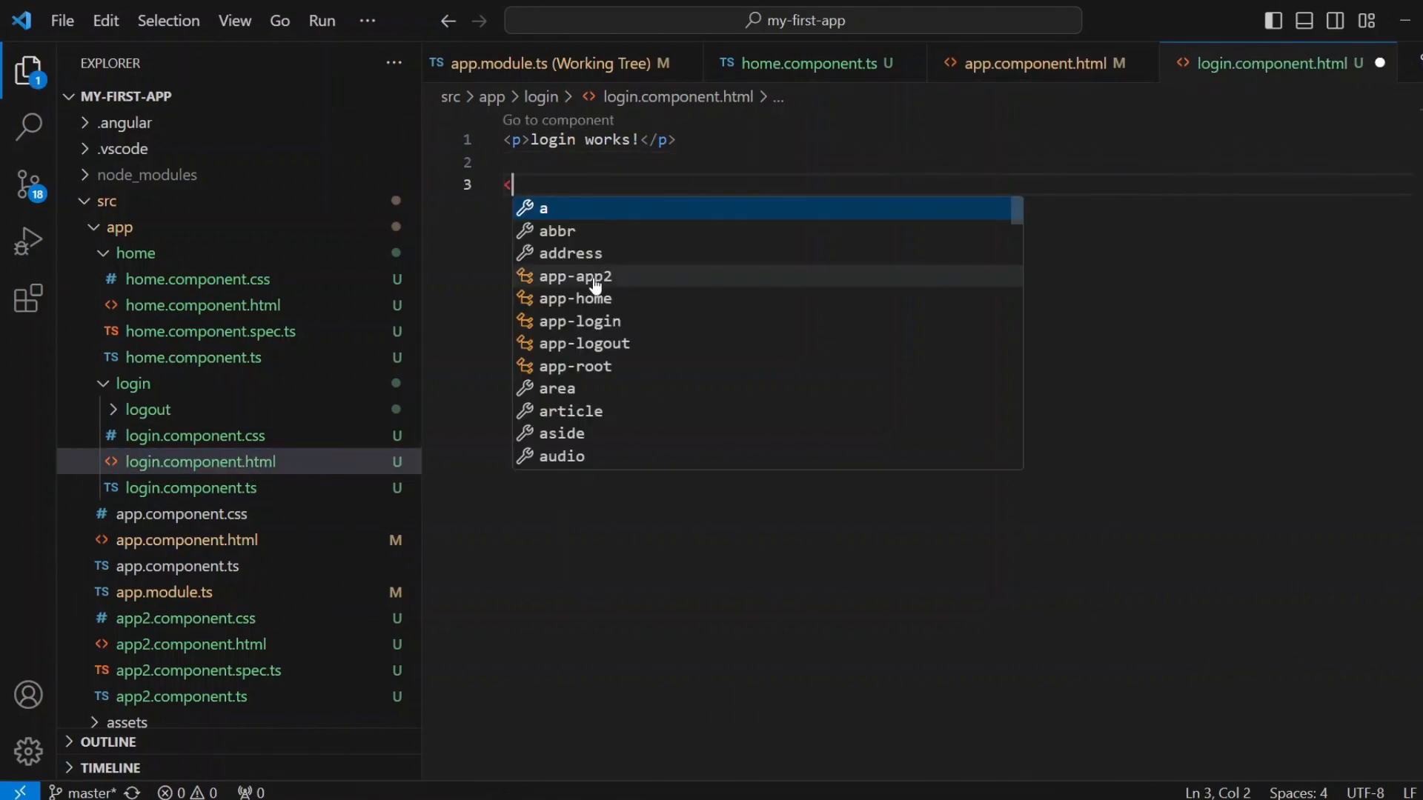
pyautogui.write('h1></h1>')
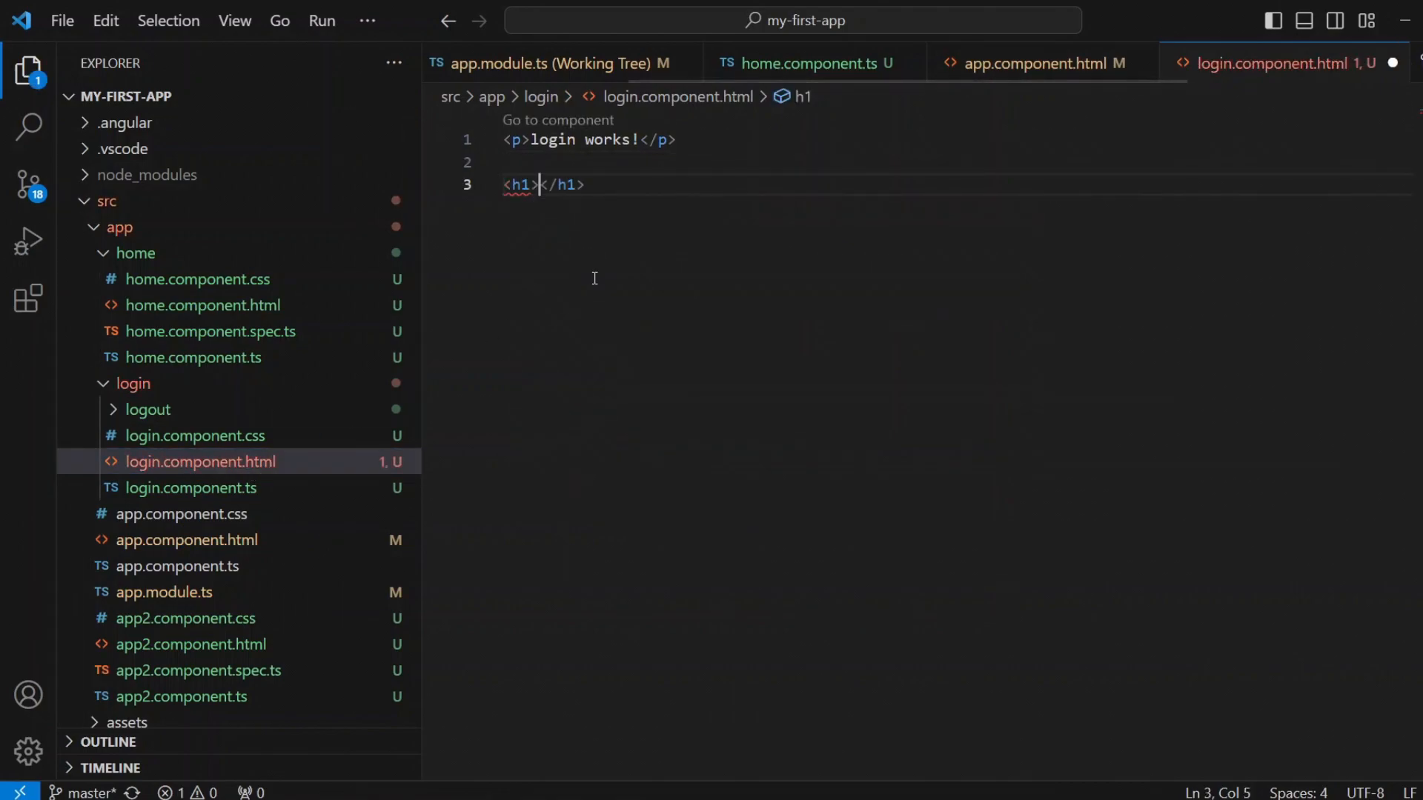
pyautogui.write('L')
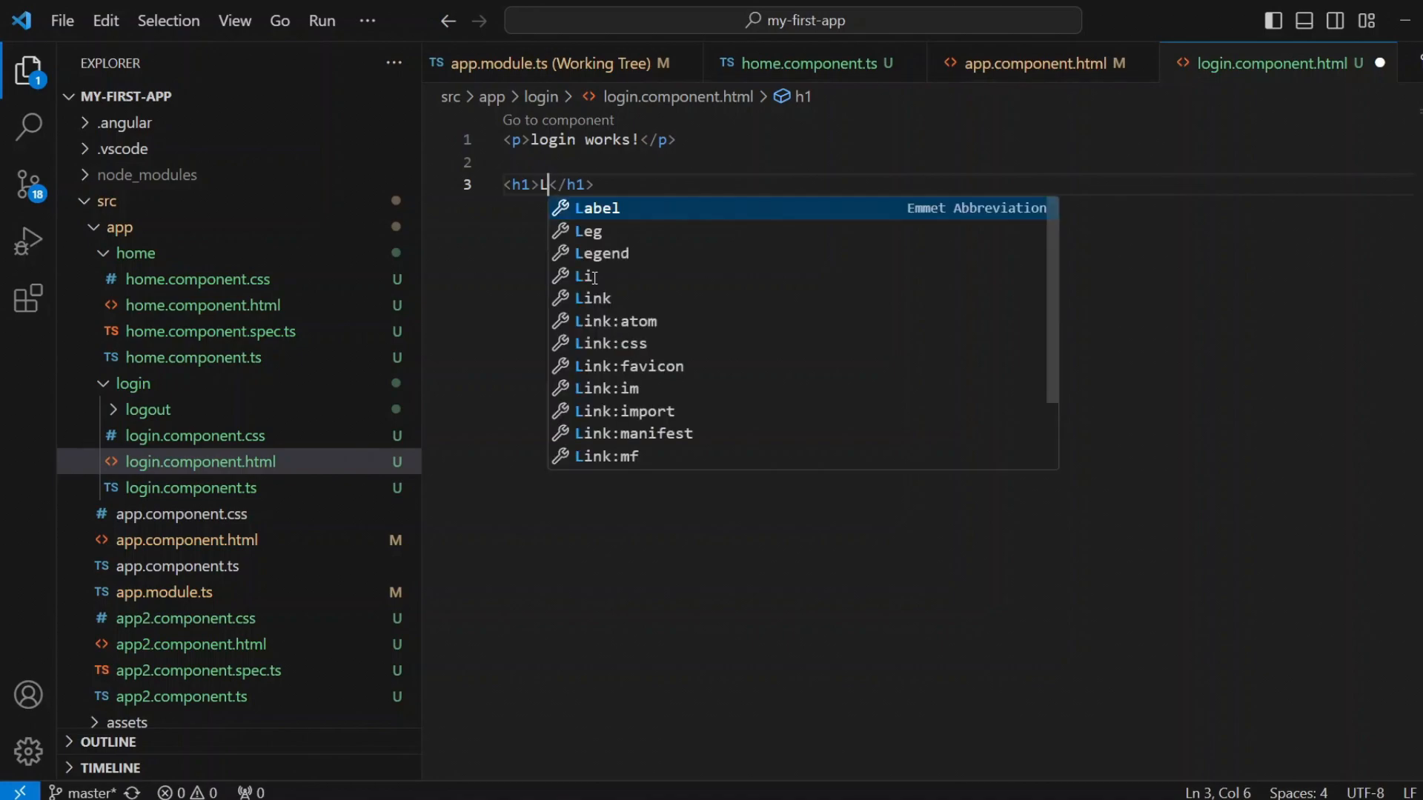
pyautogui.write('ogin co')
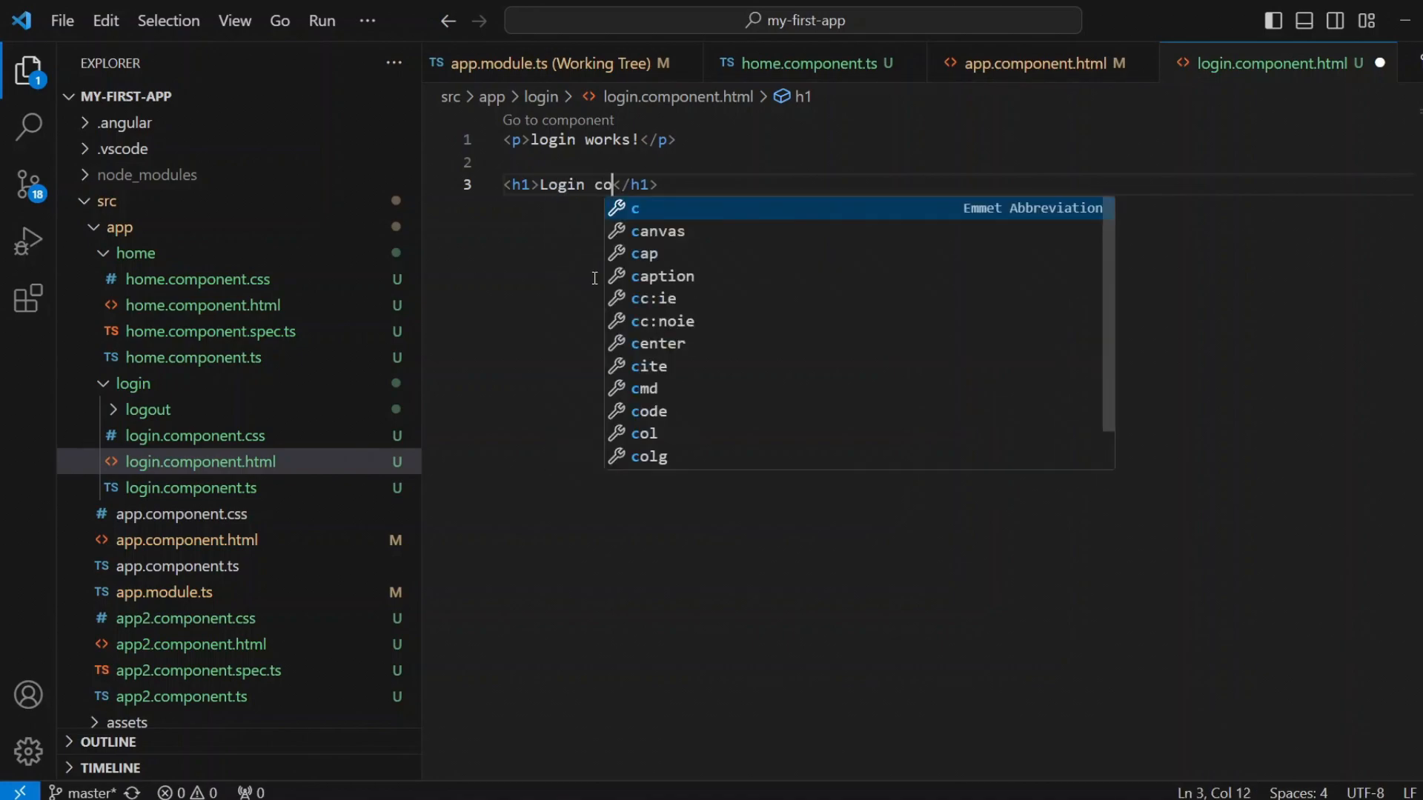
pyautogui.write('mponent')
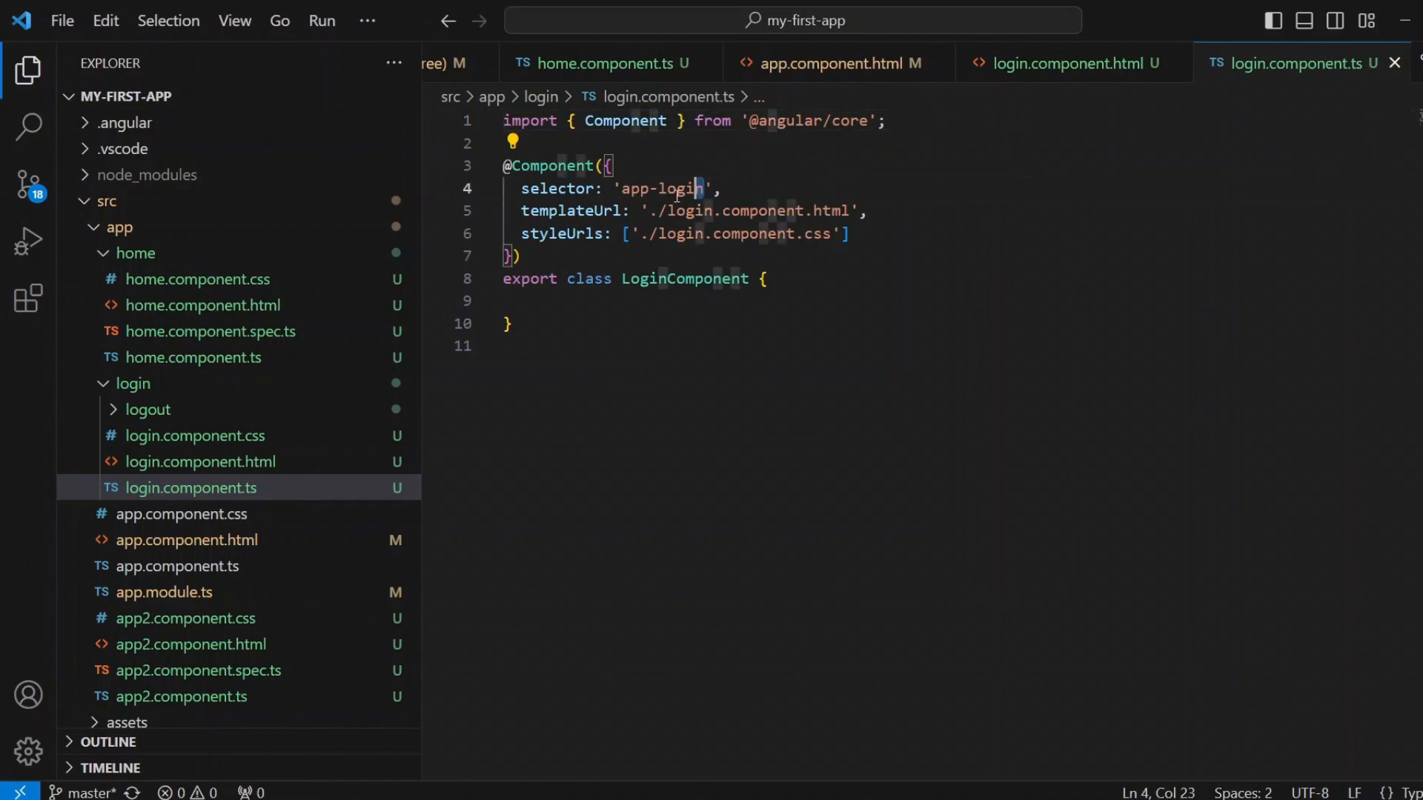
pyautogui.doubleClick(662, 187)
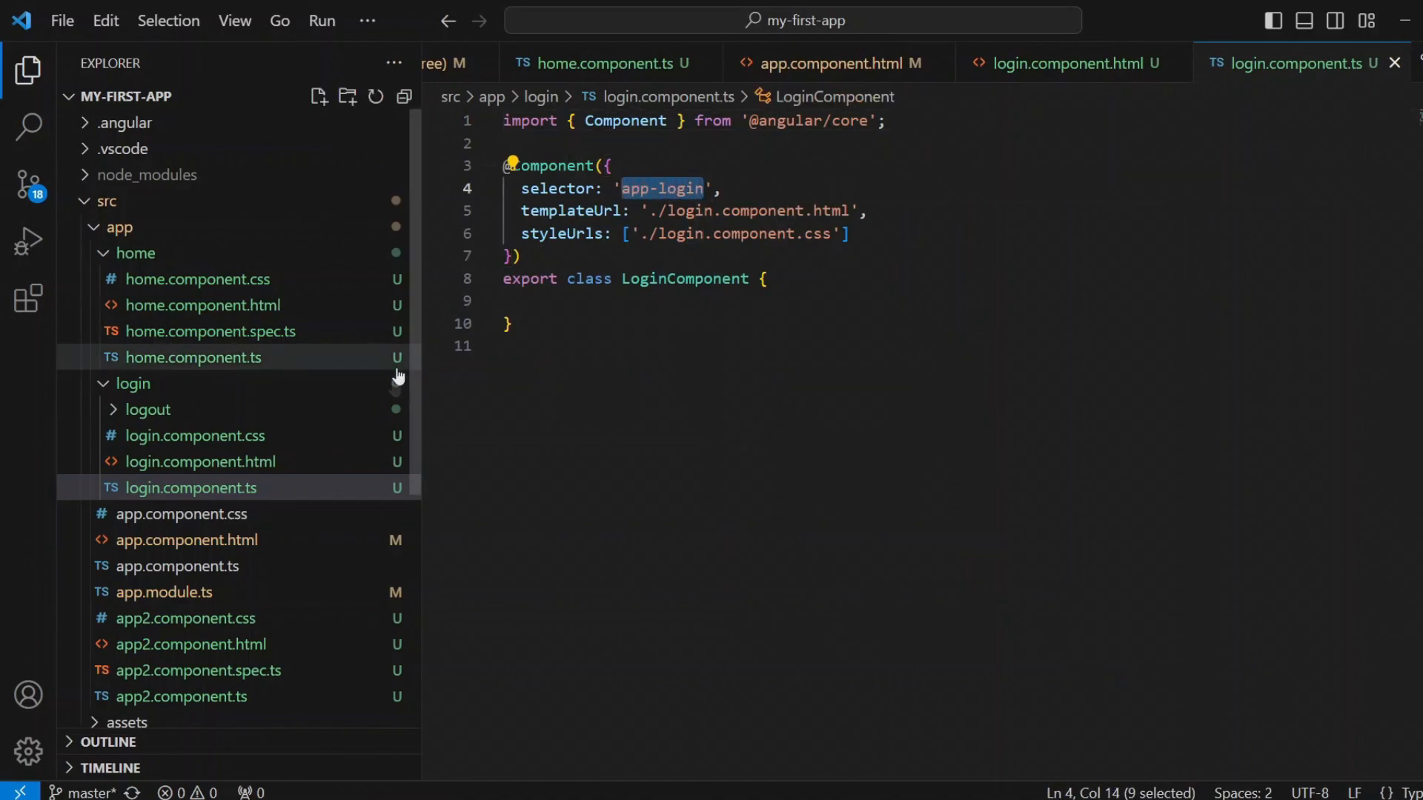
pyautogui.scroll(-3)
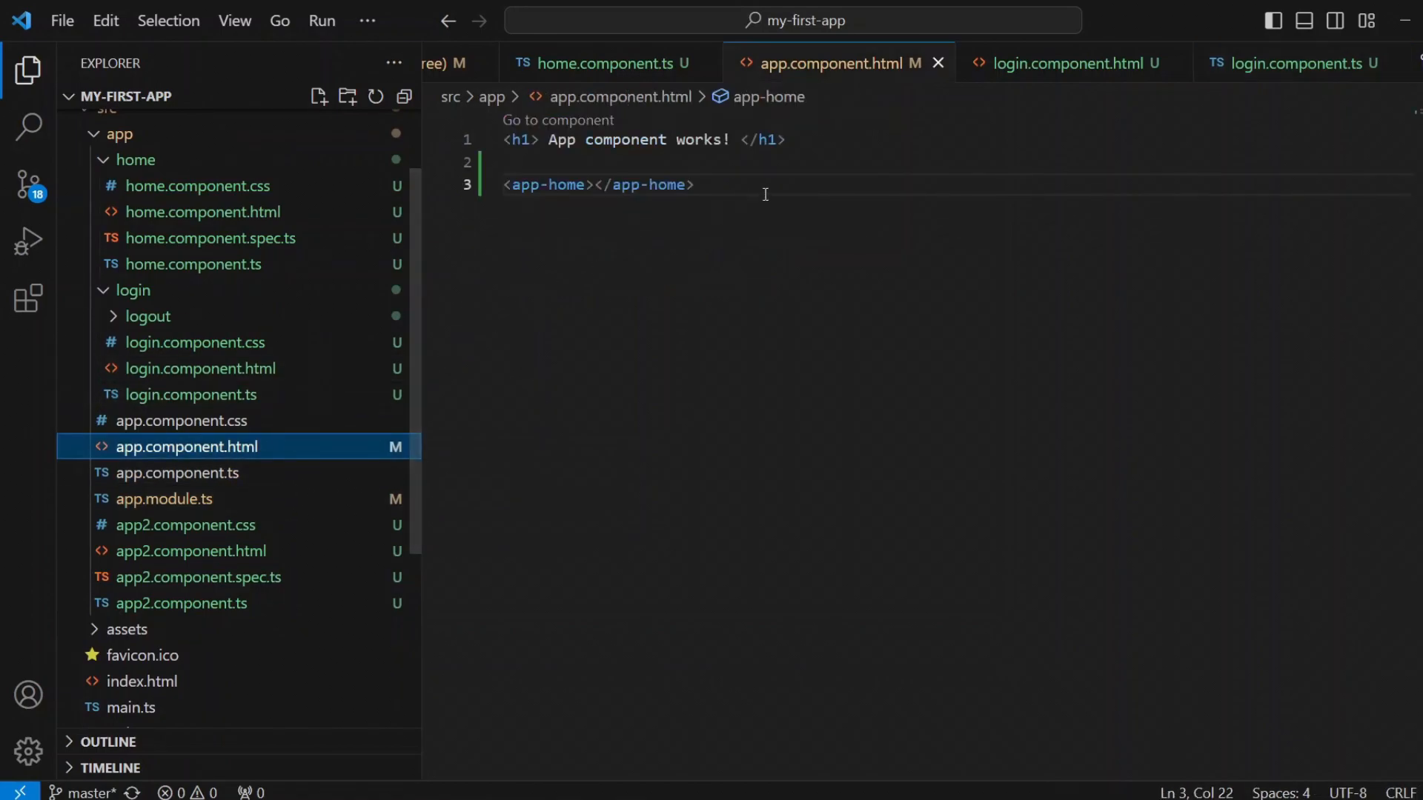
# - Add repeated <app-login></app-login> elements to app.component.html and view the repeated login headings
pyautogui.write('<app-login></app-login>')
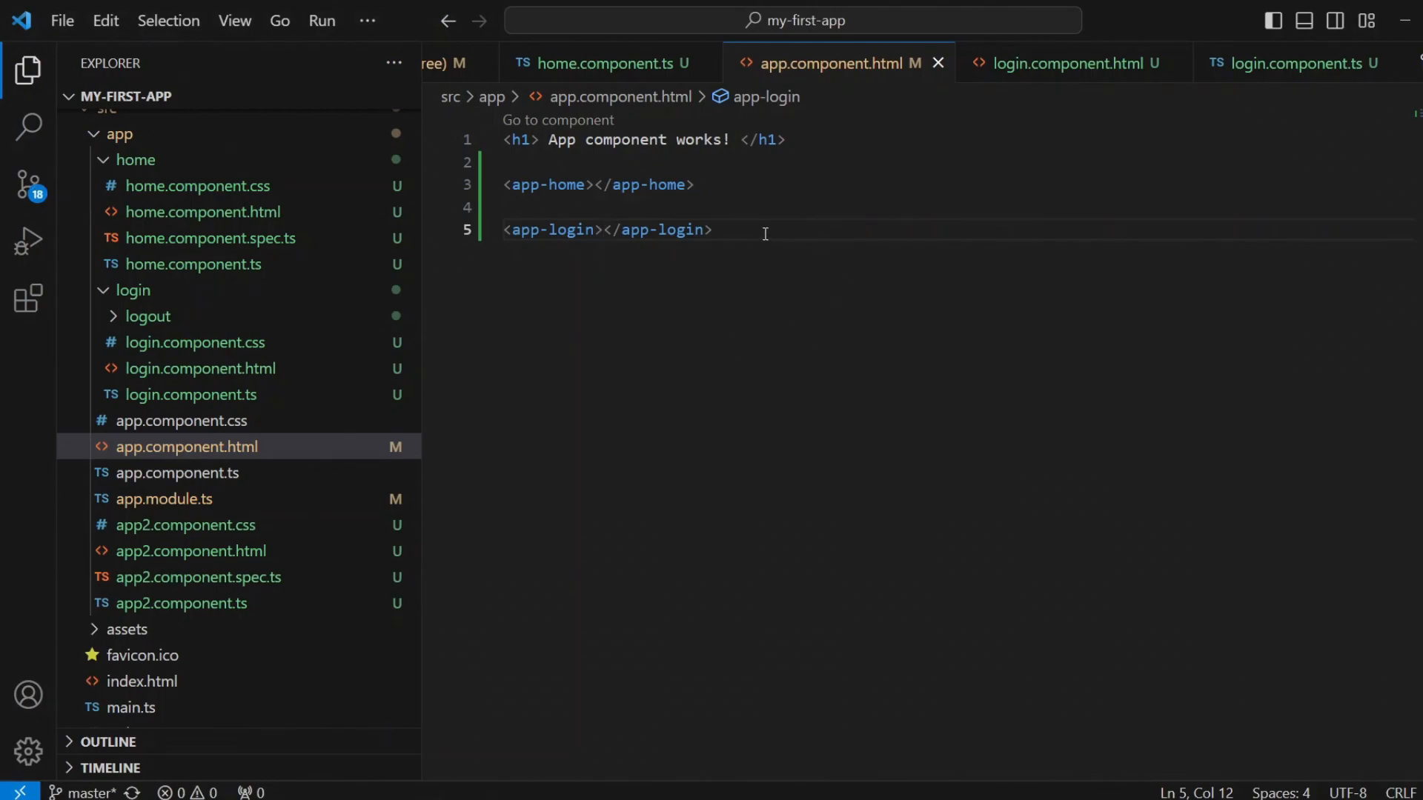
pyautogui.tripleClick(606, 230)
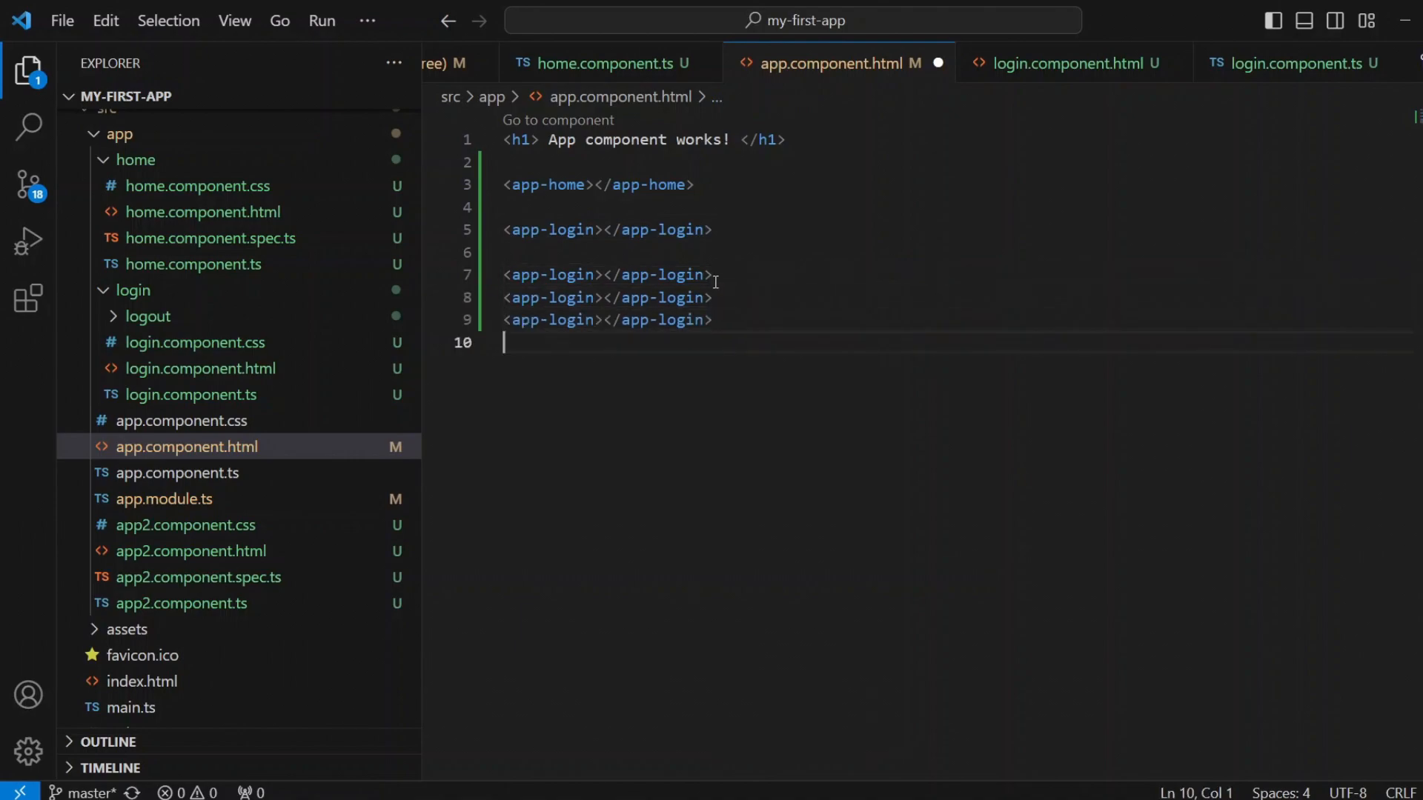
pyautogui.write('<app-login></app-login>')
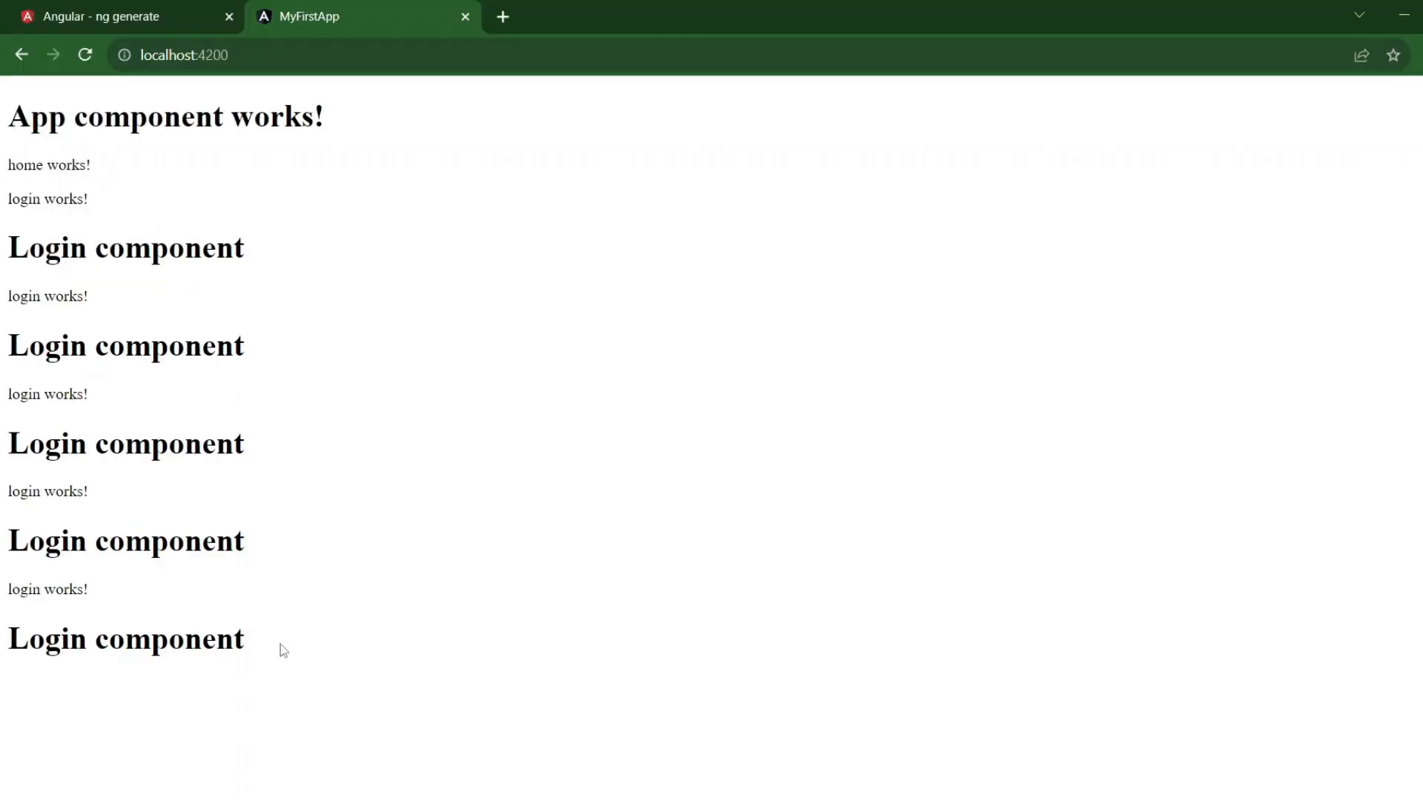
pyautogui.moveTo(8, 227); pyautogui.dragTo(284, 649)
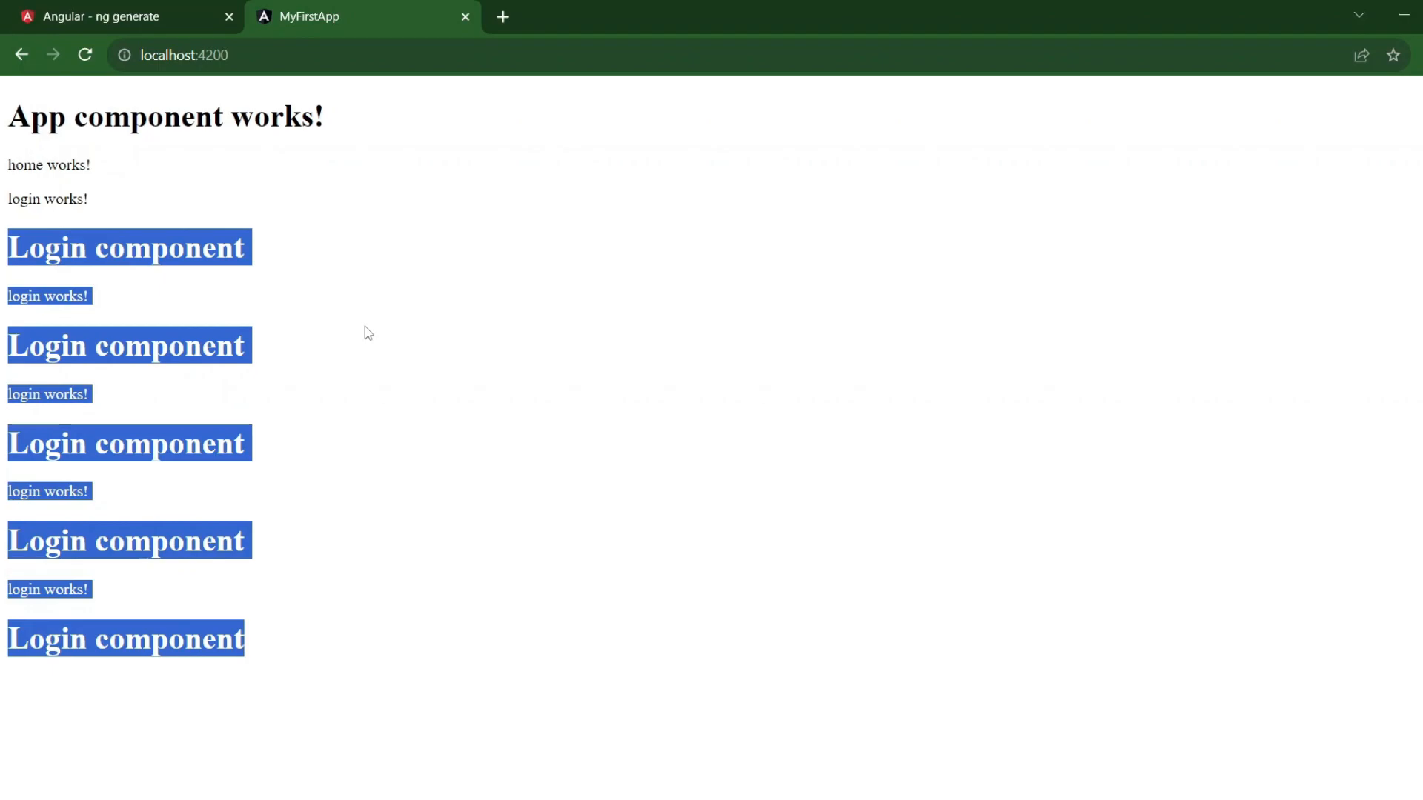